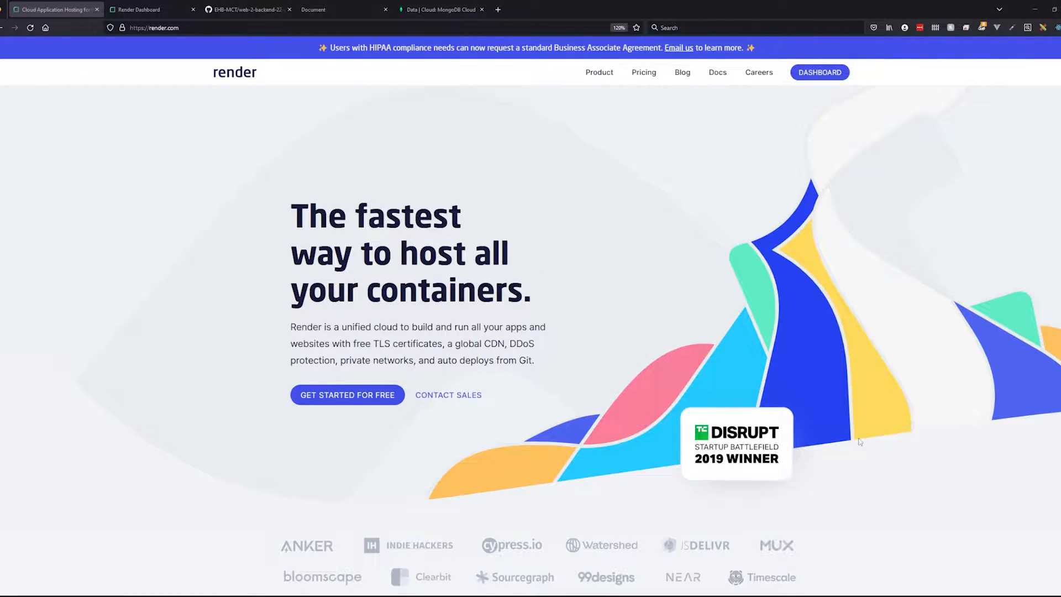
type("cron")
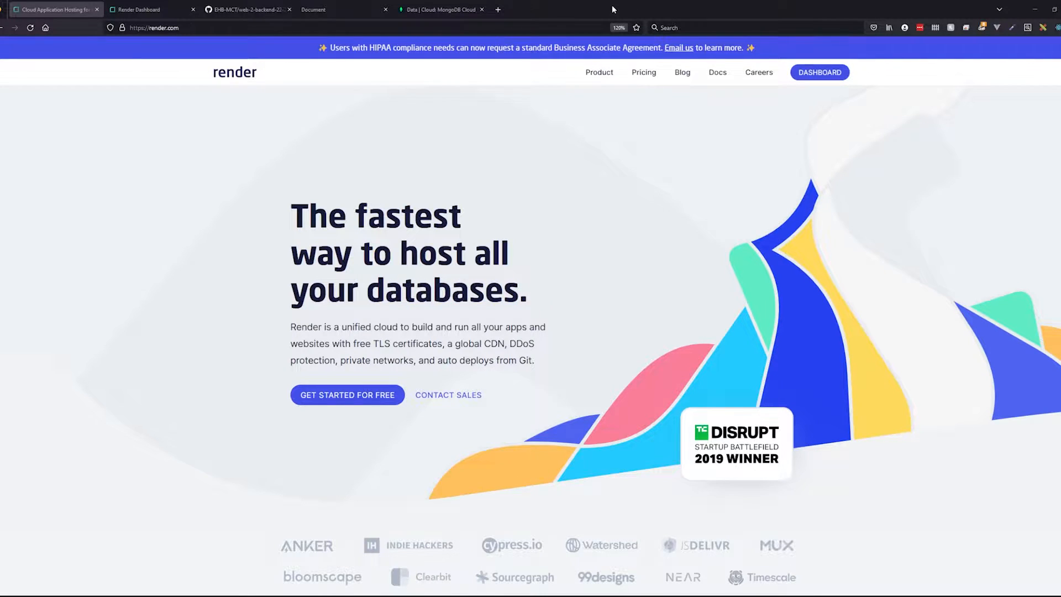
left_click(247, 9)
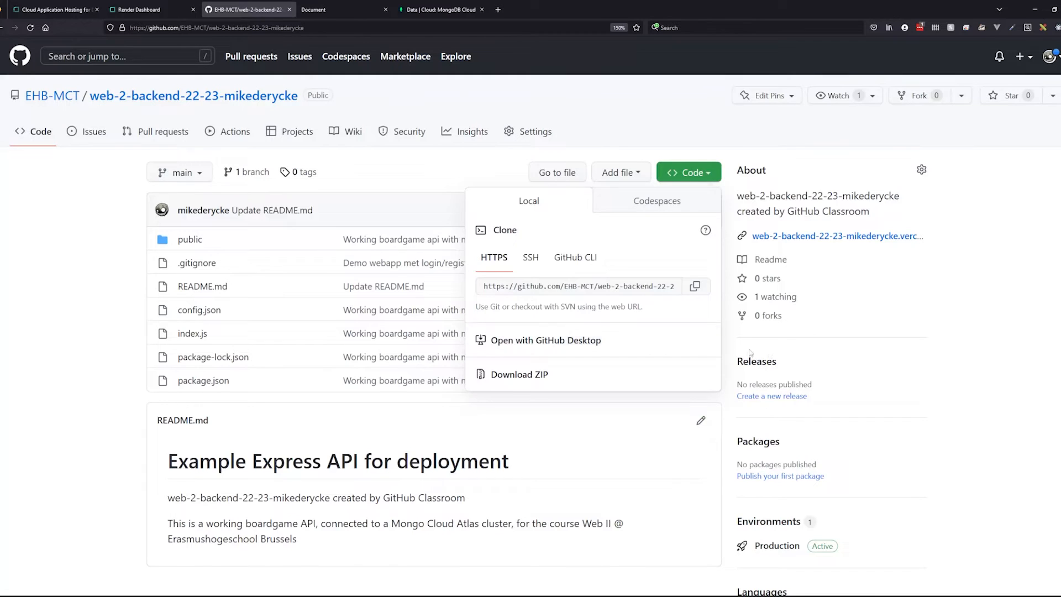
left_click(687, 172)
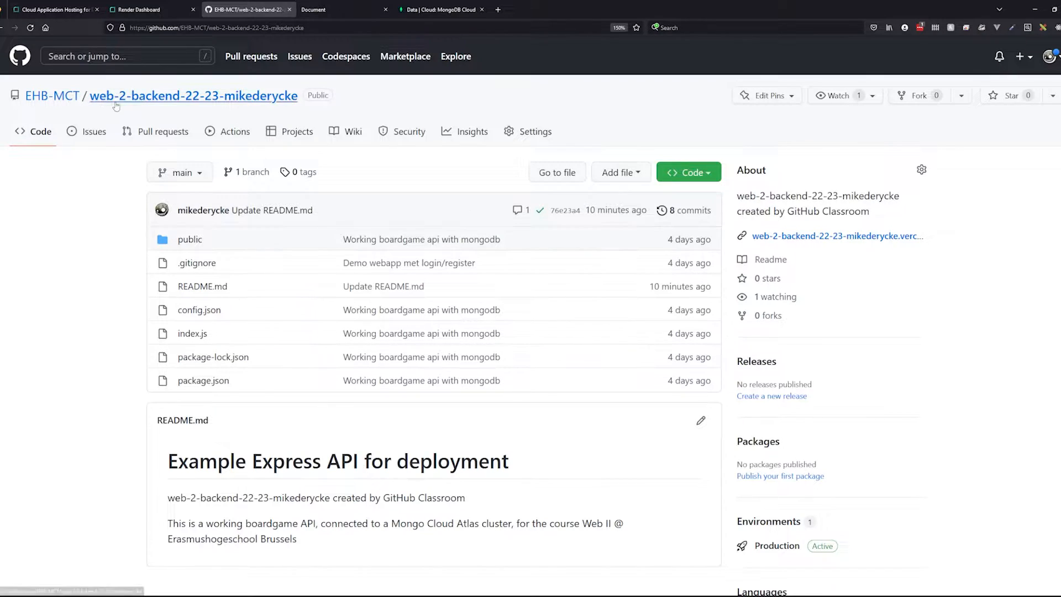
mouse_move(395, 206)
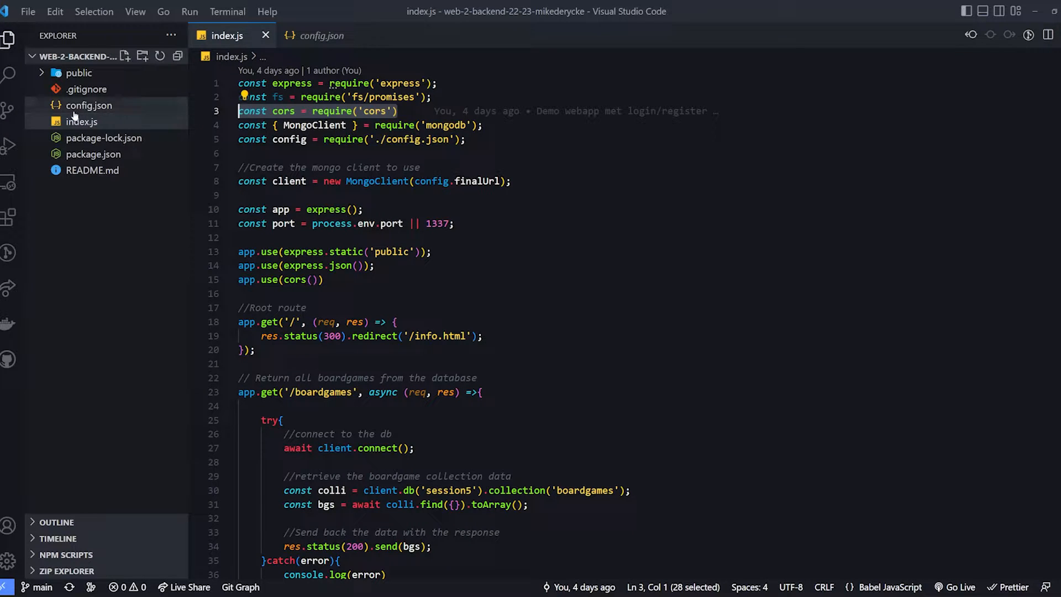
Check the endpoint list in public/info.html, then examine the port line in index.js
left_click(79, 73)
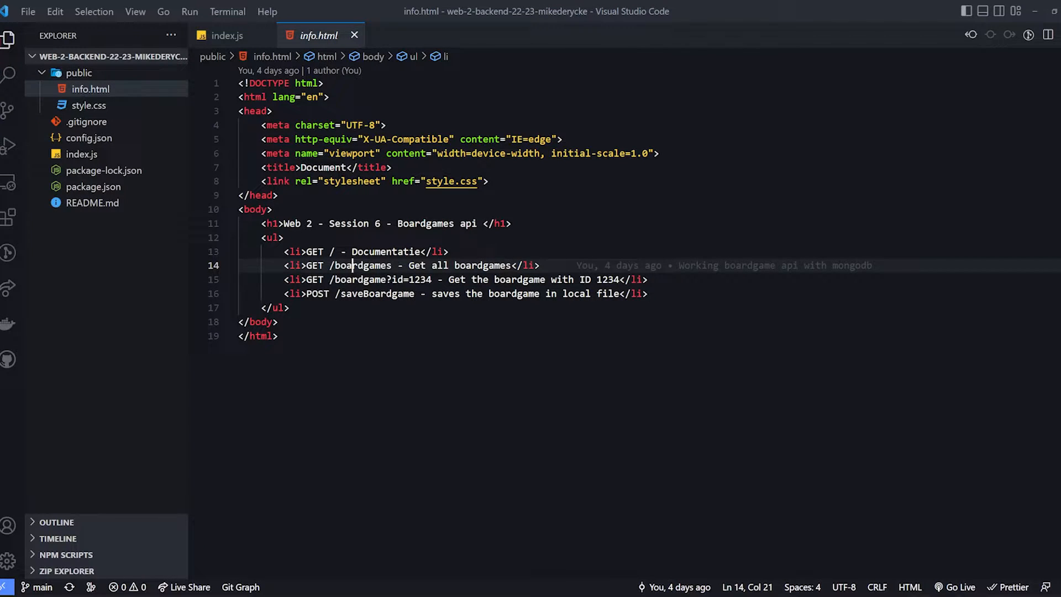
left_click(78, 73)
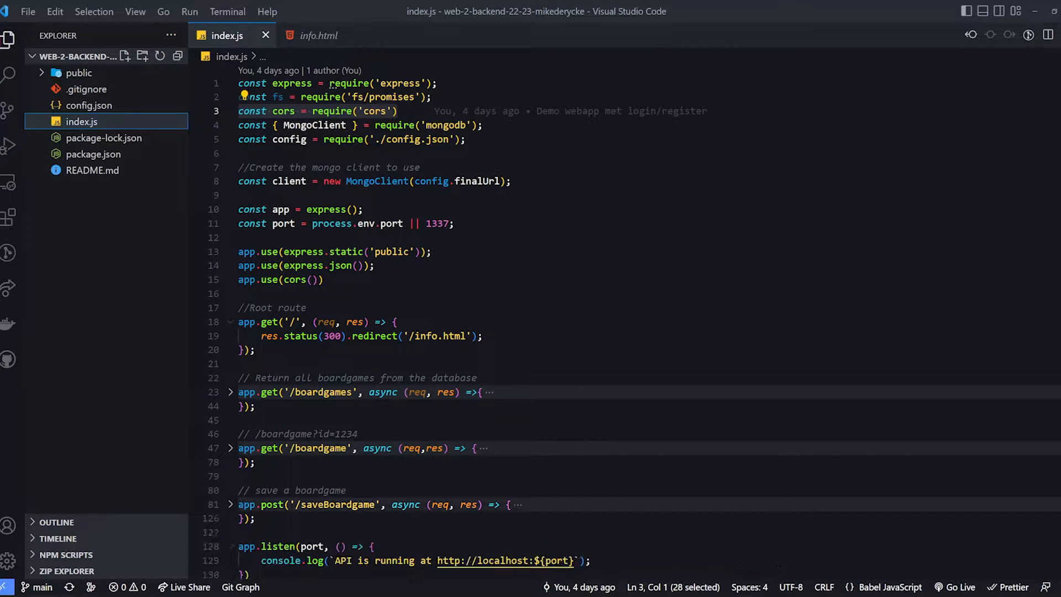
left_click(230, 546)
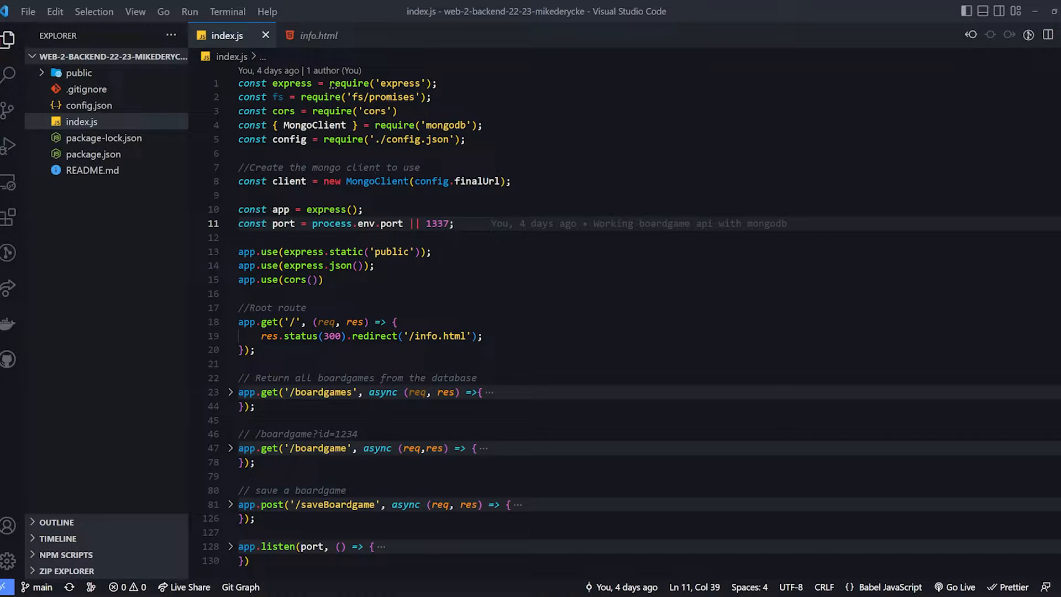
Find all references to process.env.port in the project
right_click(391, 223)
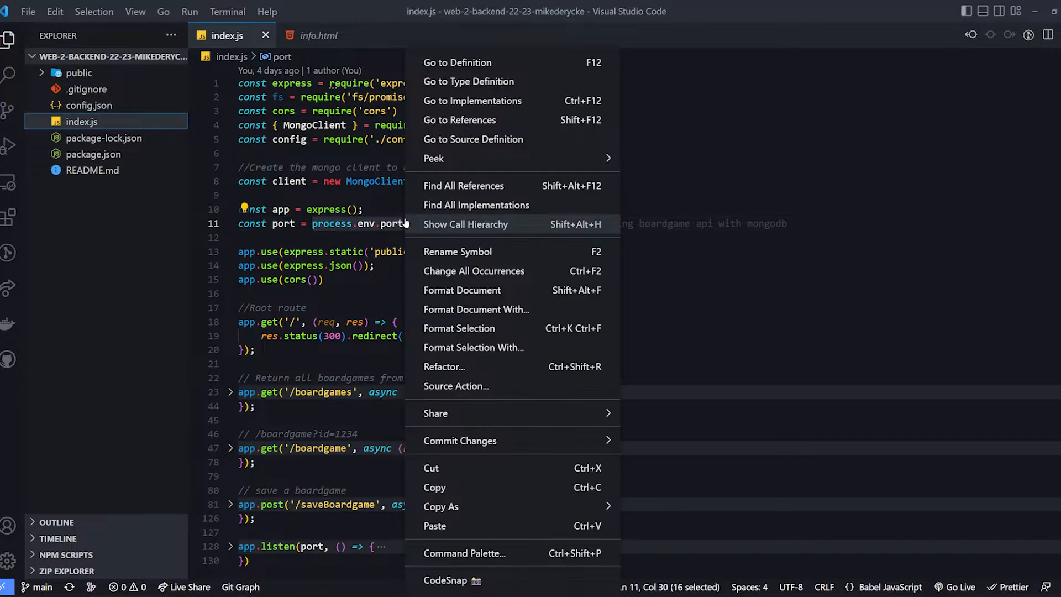
left_click(464, 186)
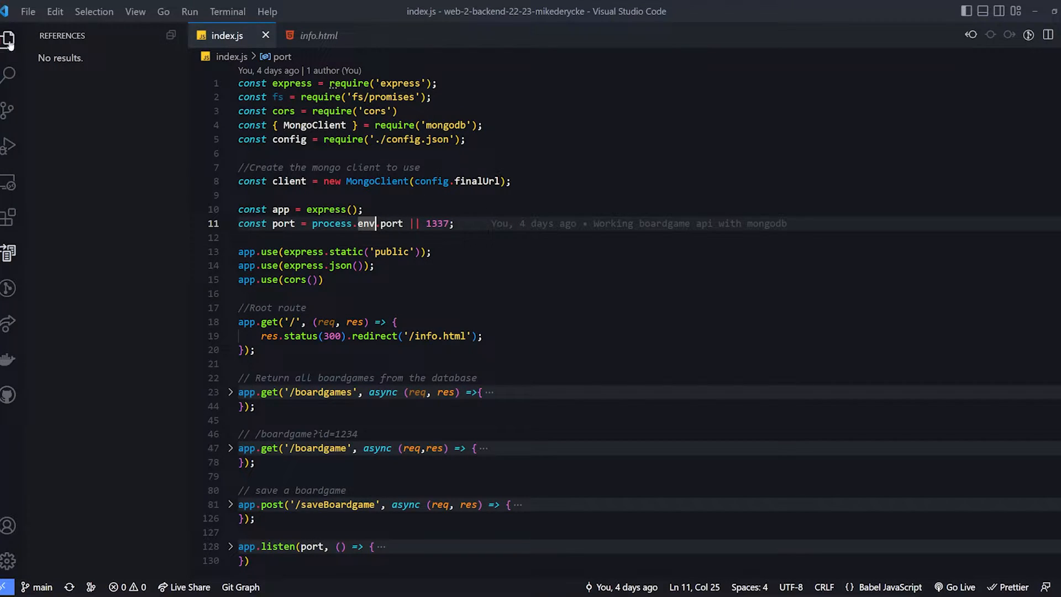
Create a .env file in the project root containing port=1338
right_click(91, 186)
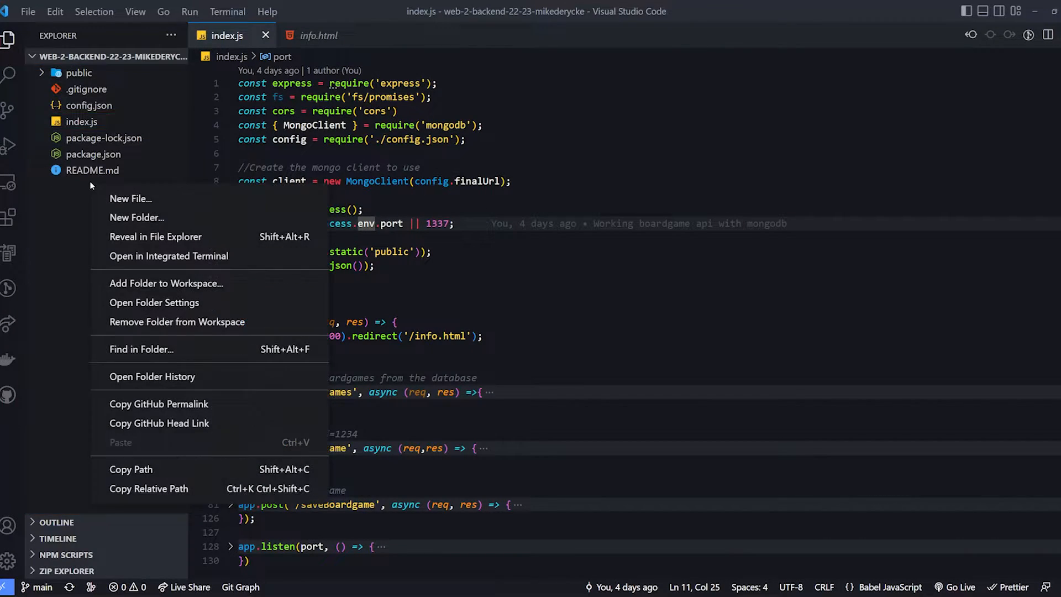
left_click(130, 198)
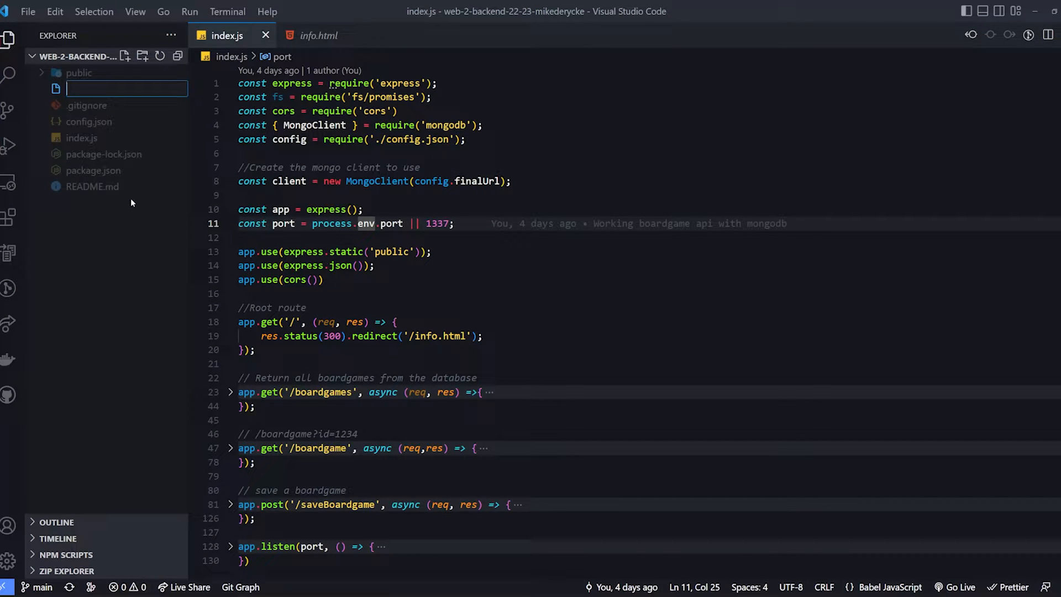
type(".env")
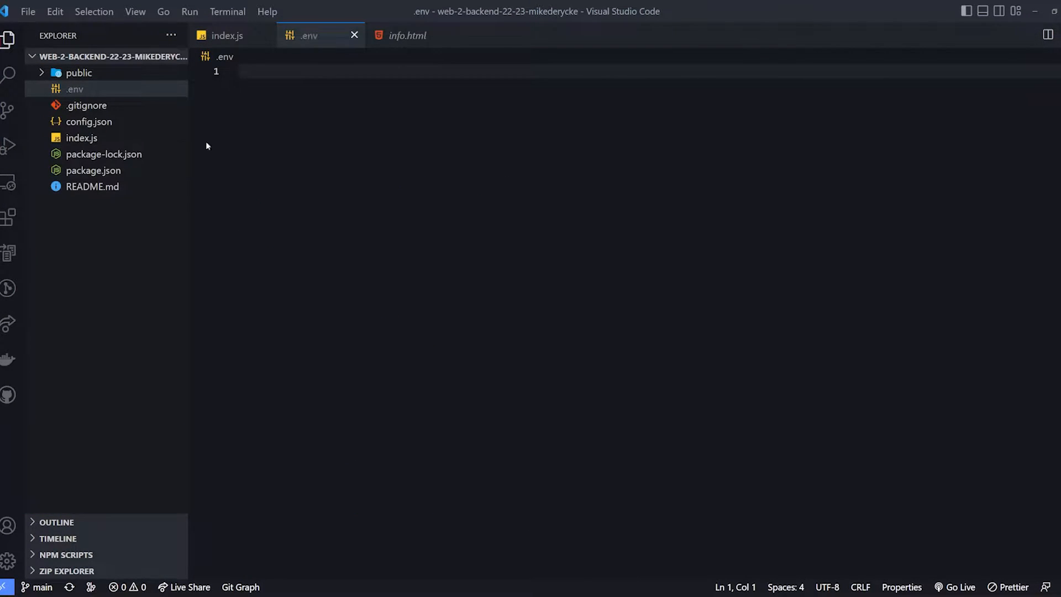
type("port")
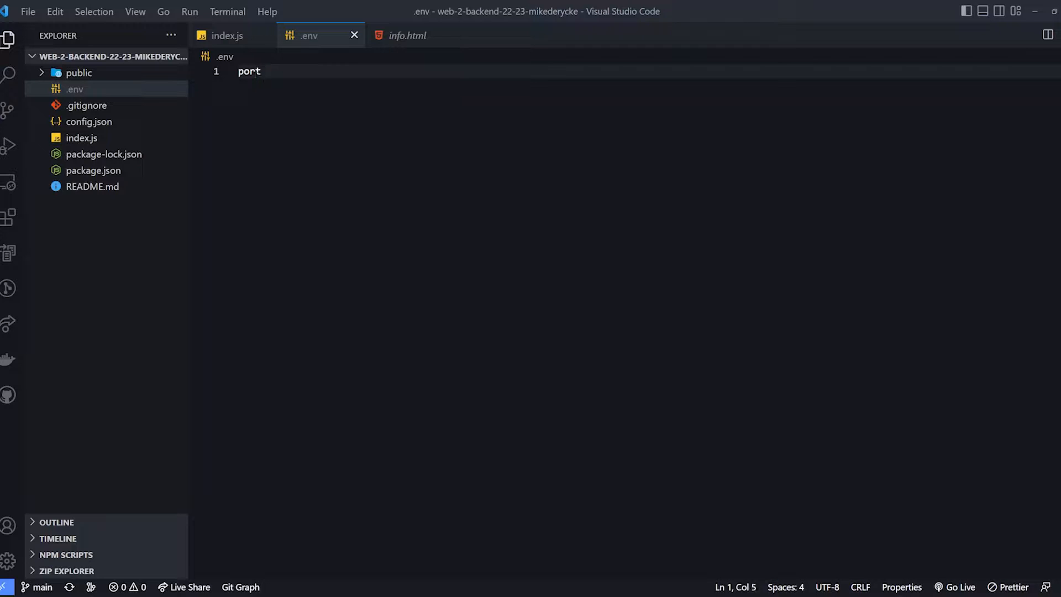
type("=")
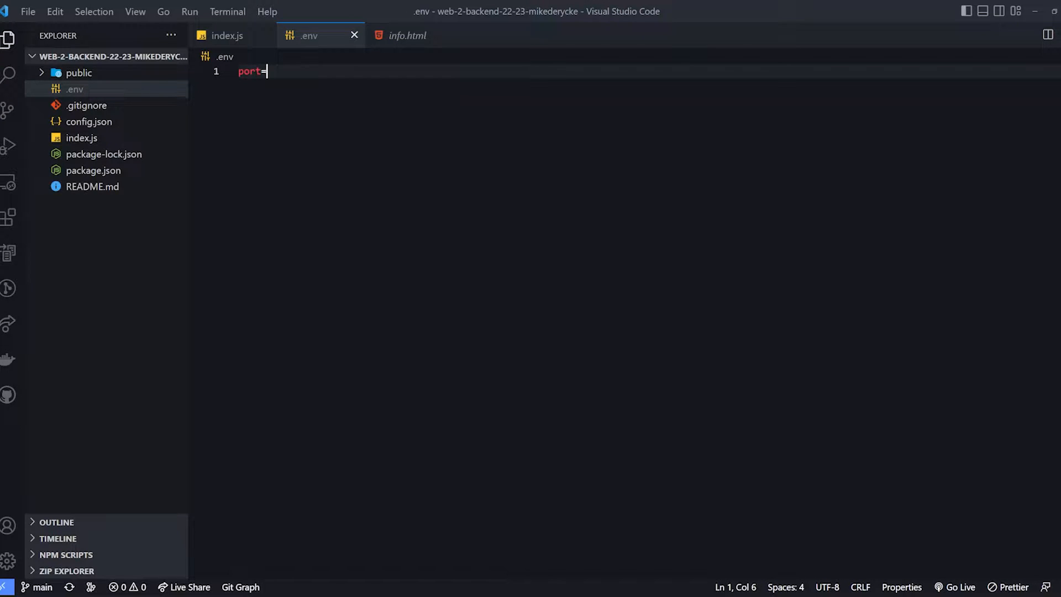
type("133")
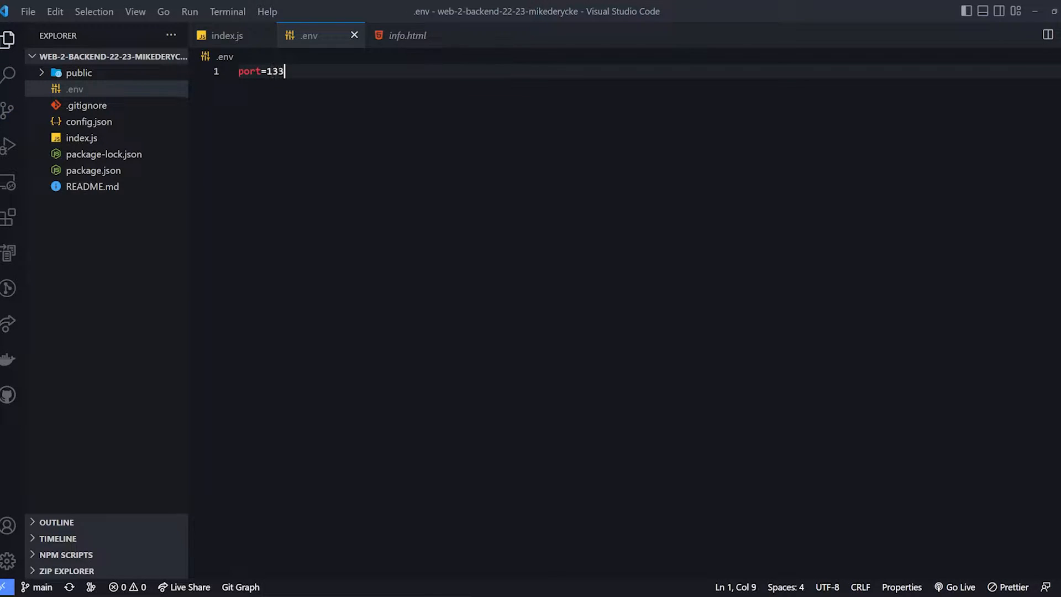
type("8")
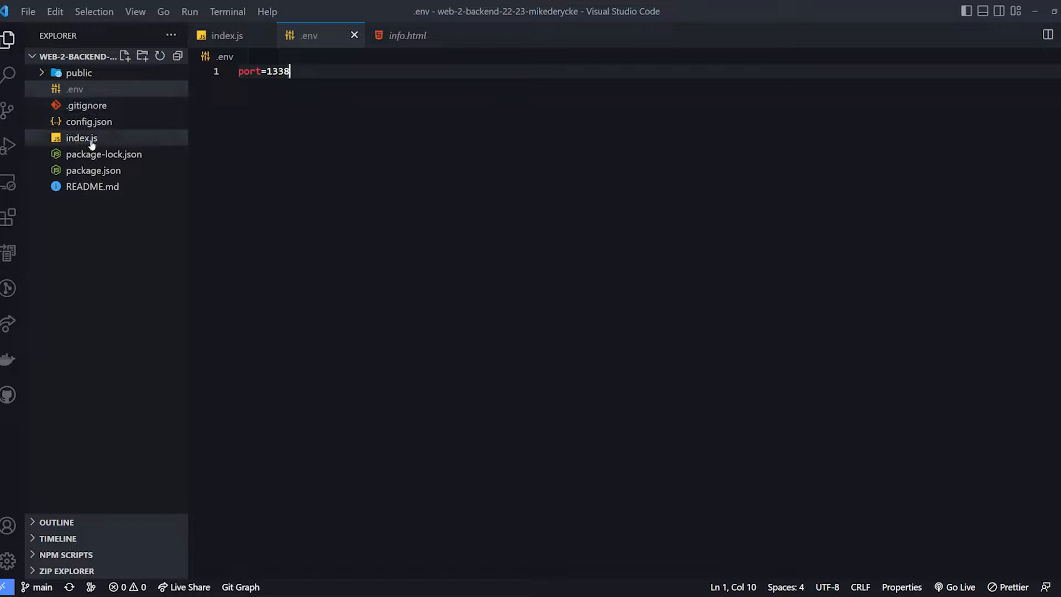
Review the MongoClient creation from config in index.js
left_click(81, 138)
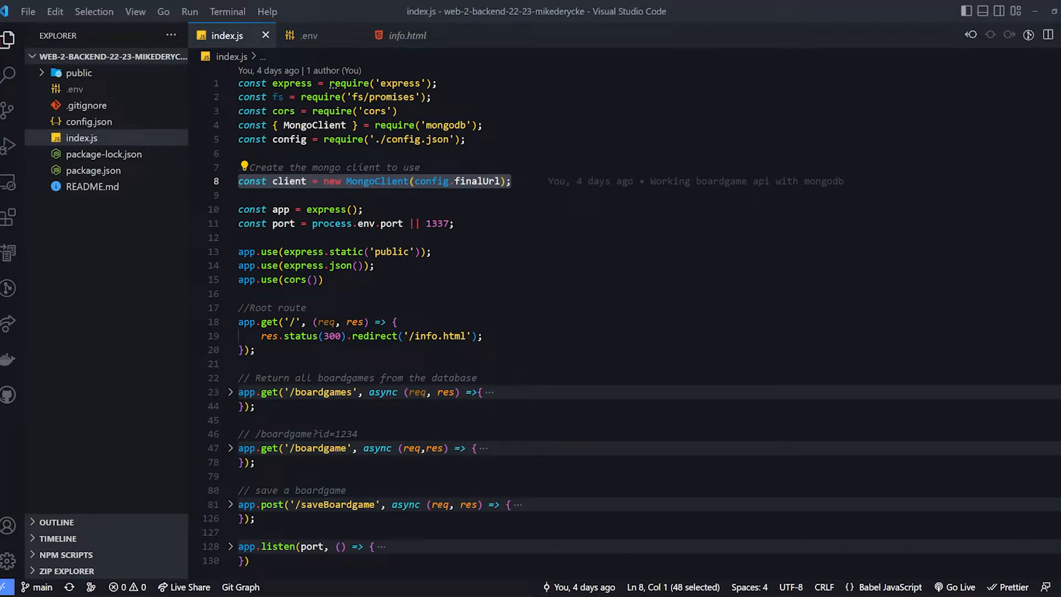
left_click(509, 181)
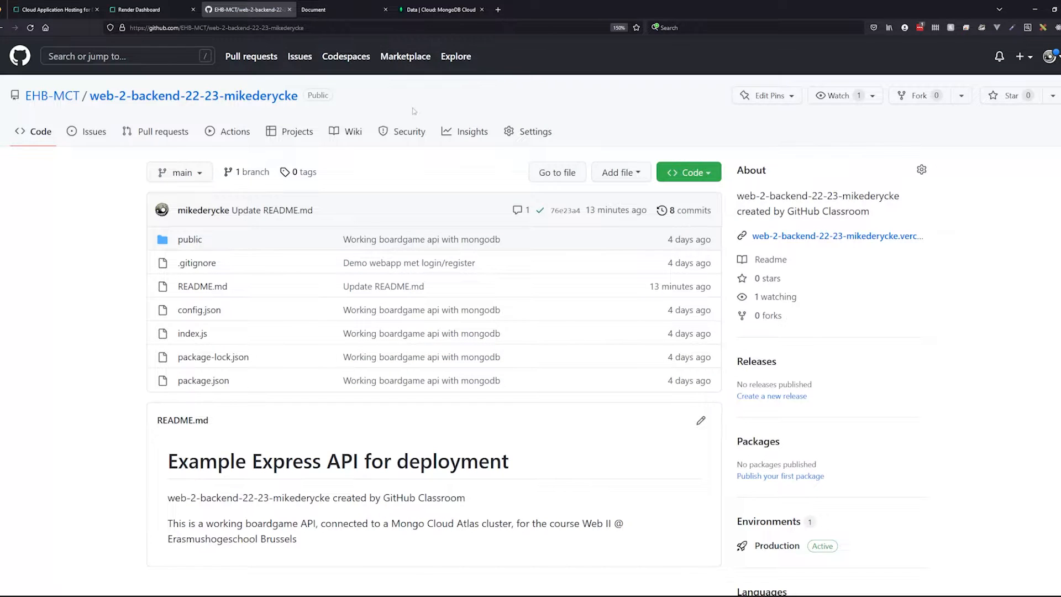
Browse the documents in the session5.boardgames collection, then return to the Render homepage
left_click(440, 9)
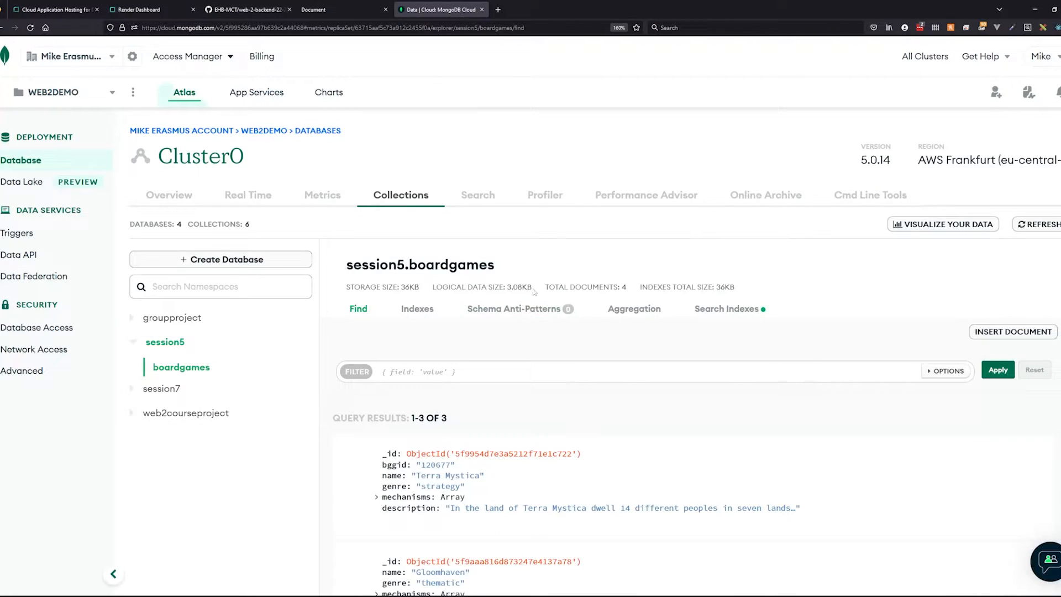
scroll("down", 3)
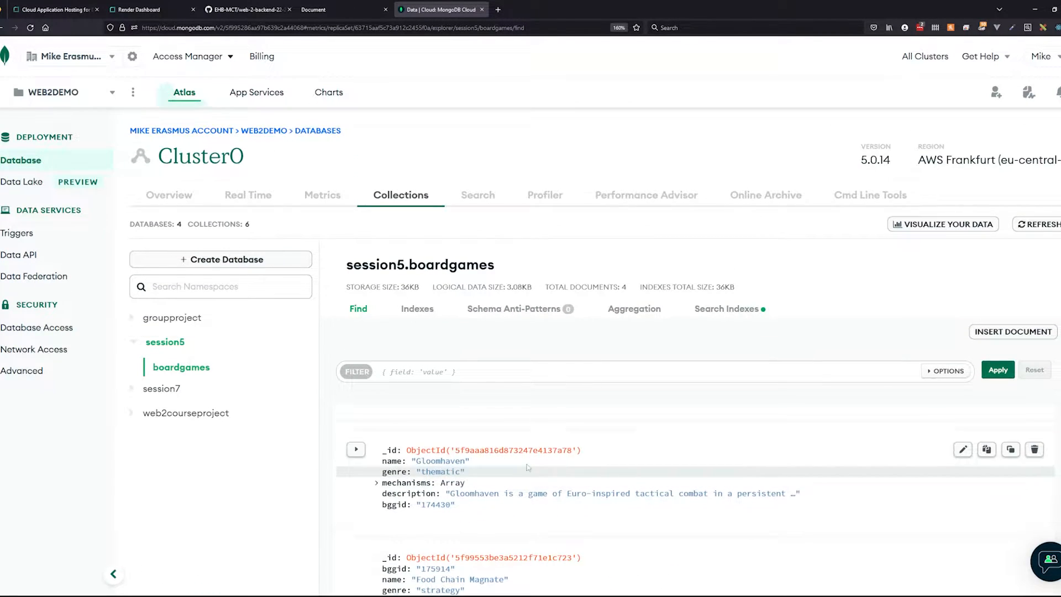
scroll("down", 3)
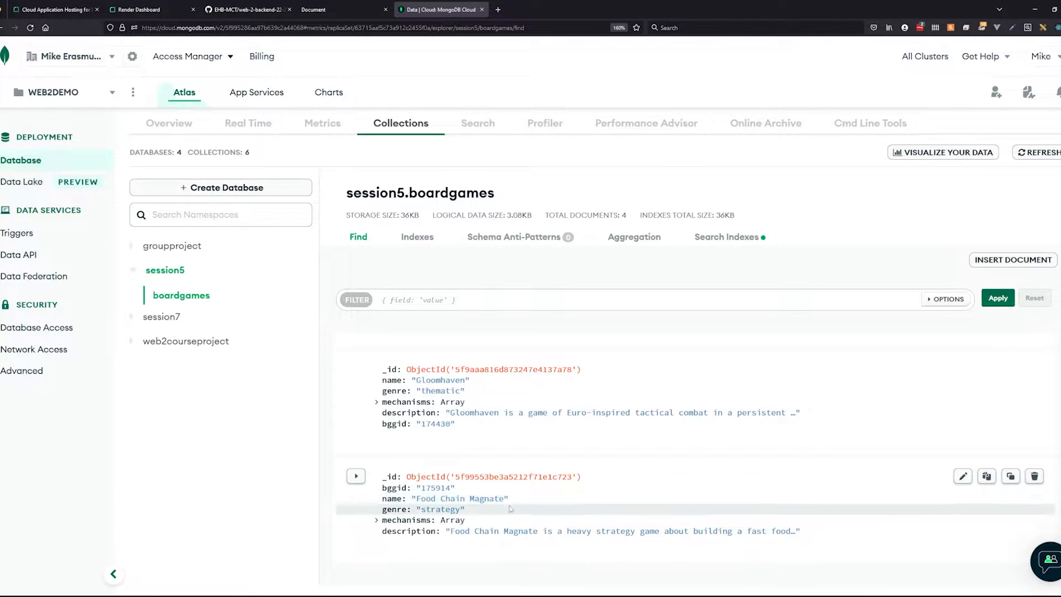
mouse_move(111, 315)
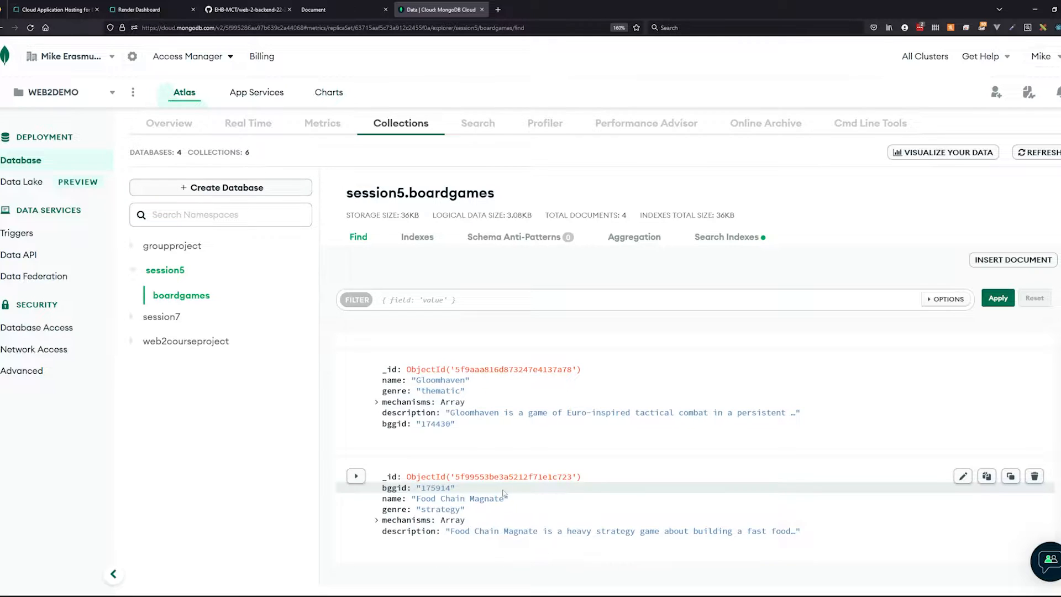
mouse_move(670, 346)
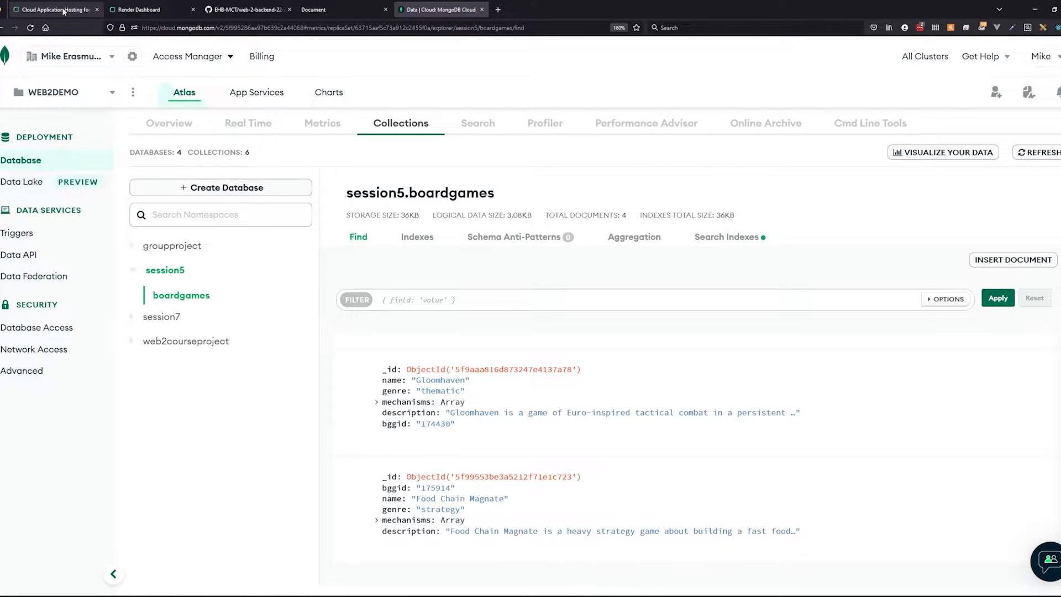
left_click(137, 10)
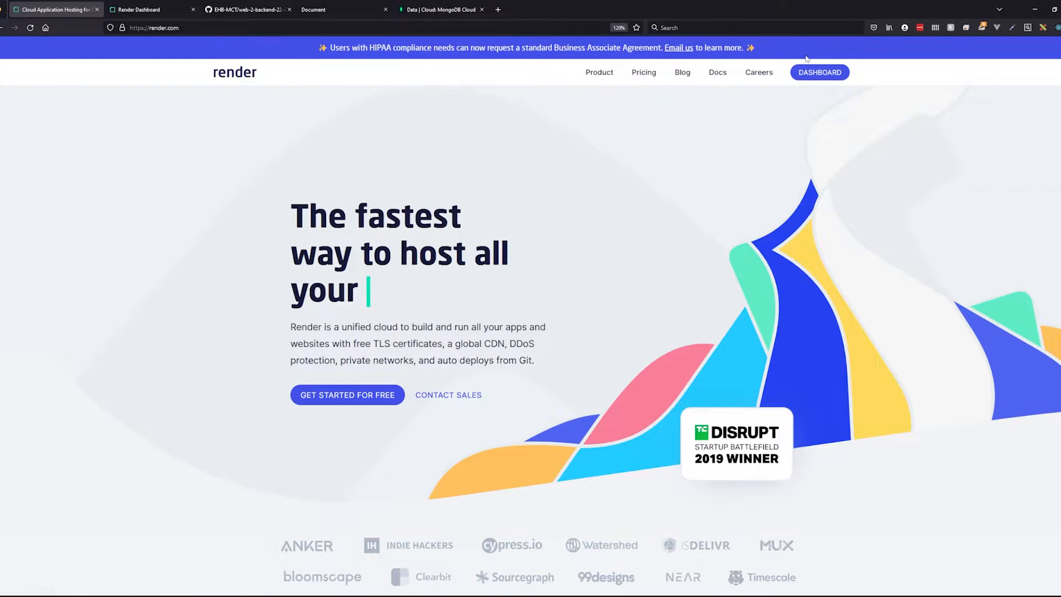
Go to the Render dashboard listing the suspended Demo Web 2 login system service
left_click(819, 72)
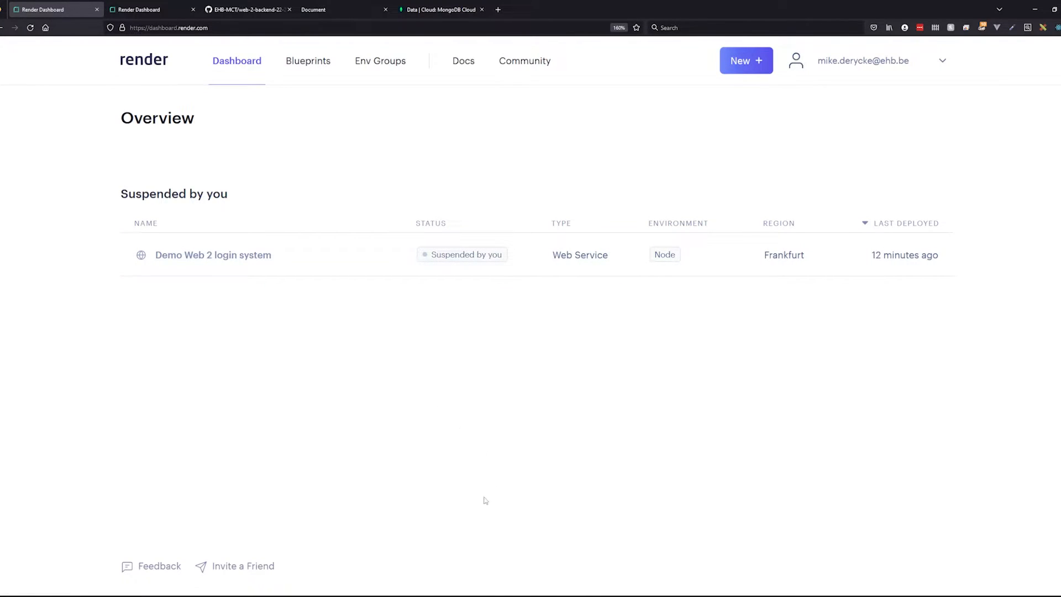
mouse_move(335, 416)
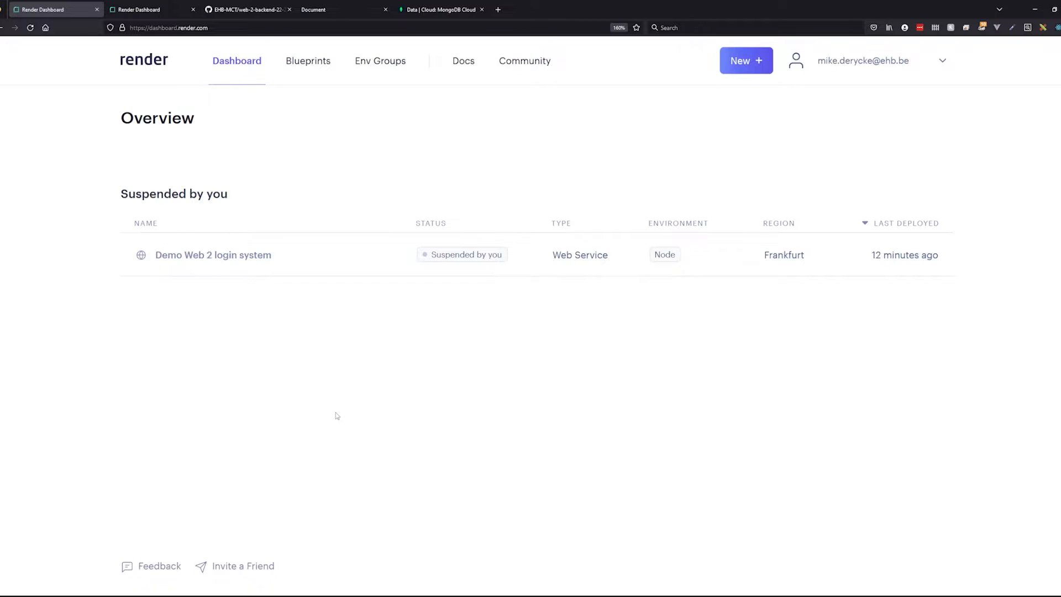
mouse_move(568, 205)
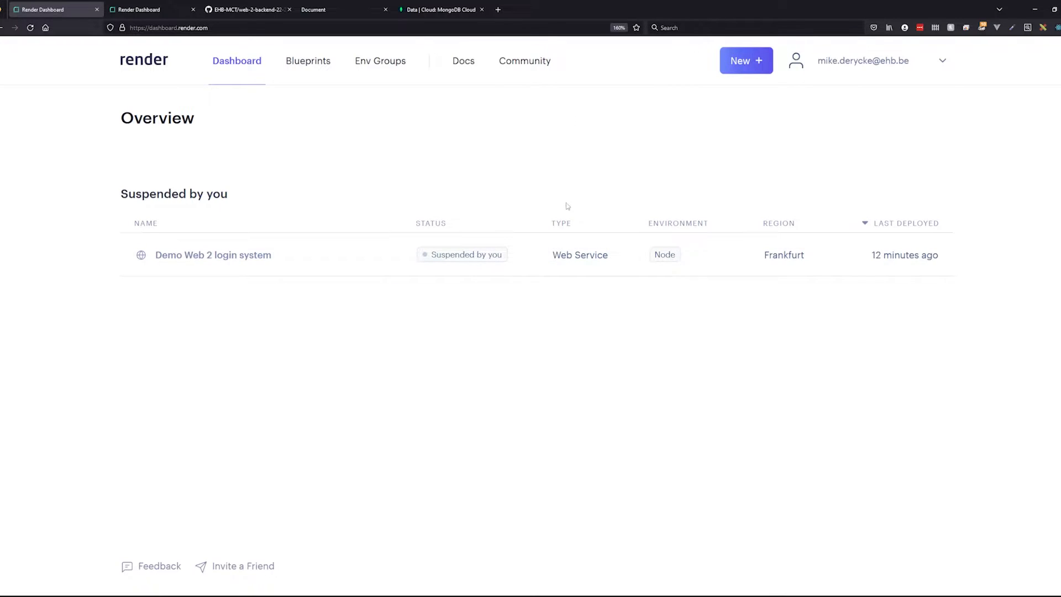
mouse_move(644, 240)
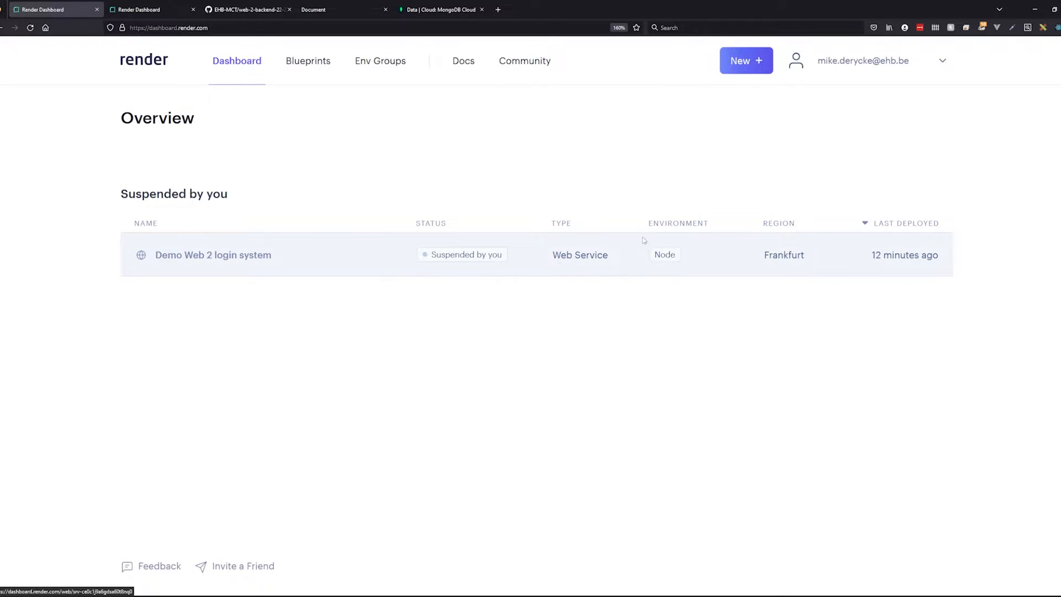
left_click(745, 60)
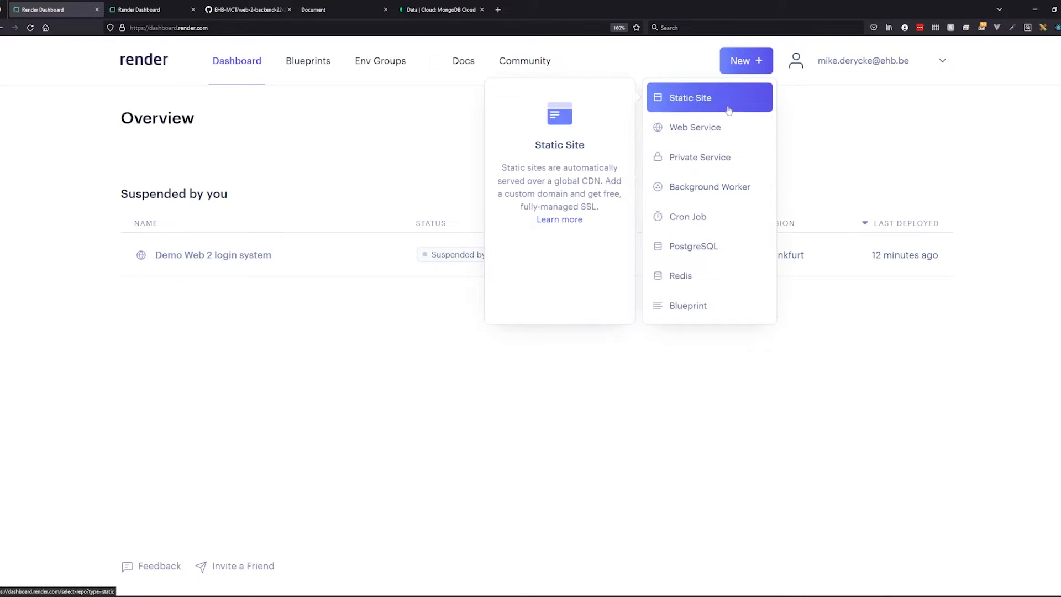
left_click(695, 127)
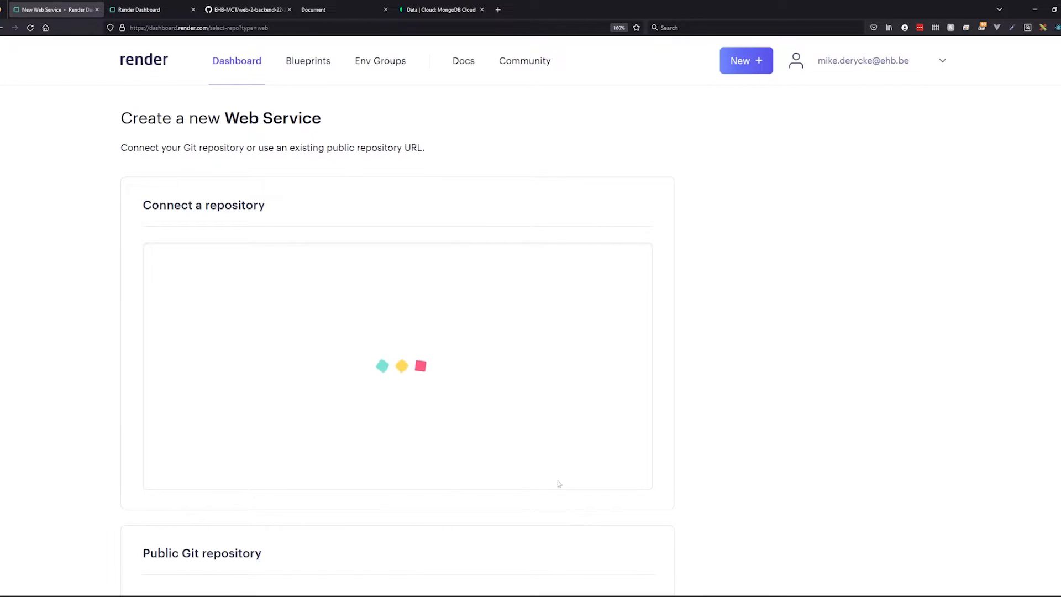
scroll("down", 3)
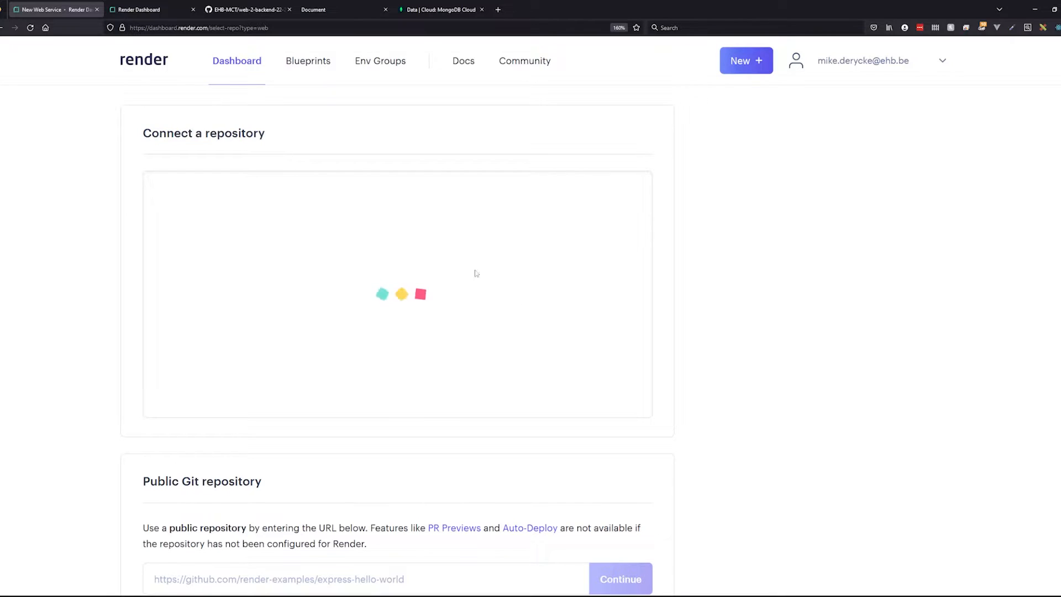
scroll("down", 3)
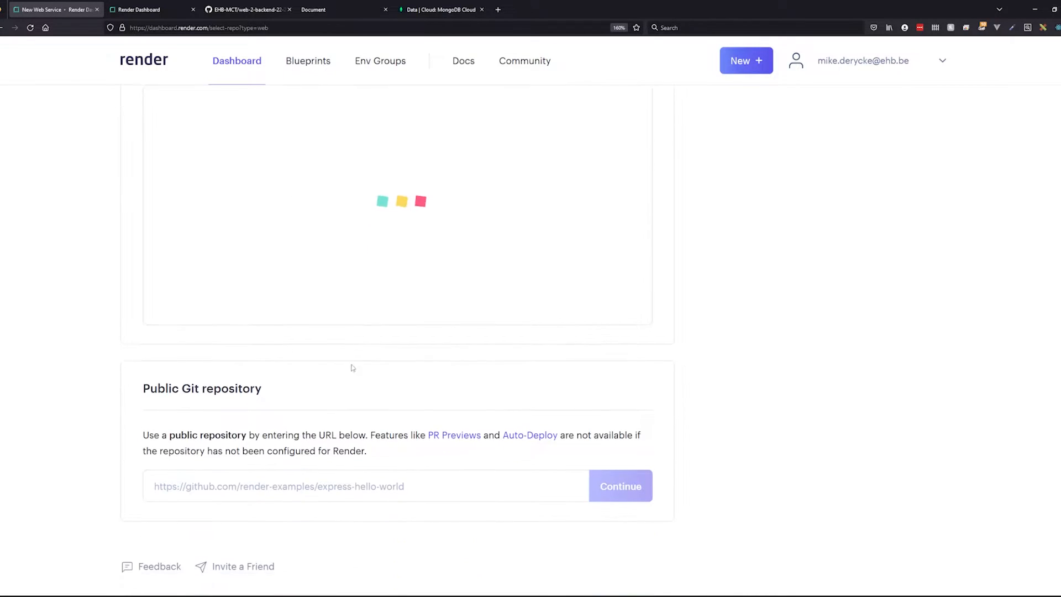
left_click(365, 486)
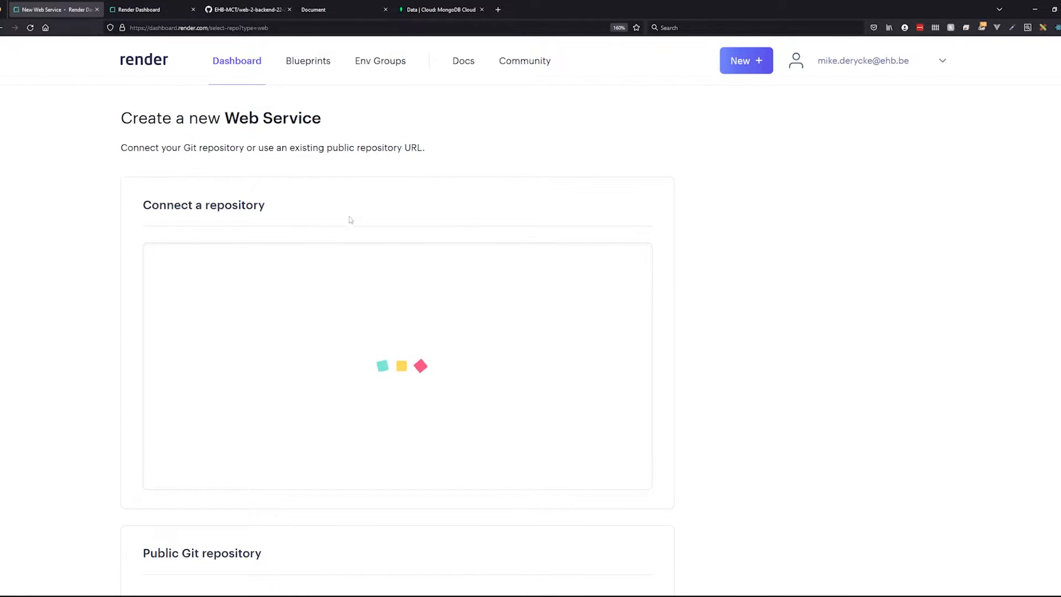
scroll("down", 3)
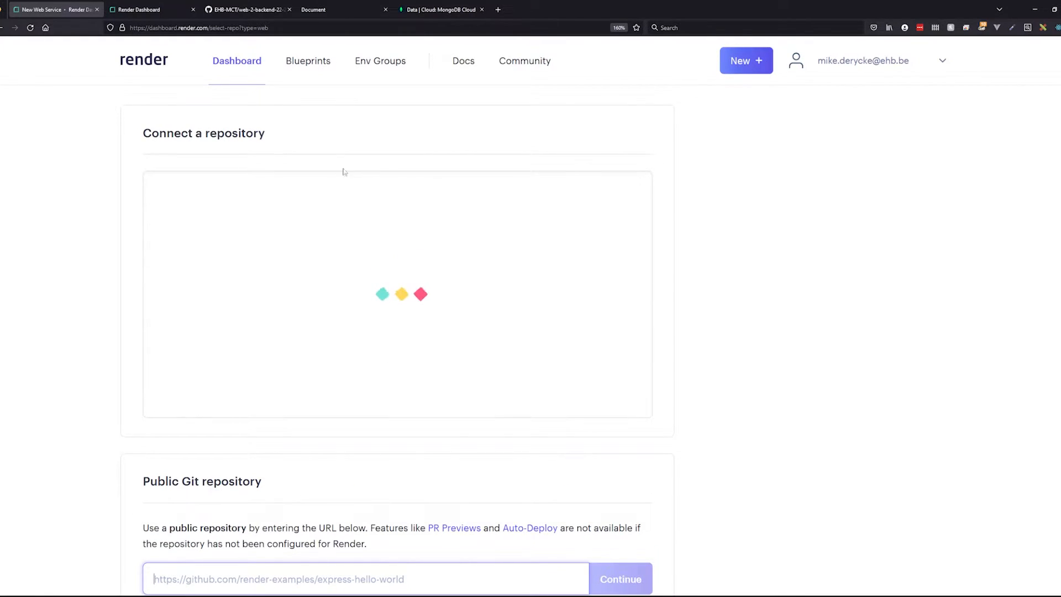
mouse_move(419, 313)
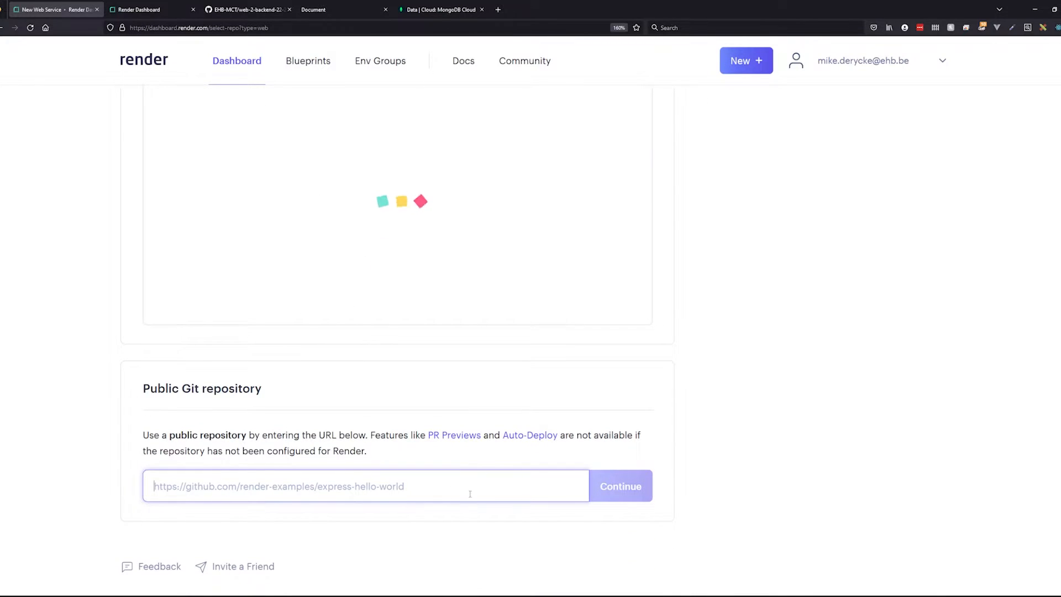
Start a Render web service from the EHB-MCT/web-2-backend-22-23-mikederycke repository URL
left_click(243, 9)
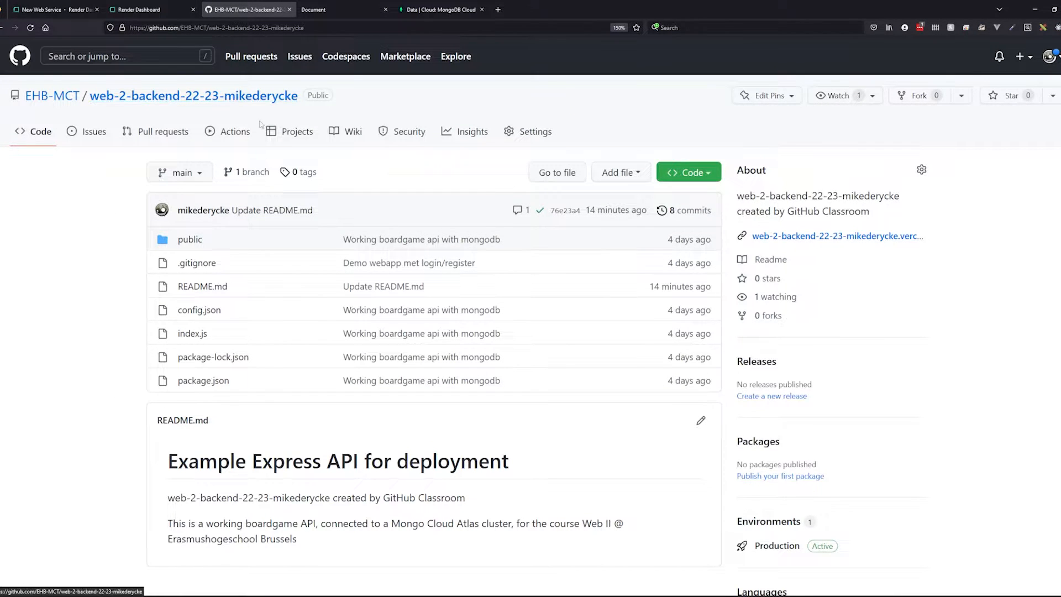
mouse_move(296, 131)
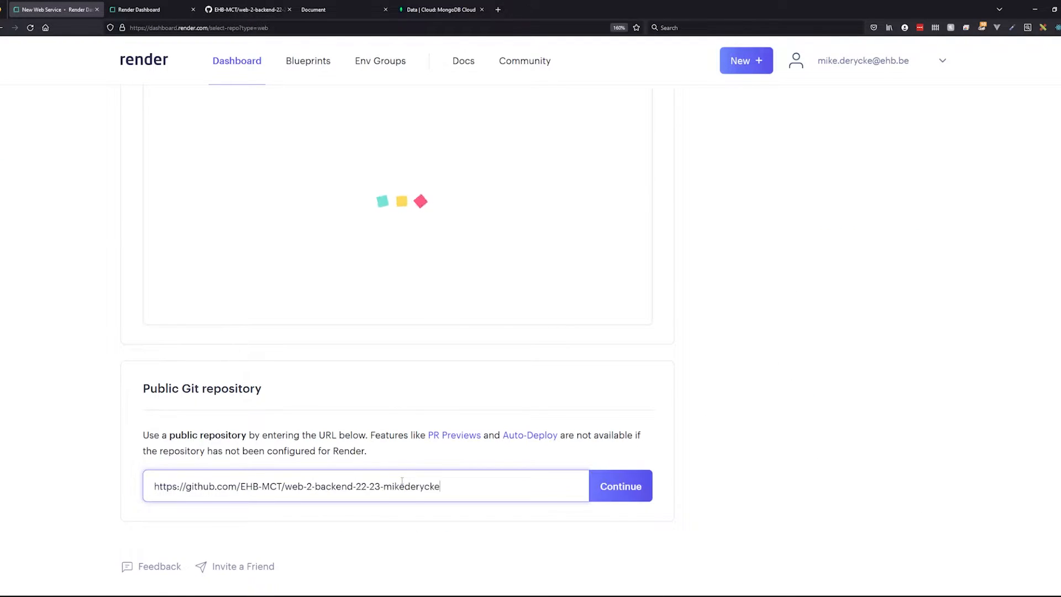
left_click(619, 486)
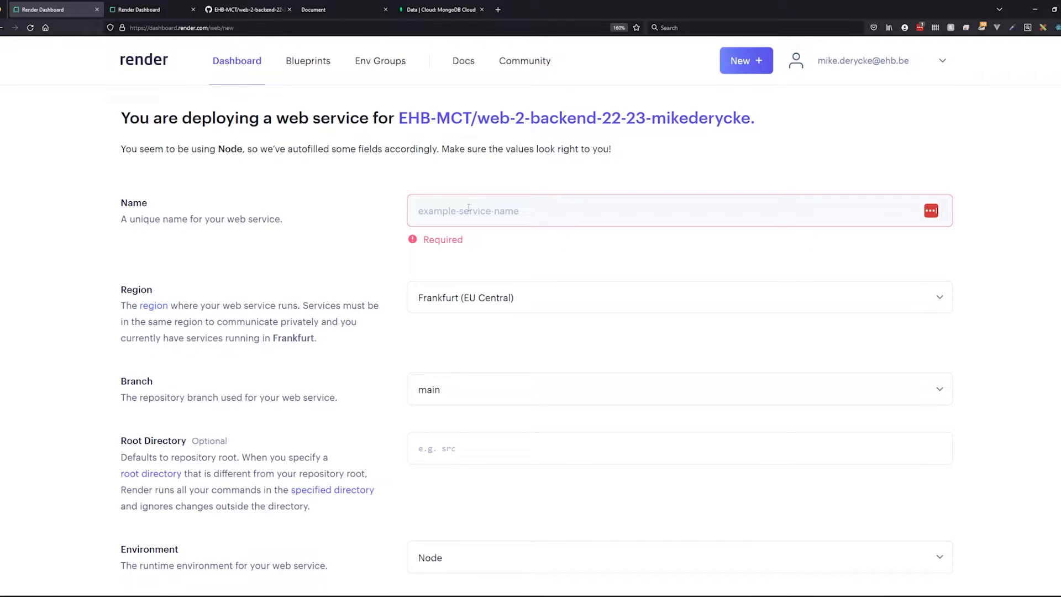
Name the new web service 'web 2 demo tutorial'
type("web")
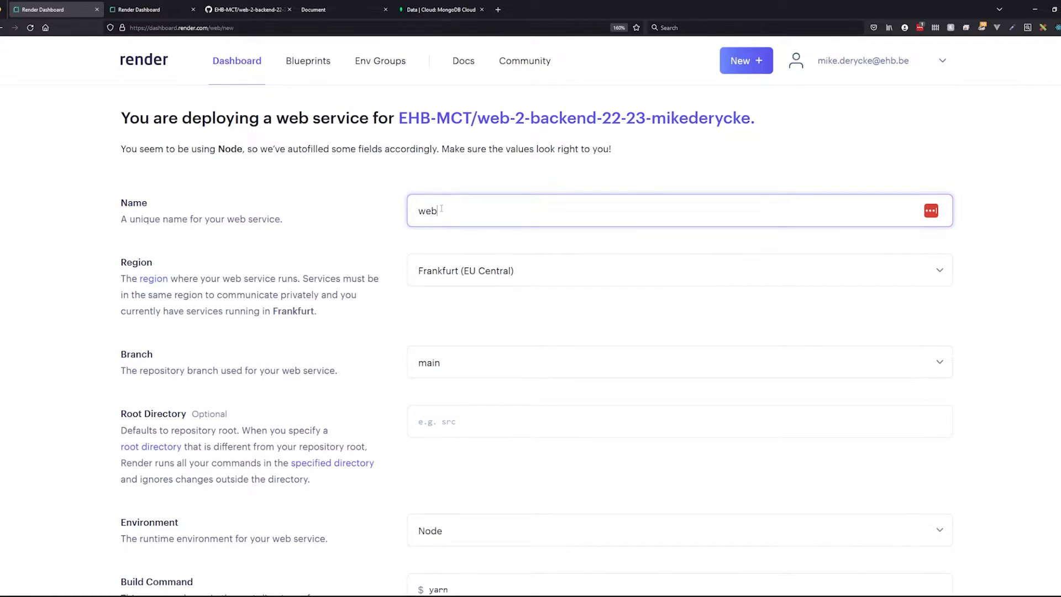
type("2 d")
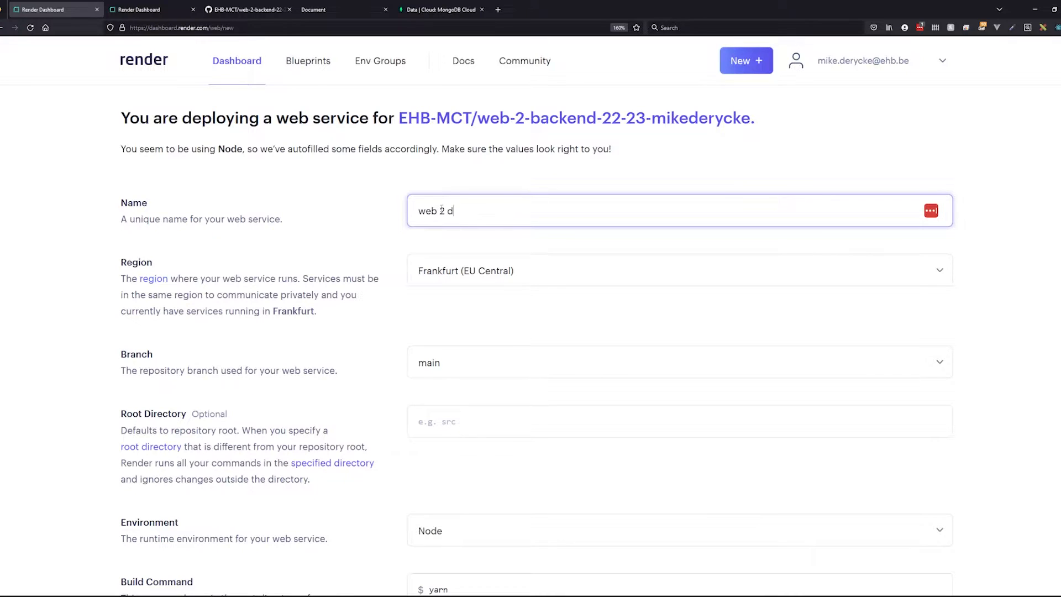
type("emo tutor")
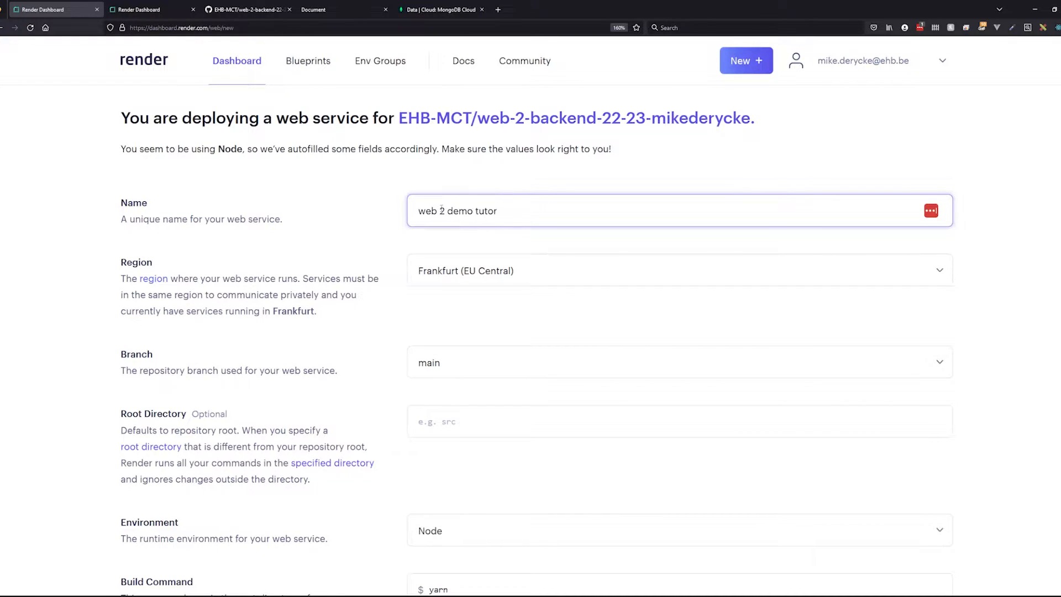
type("ial")
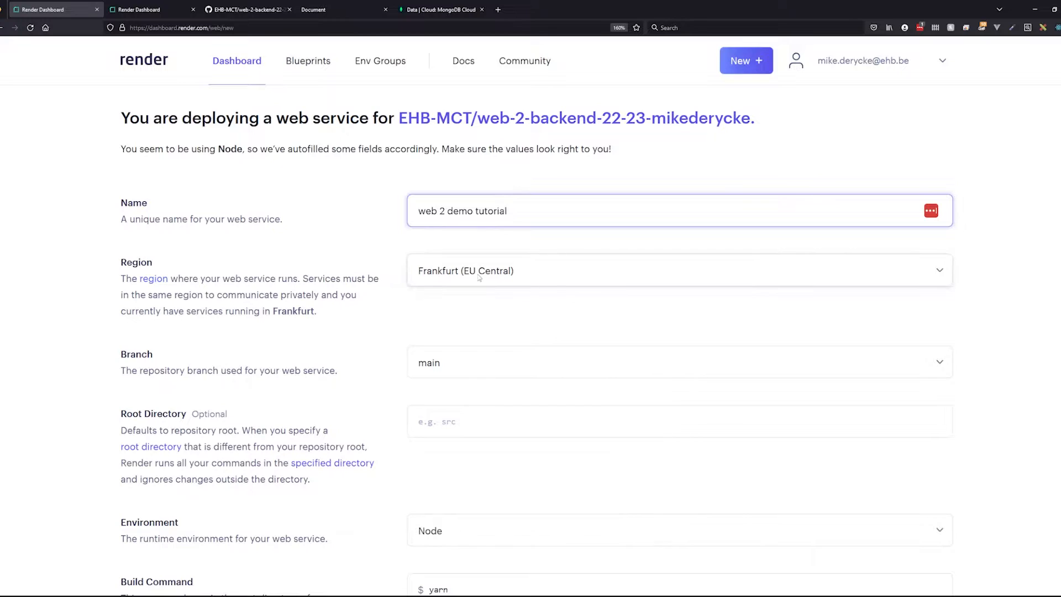
Keep Frankfurt (EU Central) as the region and check the deploy branch options
left_click(677, 270)
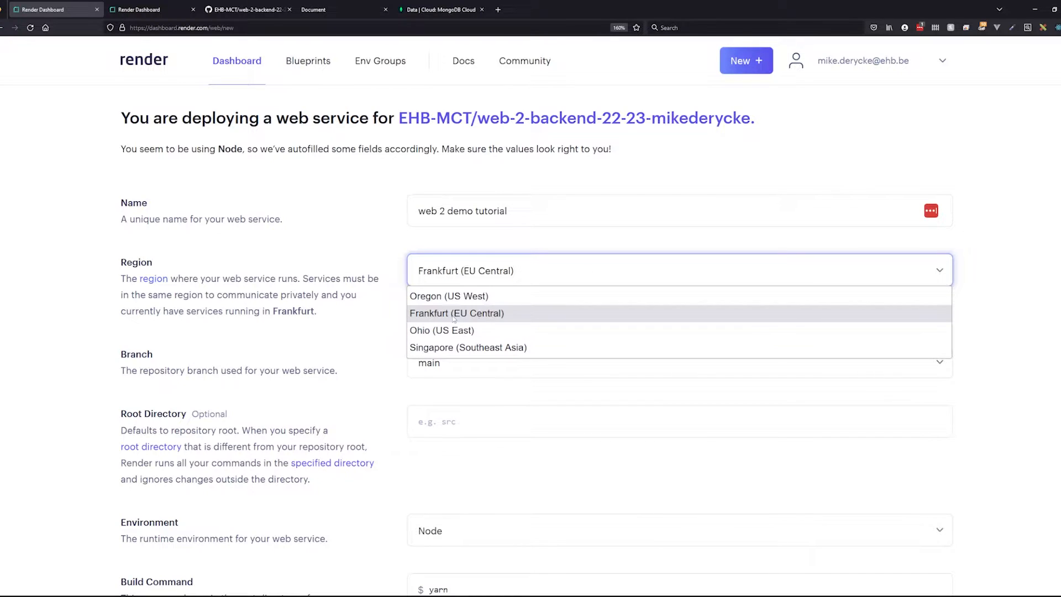
left_click(456, 313)
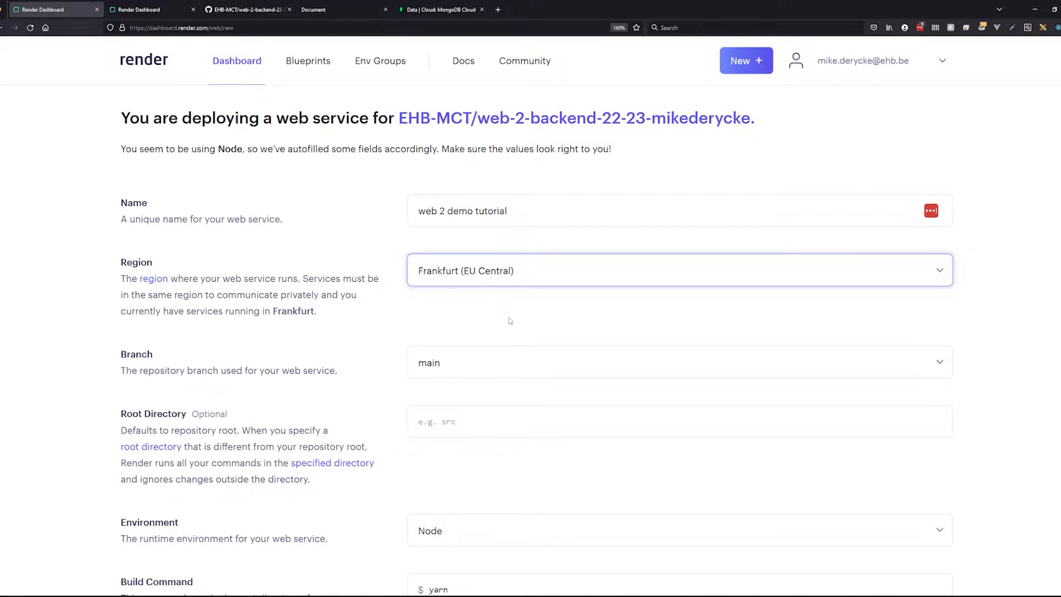
scroll("down", 3)
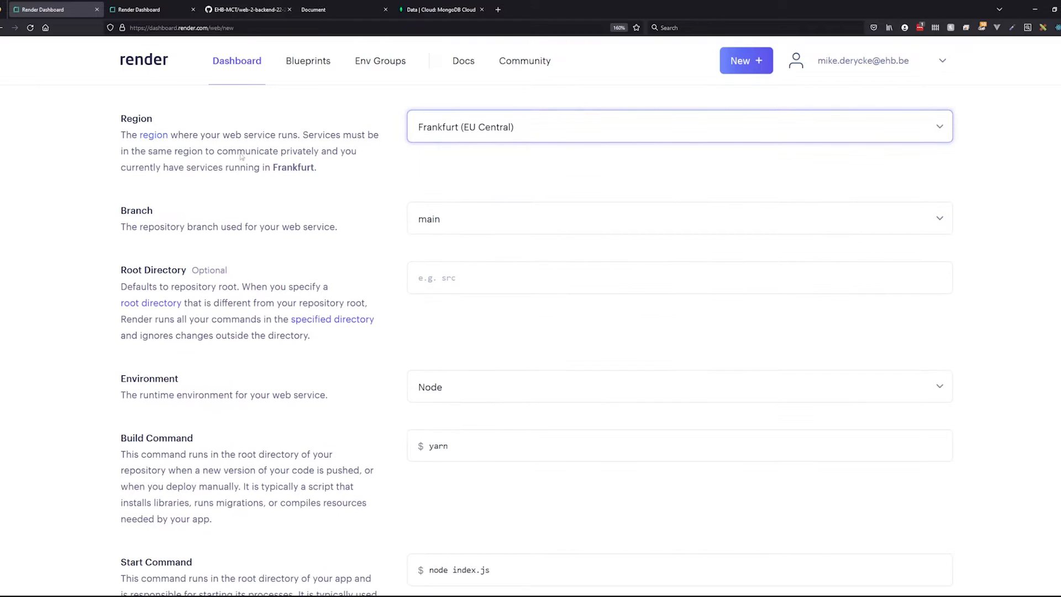
left_click(679, 217)
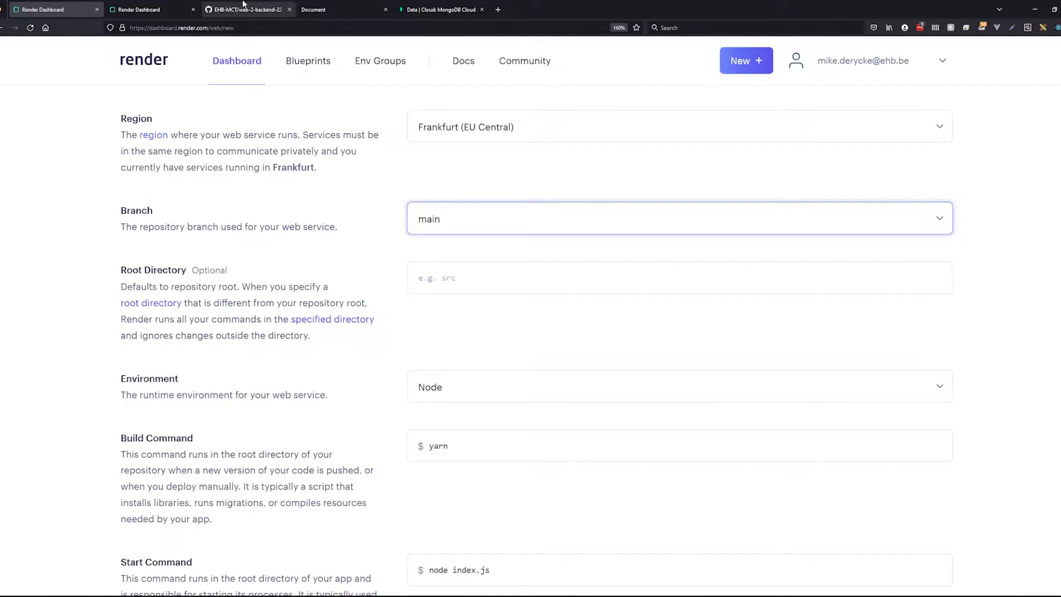
Confirm on GitHub that main is the repository's only branch, then return to its file listing
left_click(247, 10)
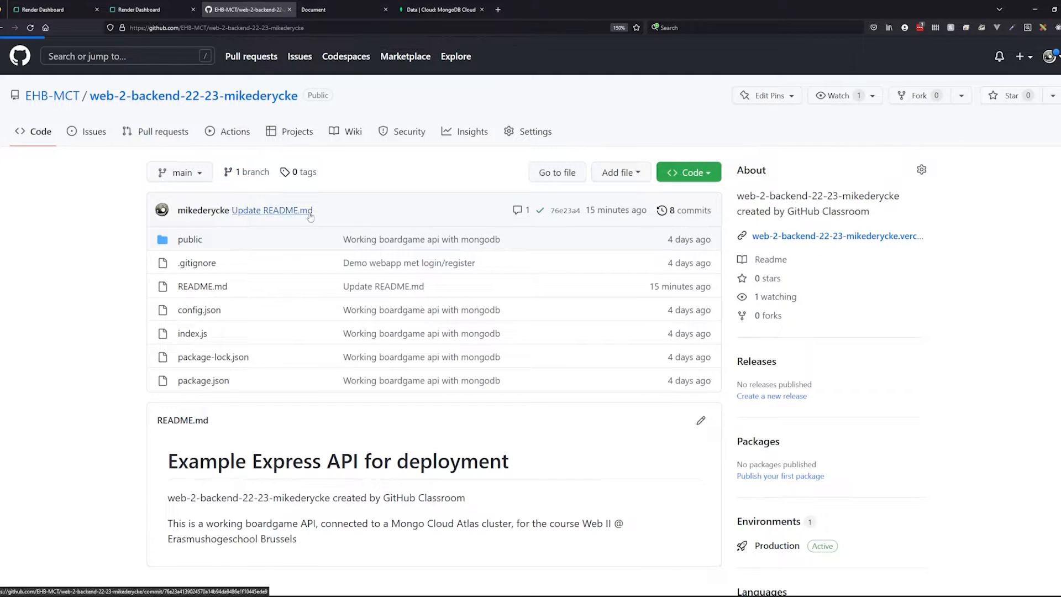
left_click(251, 171)
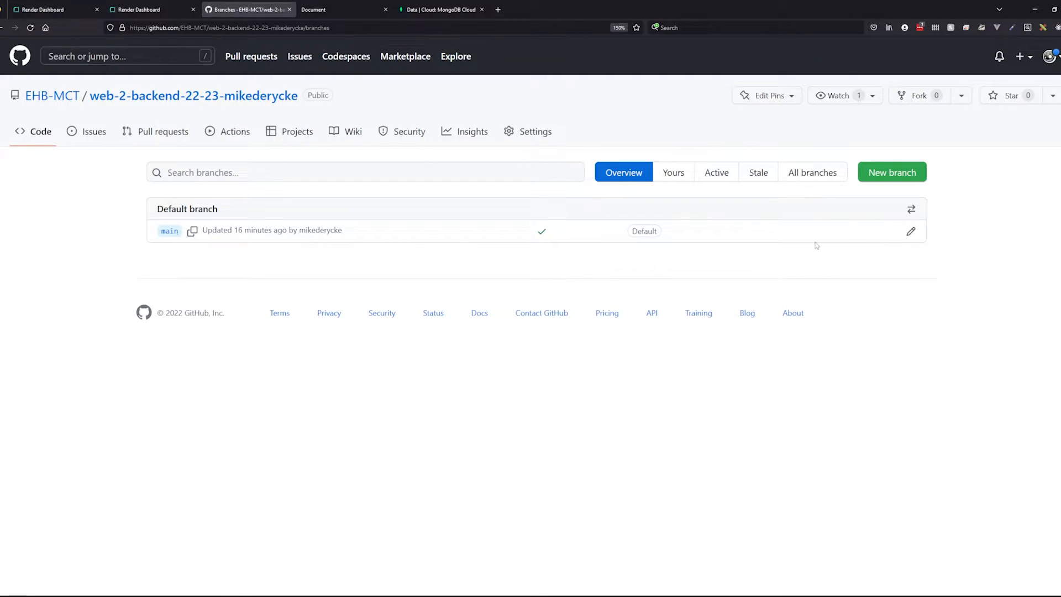
mouse_move(232, 248)
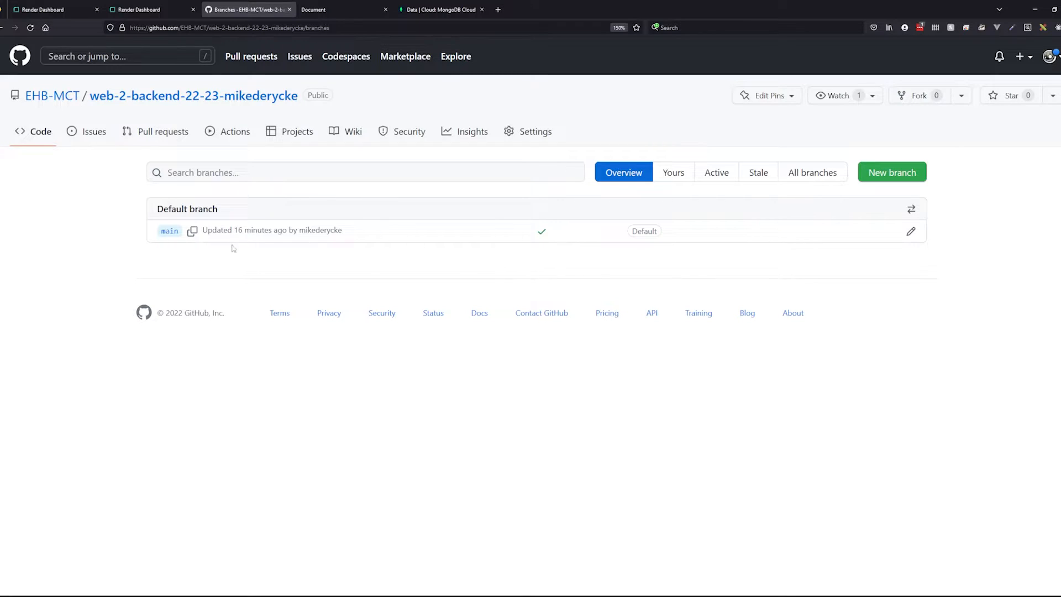
left_click(193, 96)
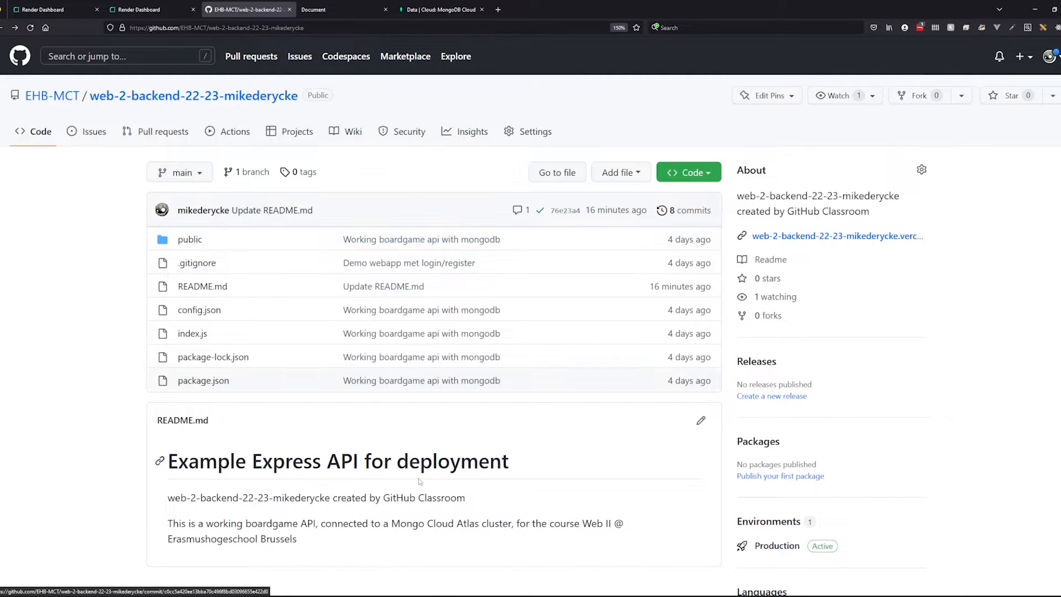
left_click(51, 9)
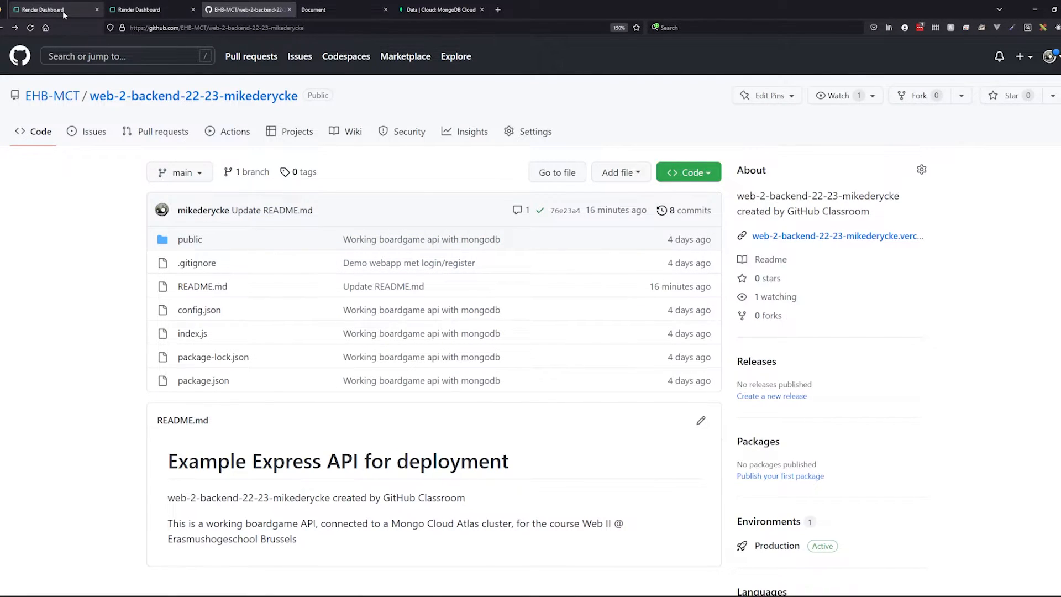
Return to the web service setup form and close the duplicate Render Dashboard page
left_click(145, 10)
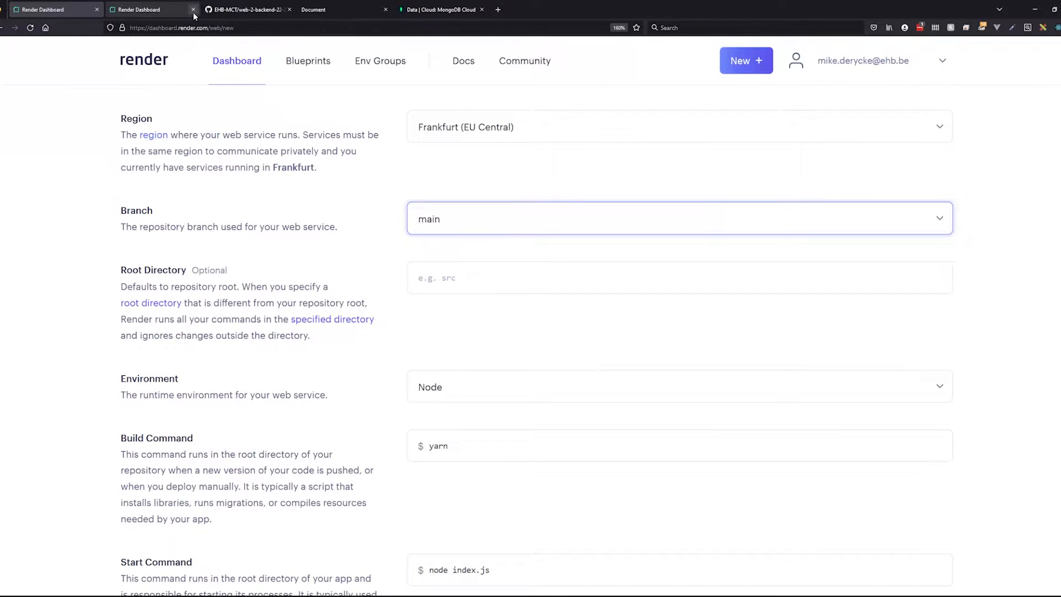
left_click(192, 10)
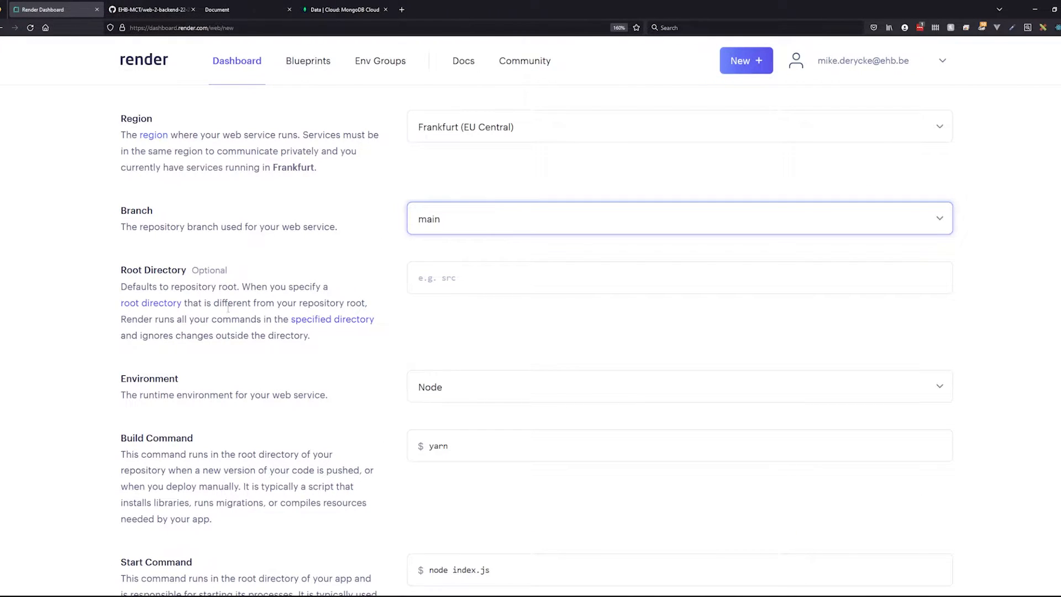
mouse_move(446, 331)
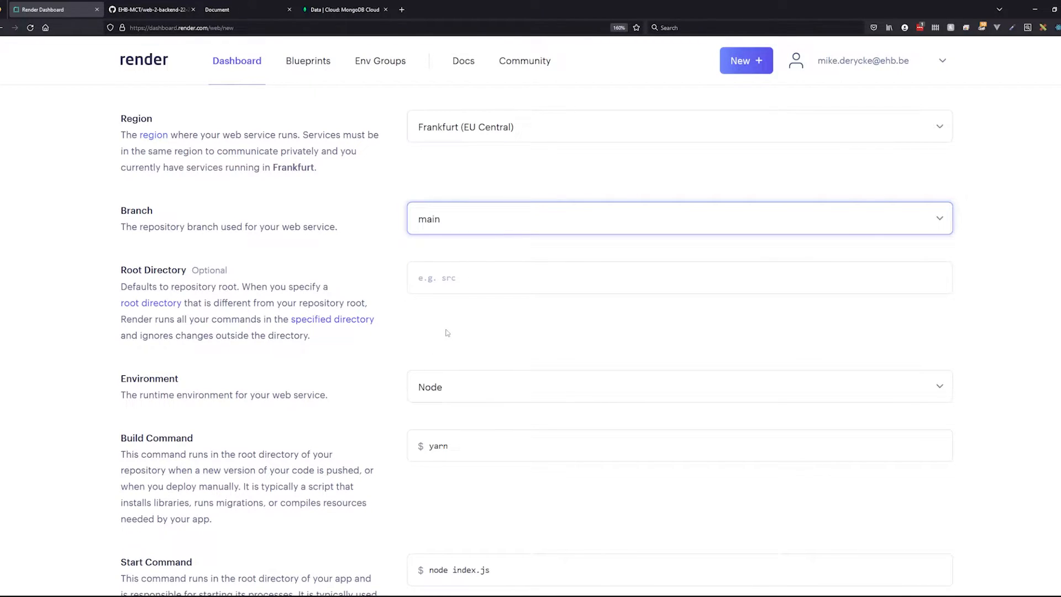
mouse_move(461, 317)
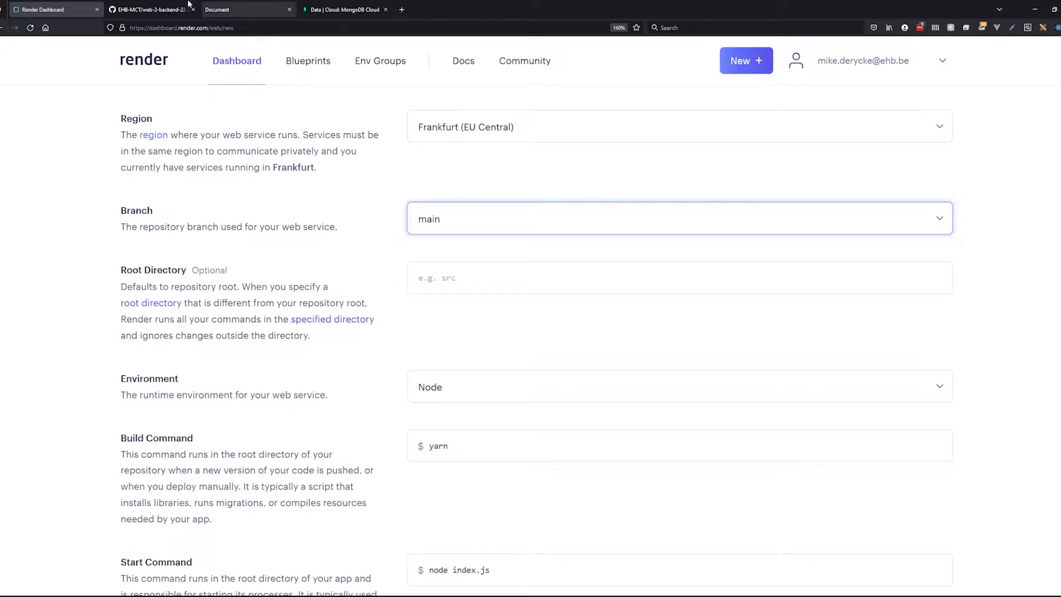
left_click(149, 9)
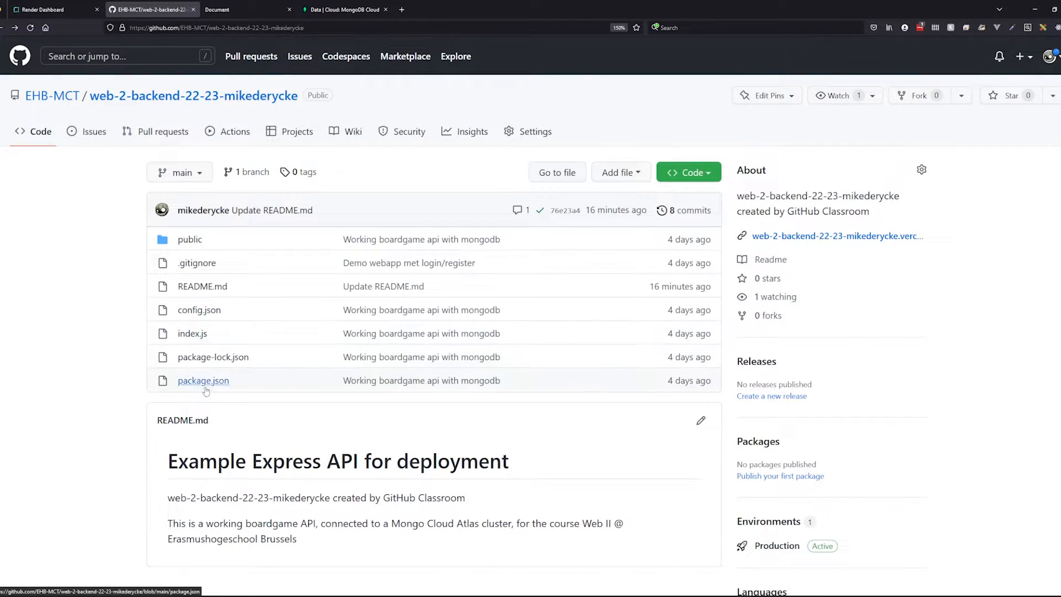
mouse_move(216, 390)
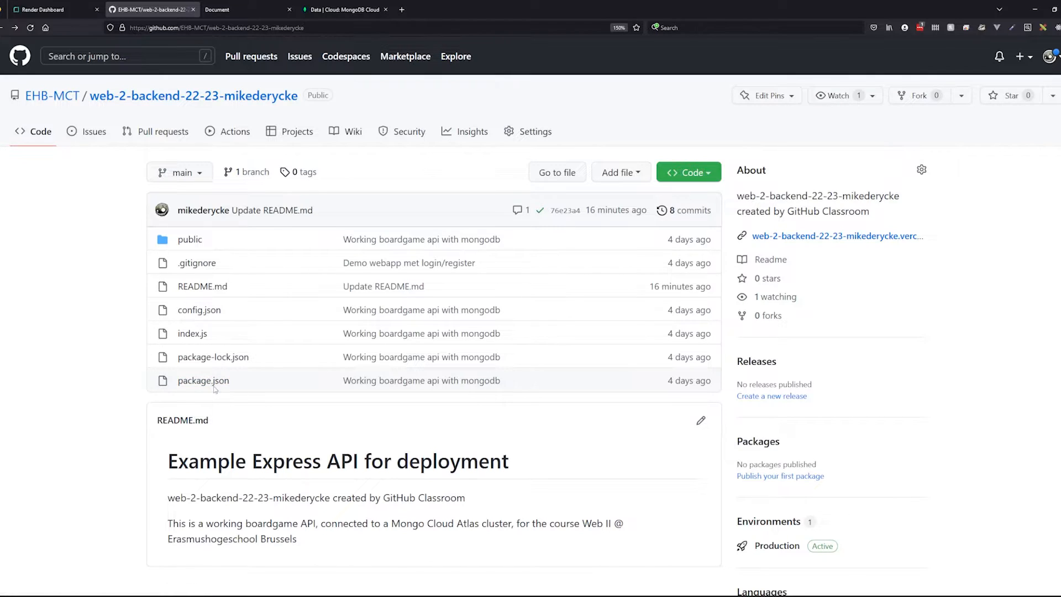
mouse_move(203, 380)
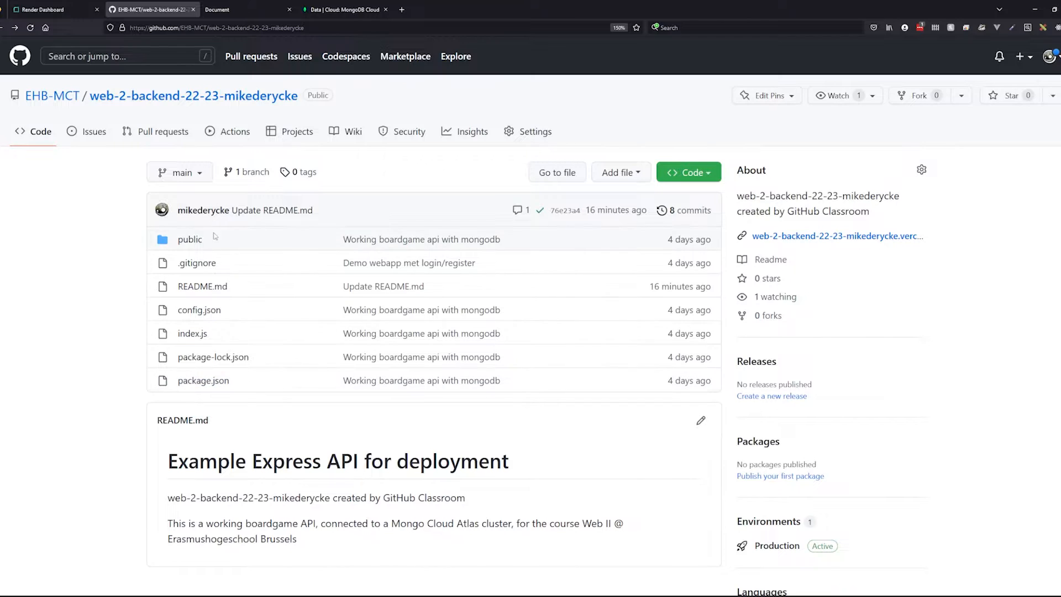
left_click(51, 10)
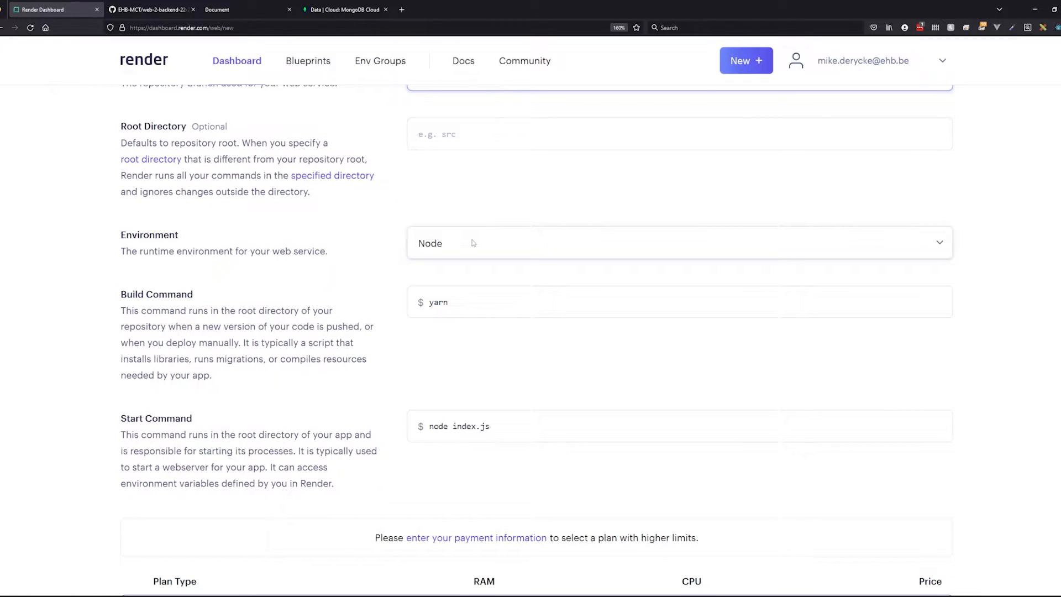
Keep the Free plan type and submit Create Web Service for the new service
scroll("down", 3)
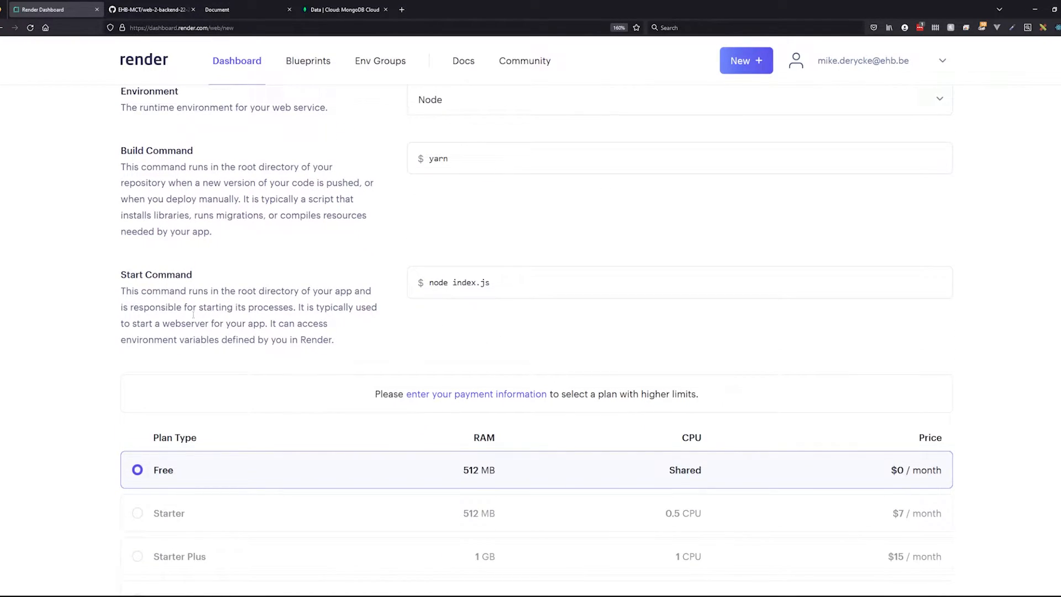
triple_click(460, 282)
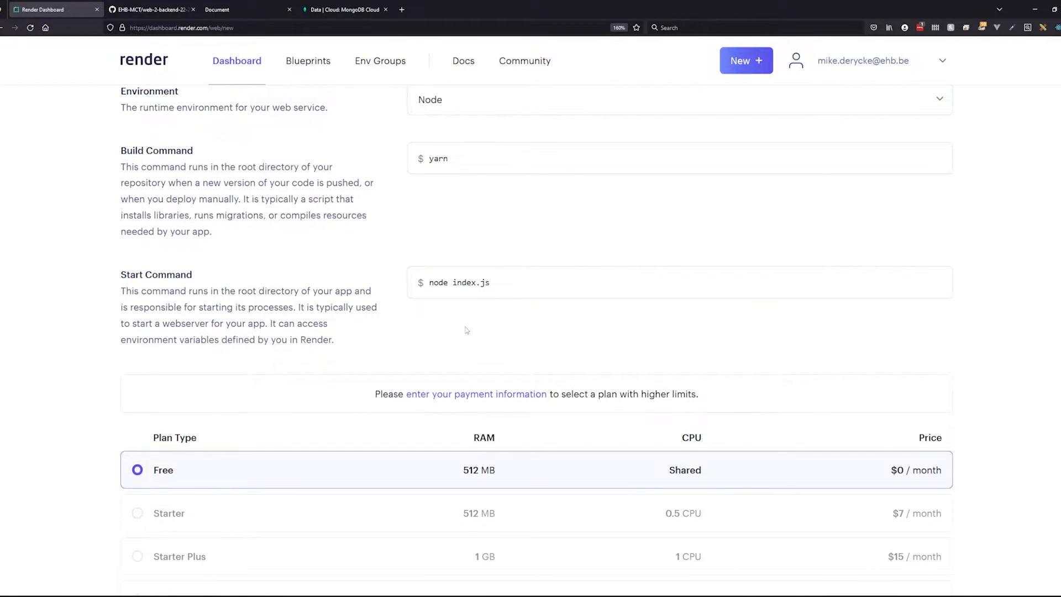
scroll("down", 3)
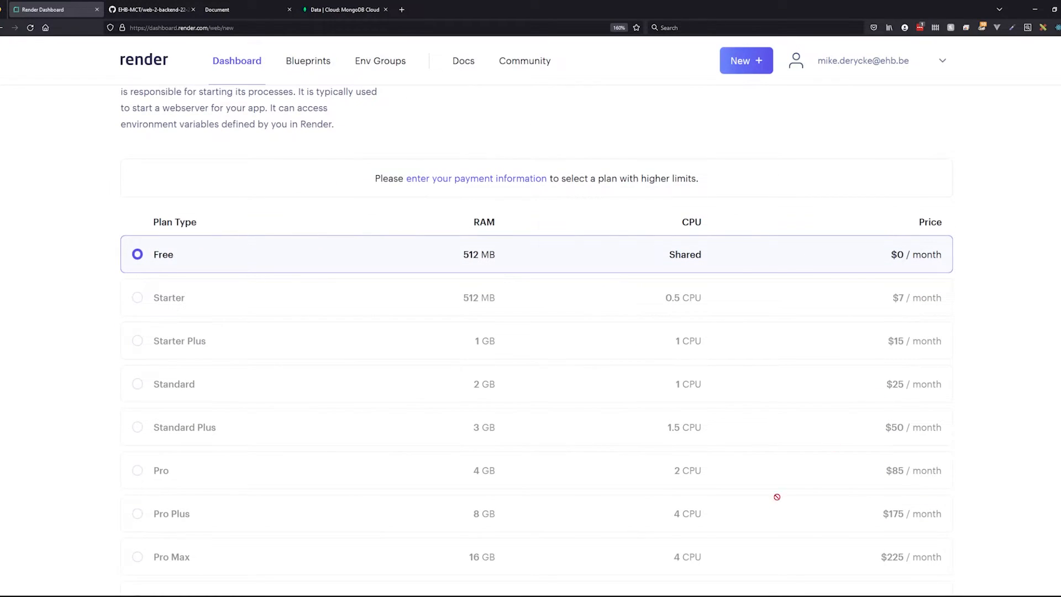
mouse_move(480, 283)
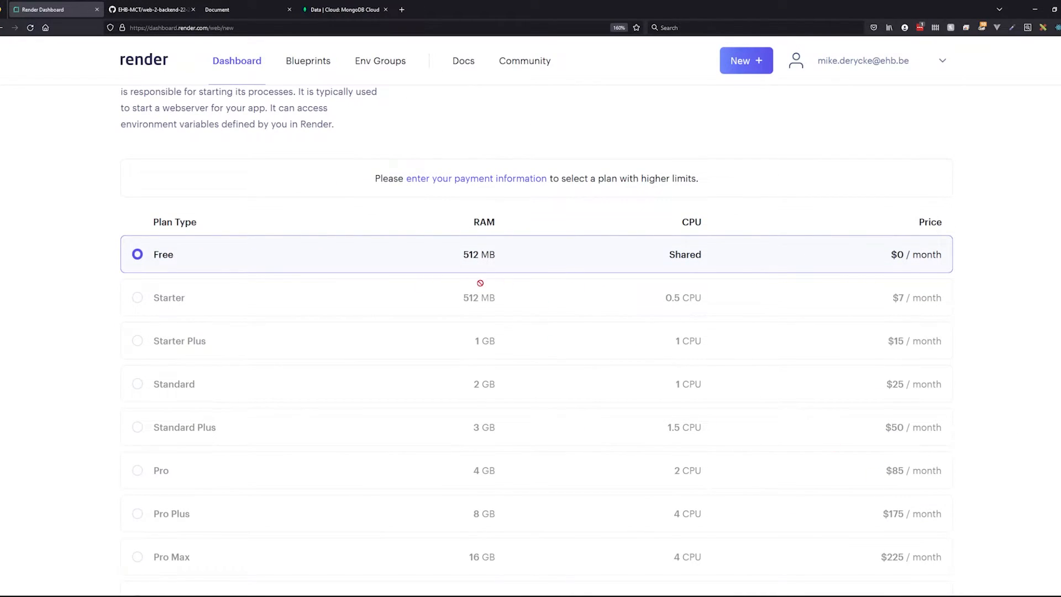
mouse_move(1005, 435)
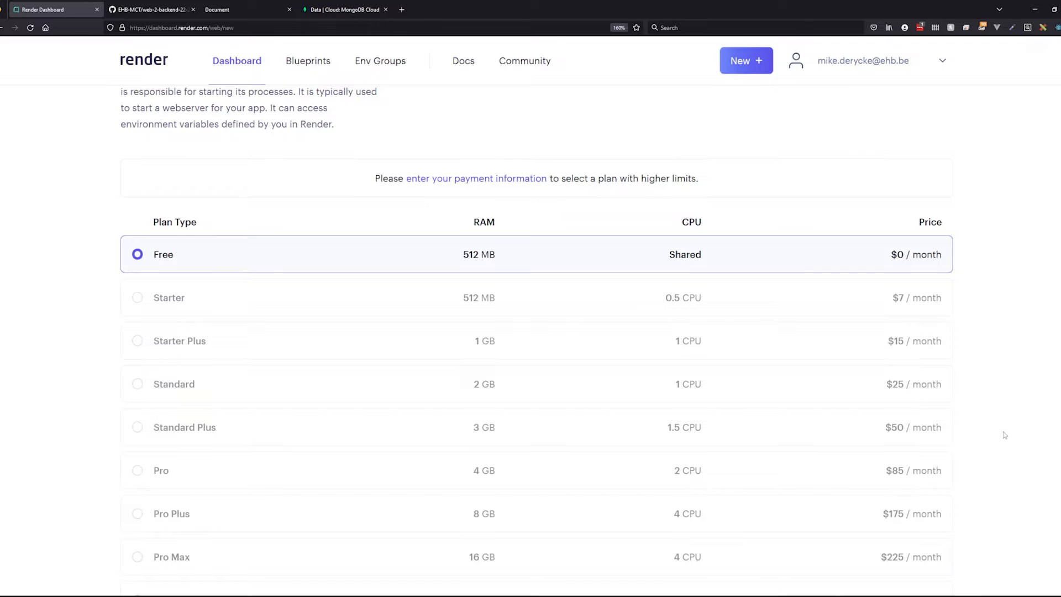
scroll("down", 3)
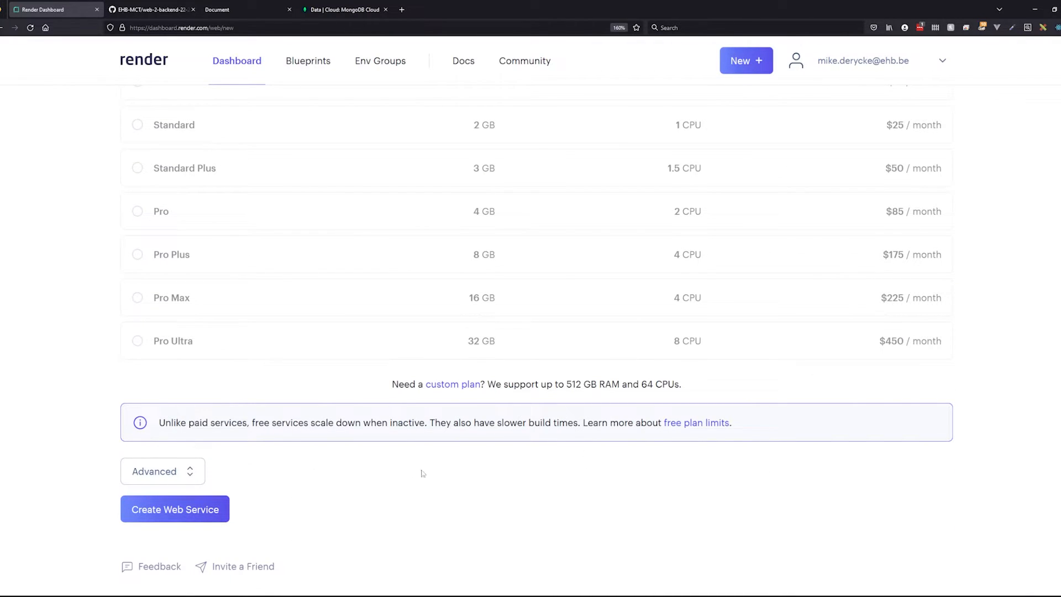
left_click(175, 509)
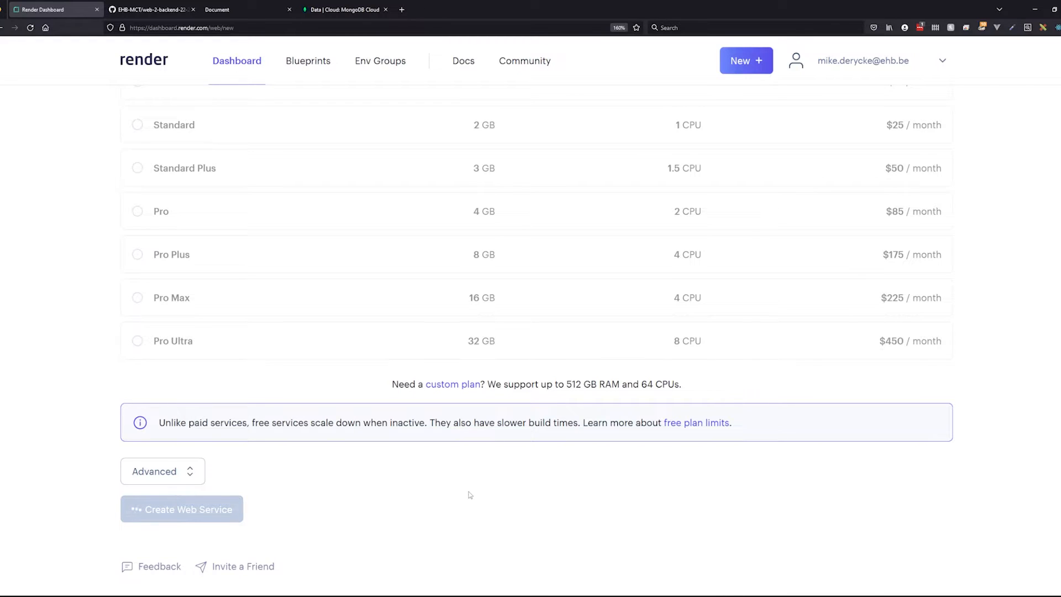
Follow the deploy log through repo clone, package install and build upload
left_click(181, 509)
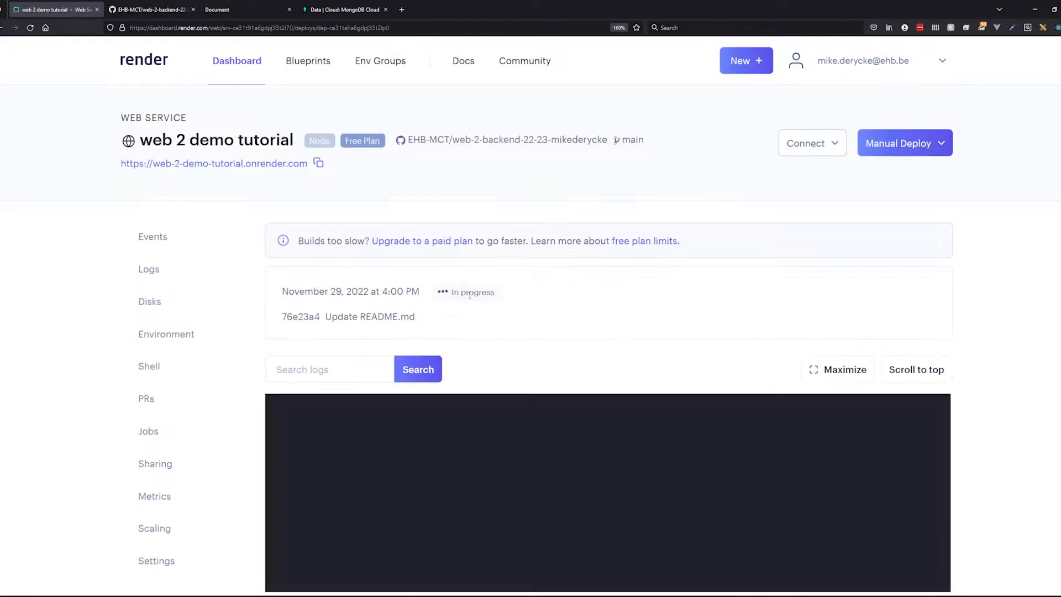
left_click(153, 237)
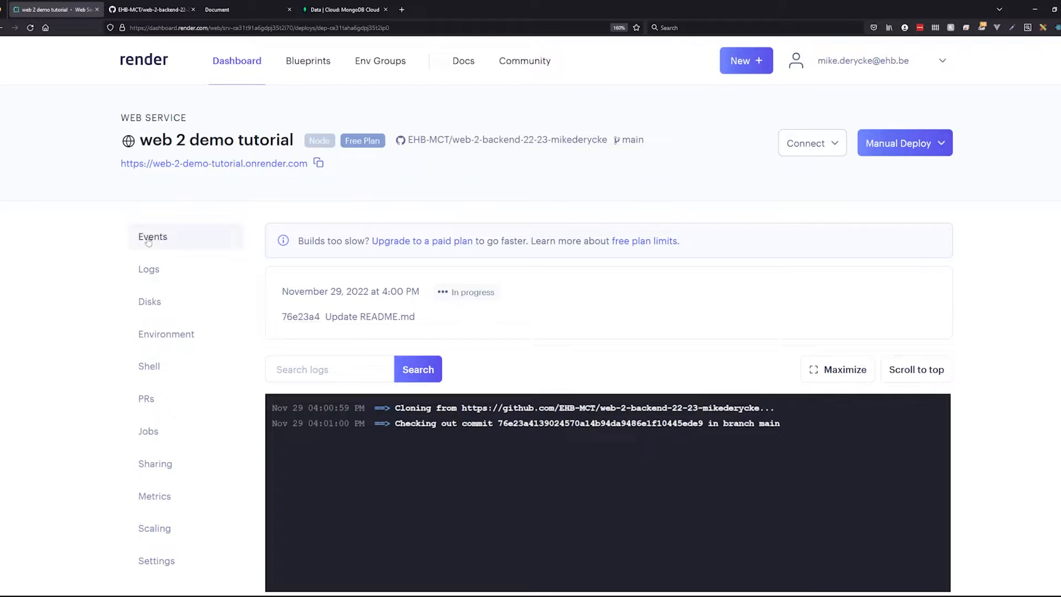
mouse_move(181, 490)
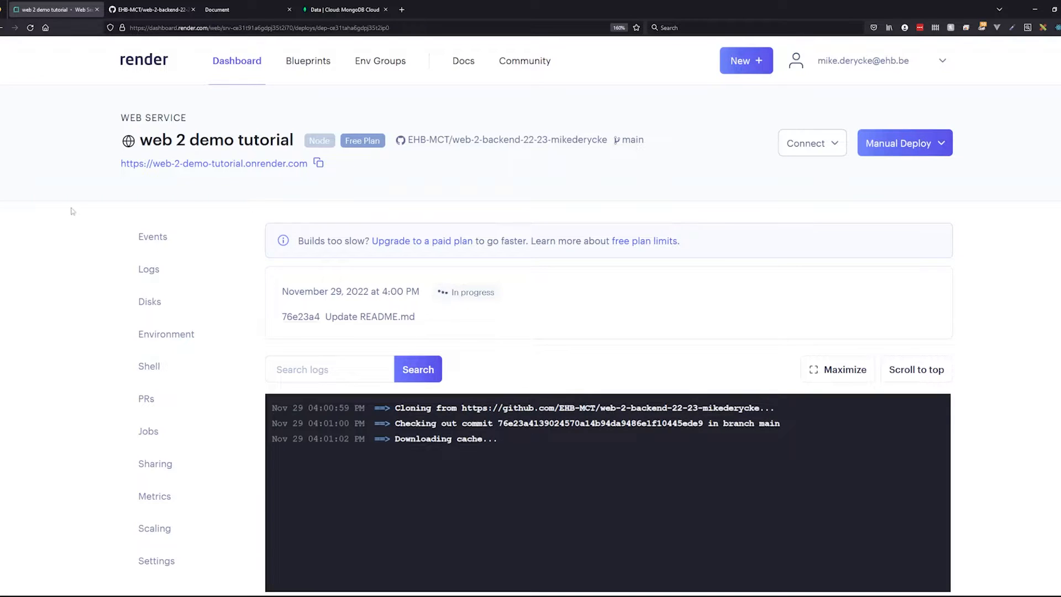
scroll("down", 3)
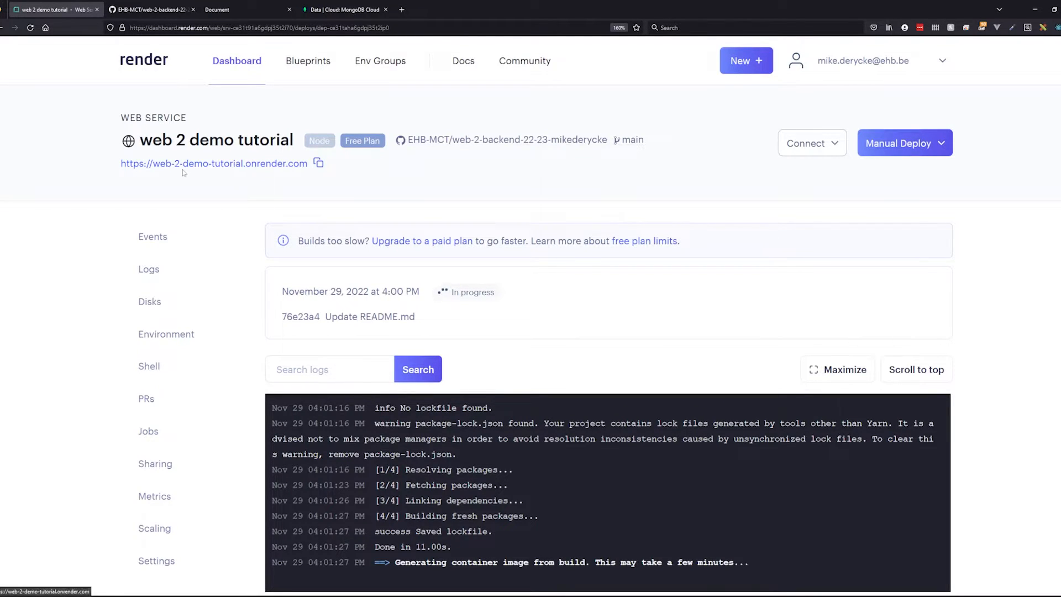
mouse_move(269, 173)
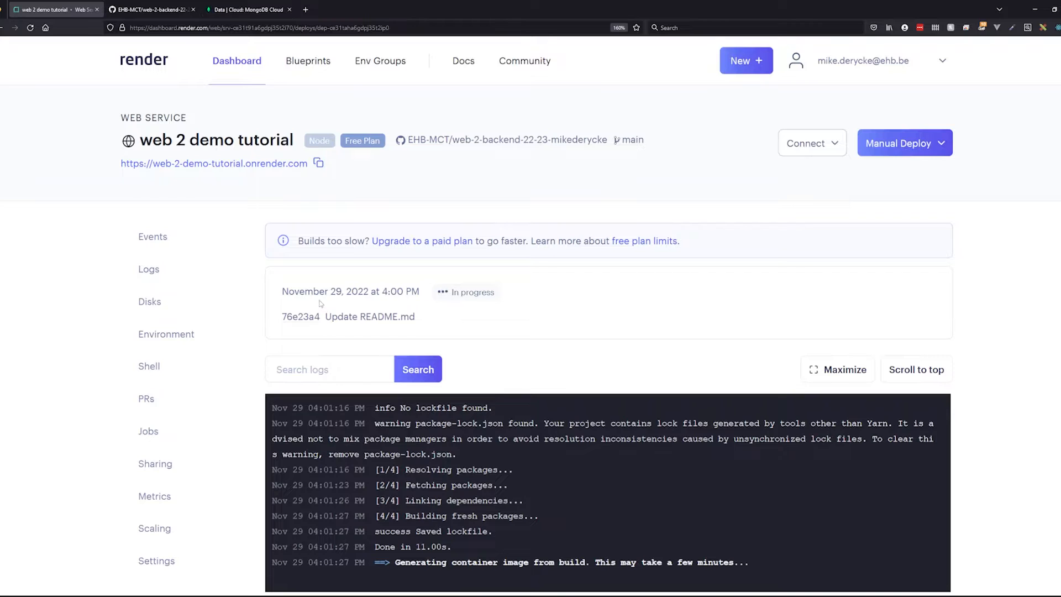
scroll("down", 3)
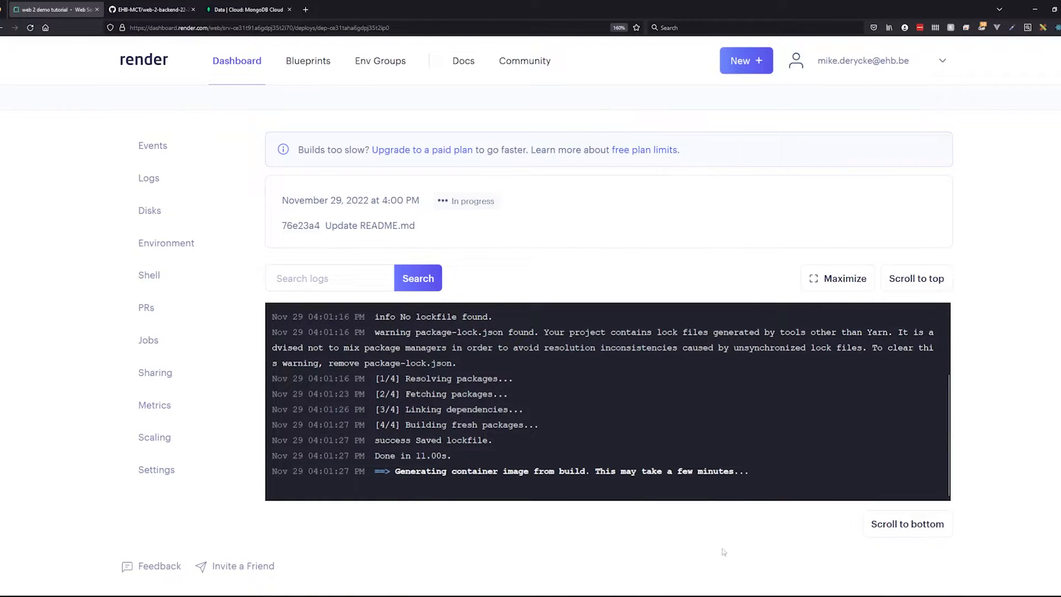
mouse_move(720, 548)
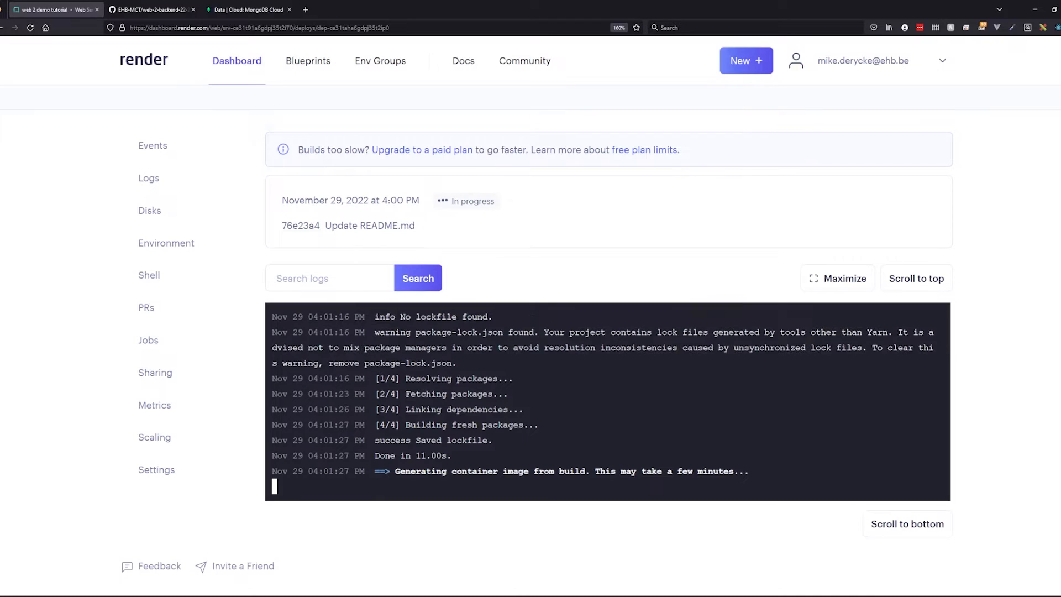
double_click(392, 440)
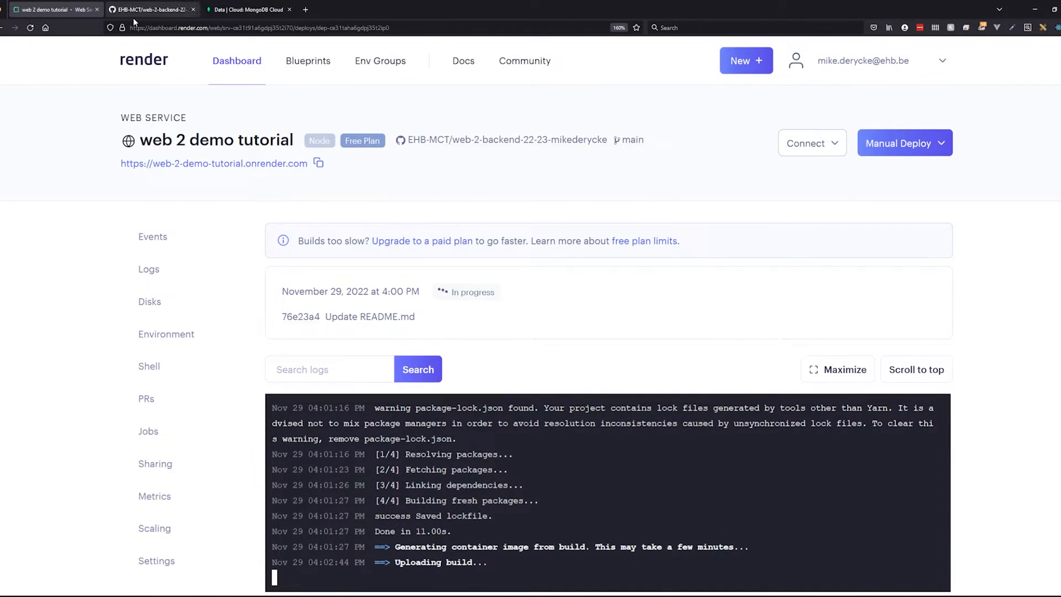
Glance at the GitHub repo's latest commit, return to Render and open the service's Settings
left_click(150, 9)
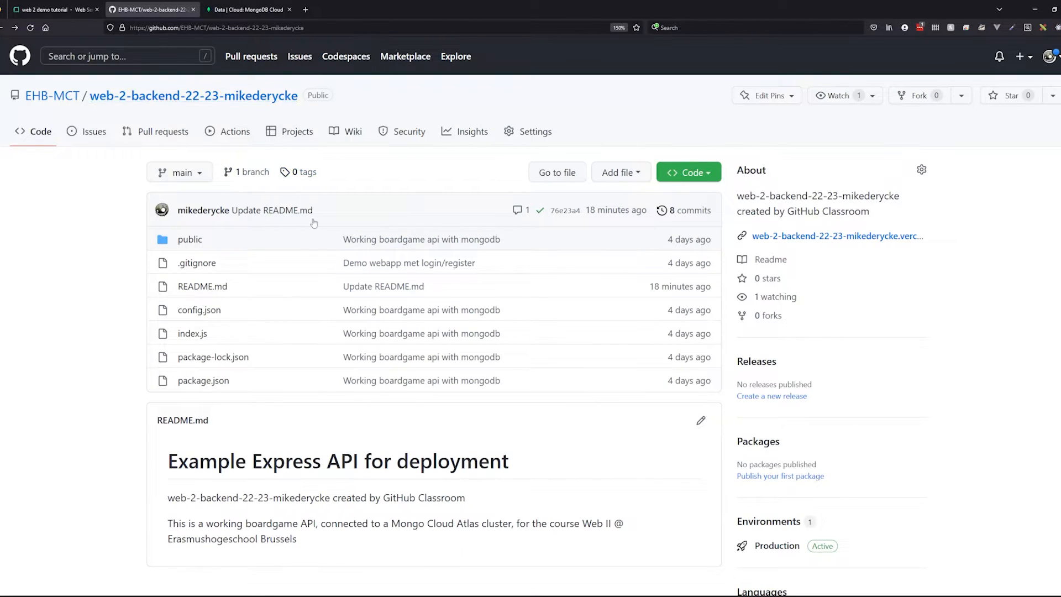
left_click(51, 9)
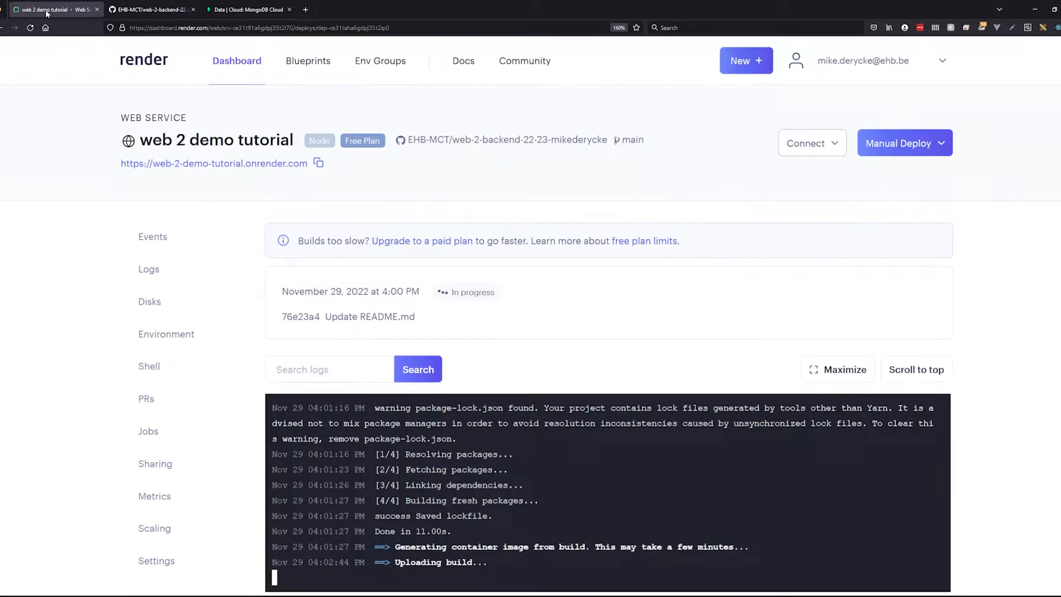
scroll("down", 3)
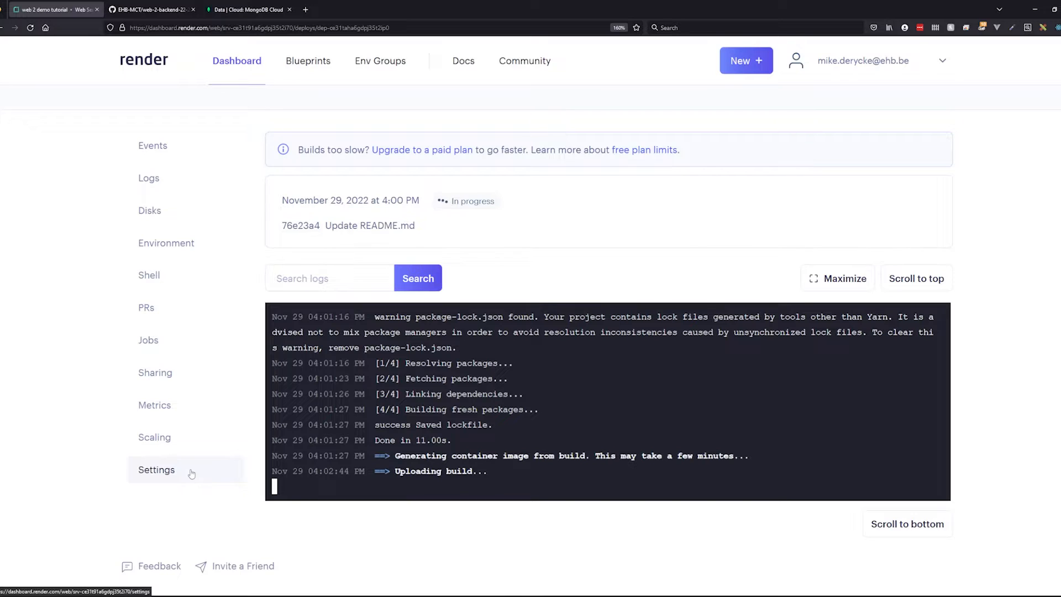
left_click(157, 470)
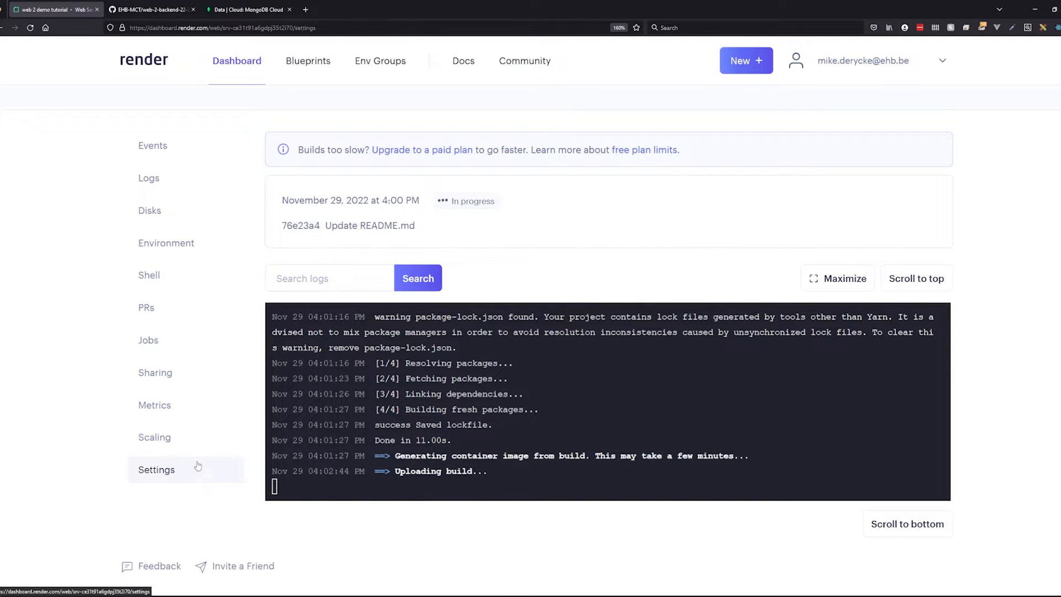
left_click(157, 469)
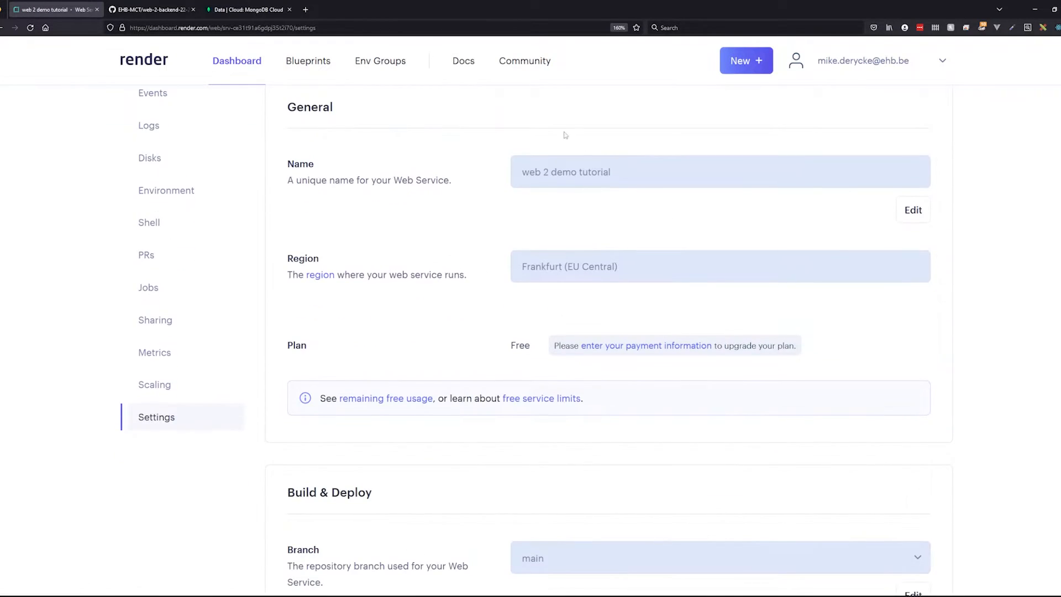
Review Build & Deploy settings: Frankfurt region, main branch, yarn build command
scroll("down", 3)
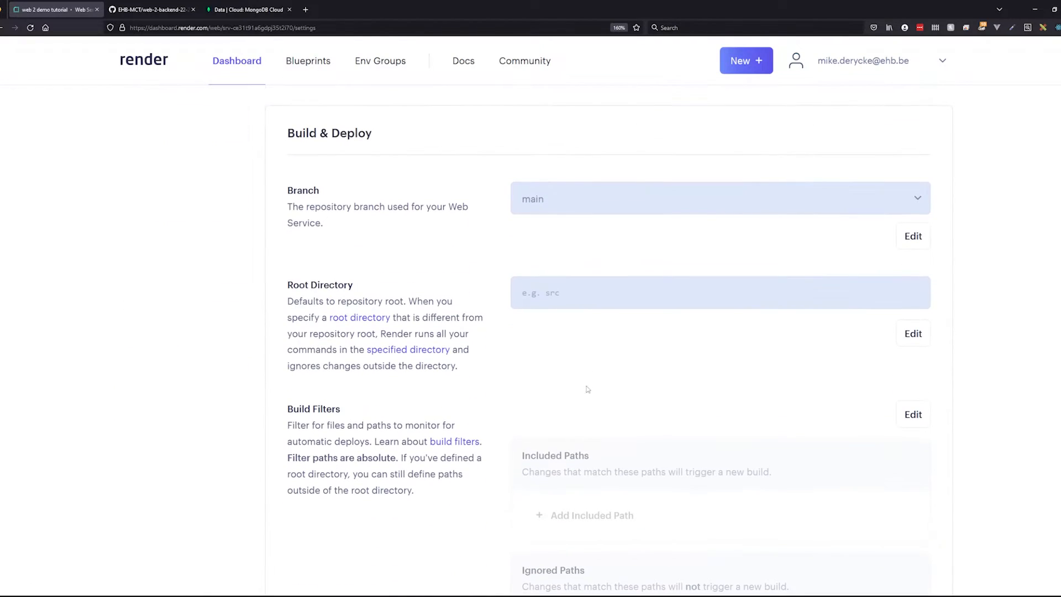
scroll("down", 3)
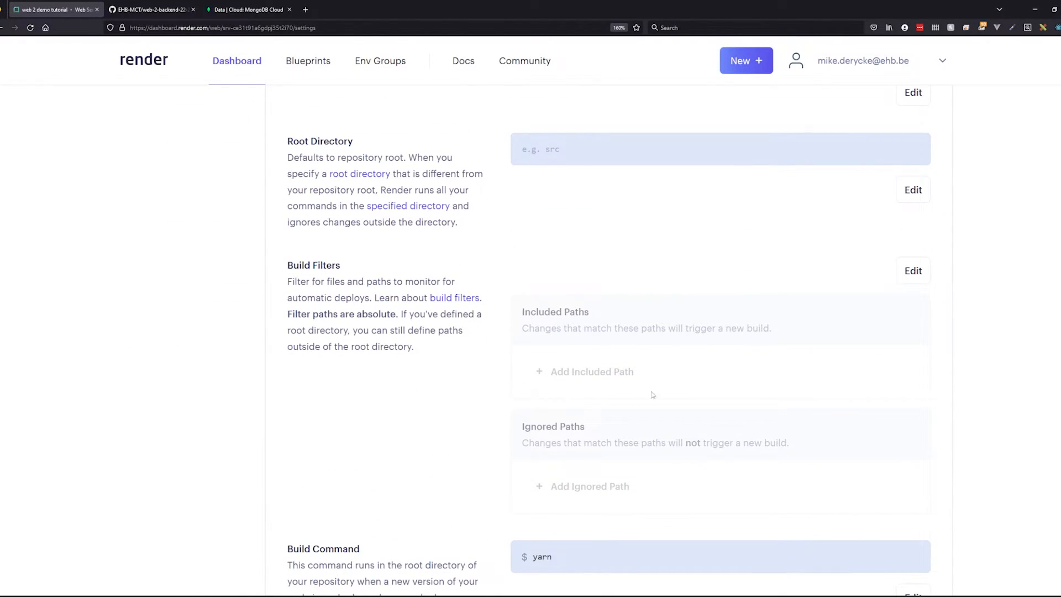
scroll("down", 3)
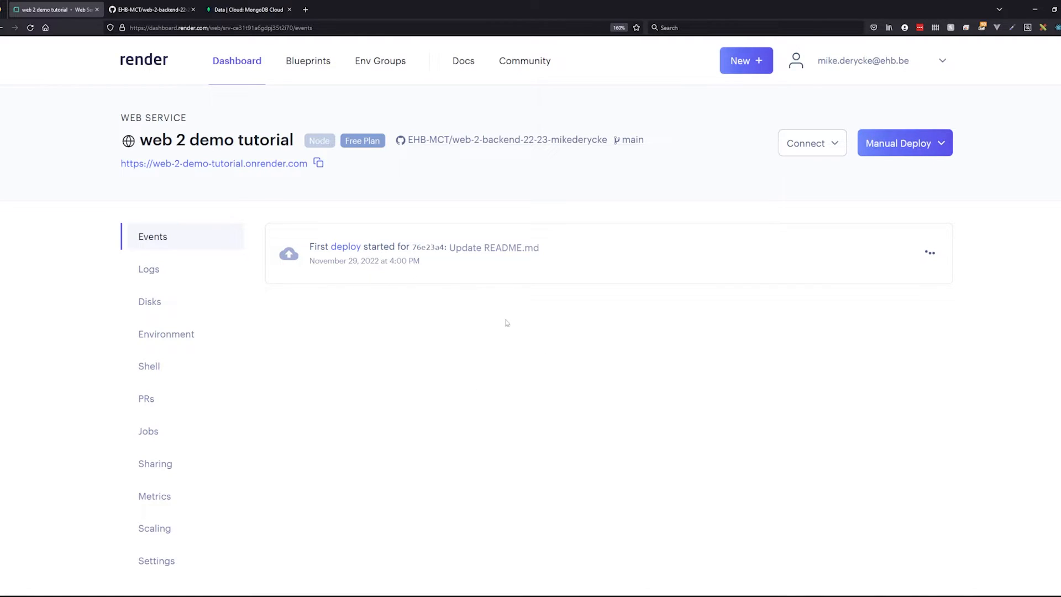
mouse_move(375, 188)
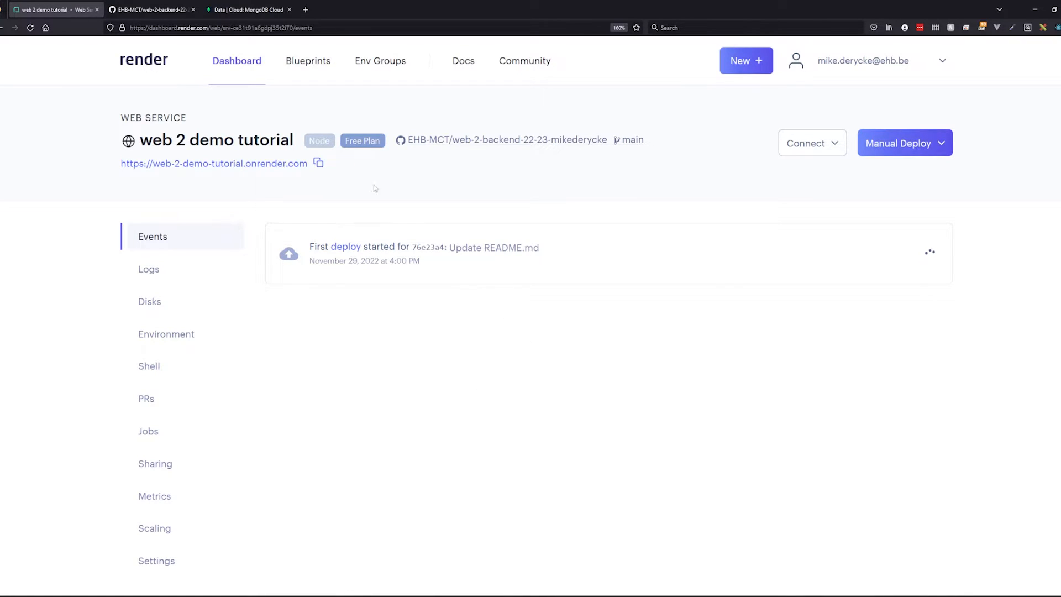
mouse_move(504, 344)
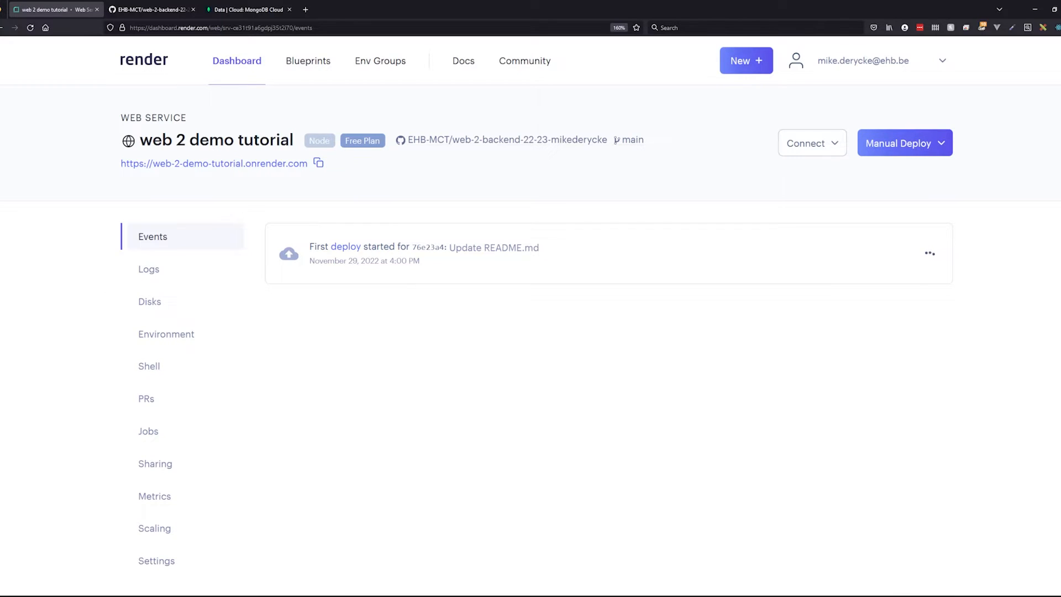
View the logs showing node index.js starting, return to Events and the services overview after the failed deploy
left_click(148, 268)
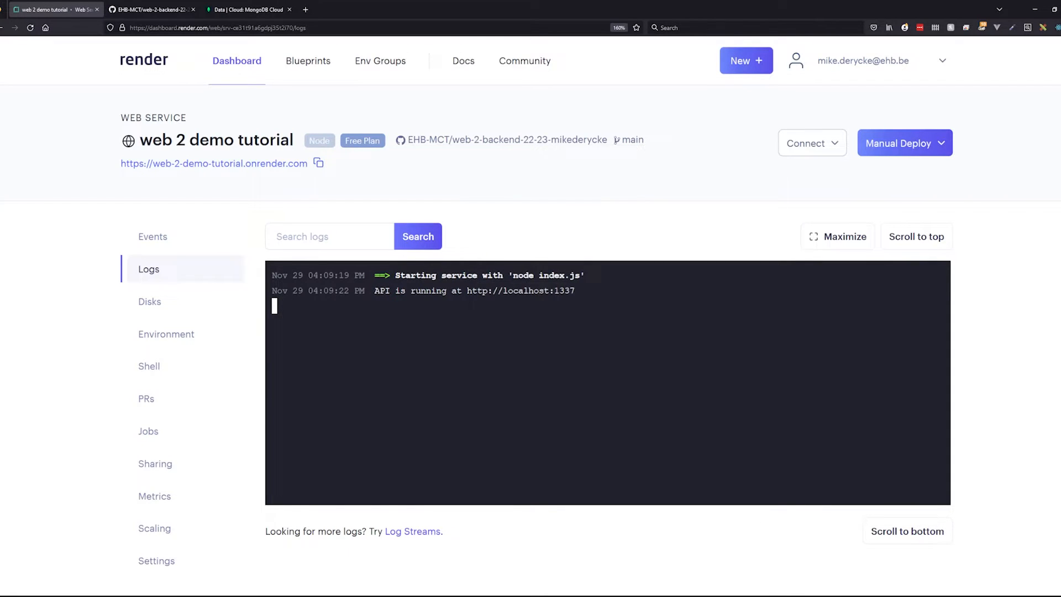
double_click(320, 290)
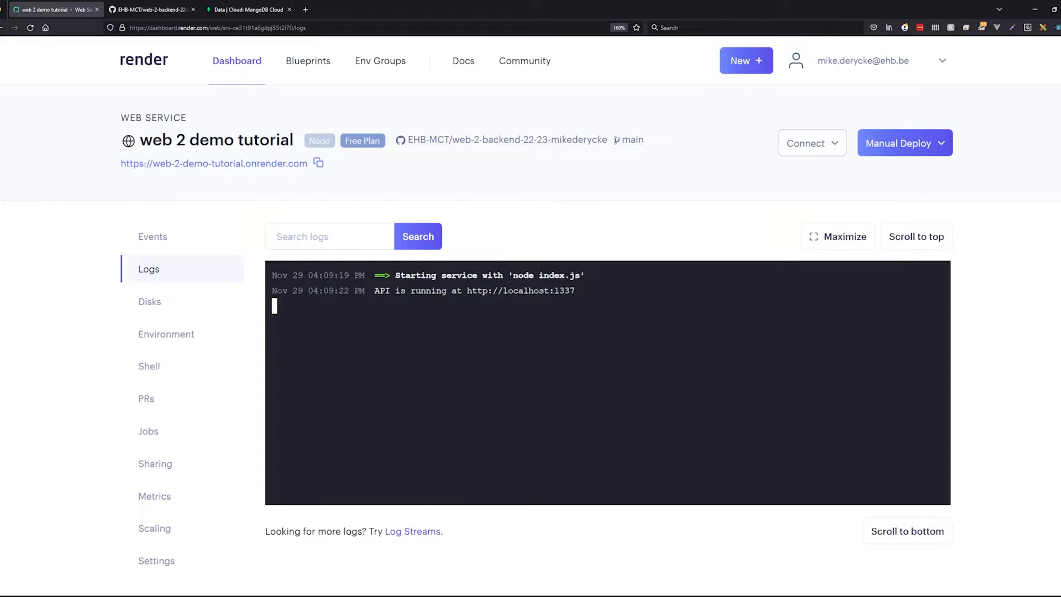
left_click(153, 236)
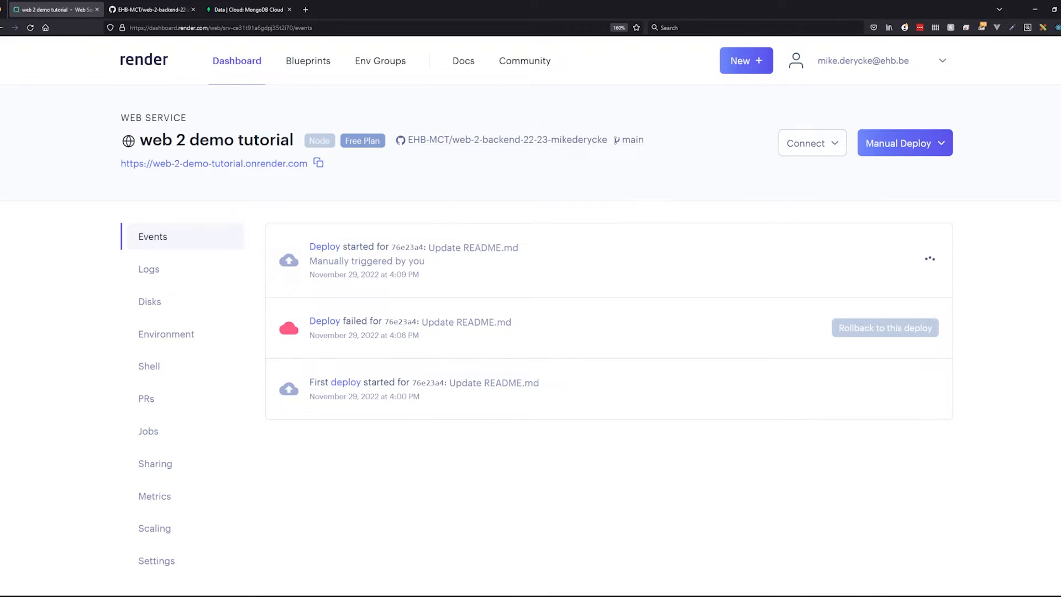
left_click(236, 60)
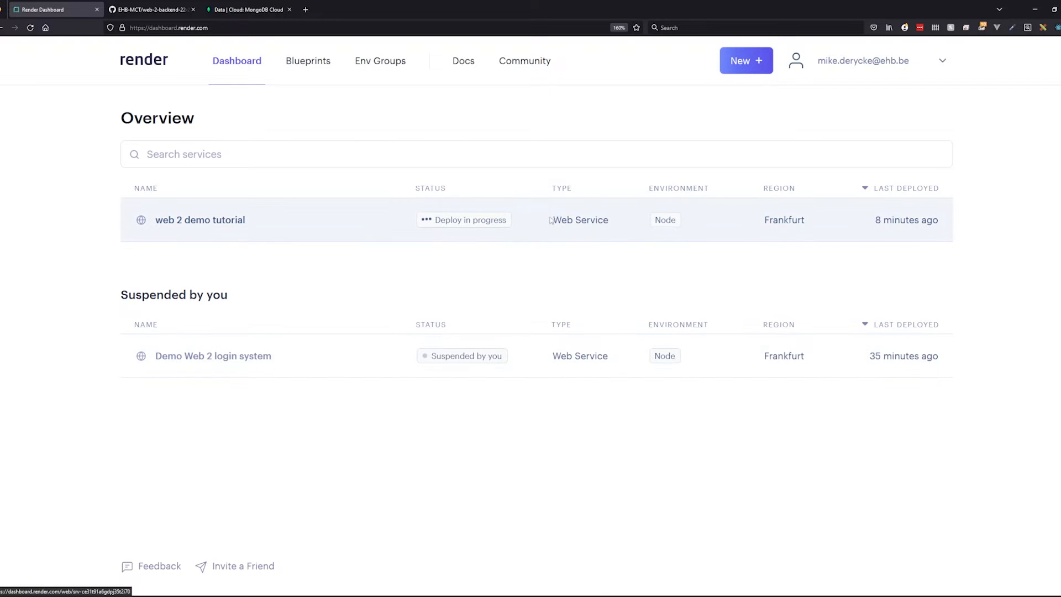
mouse_move(248, 366)
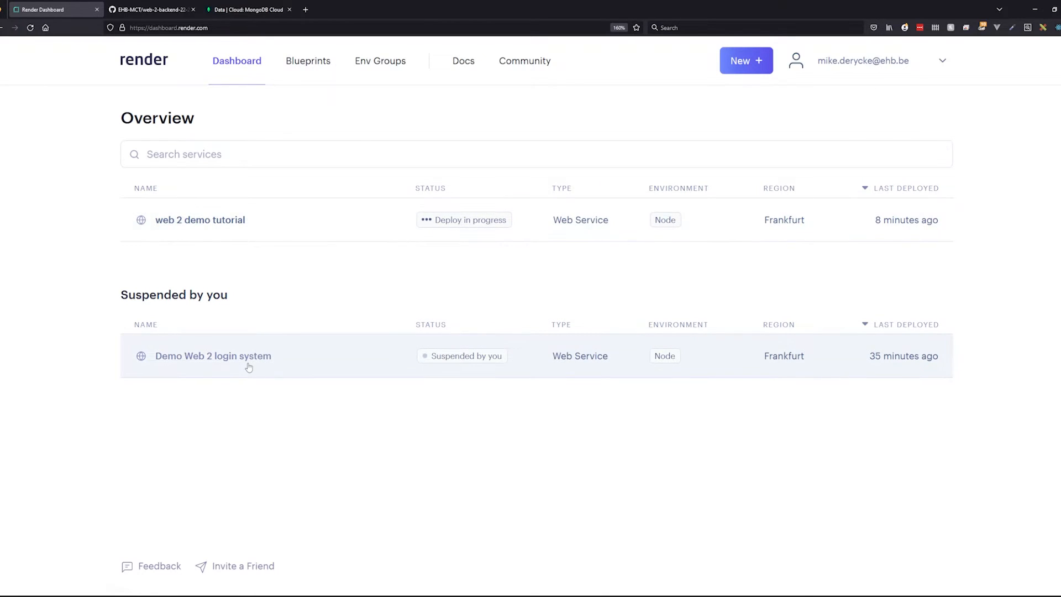
left_click(212, 356)
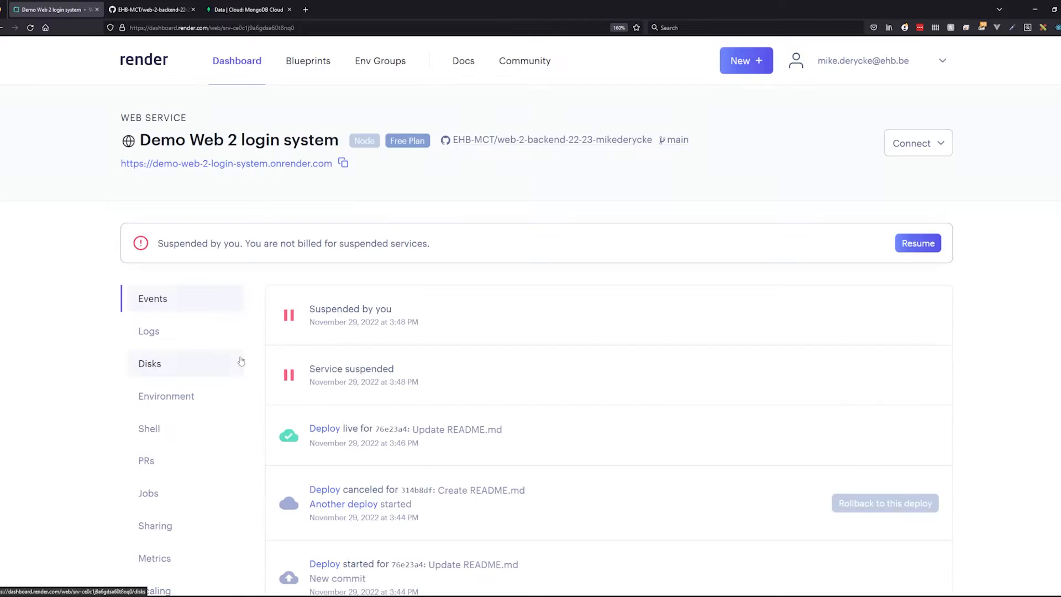
scroll("down", 3)
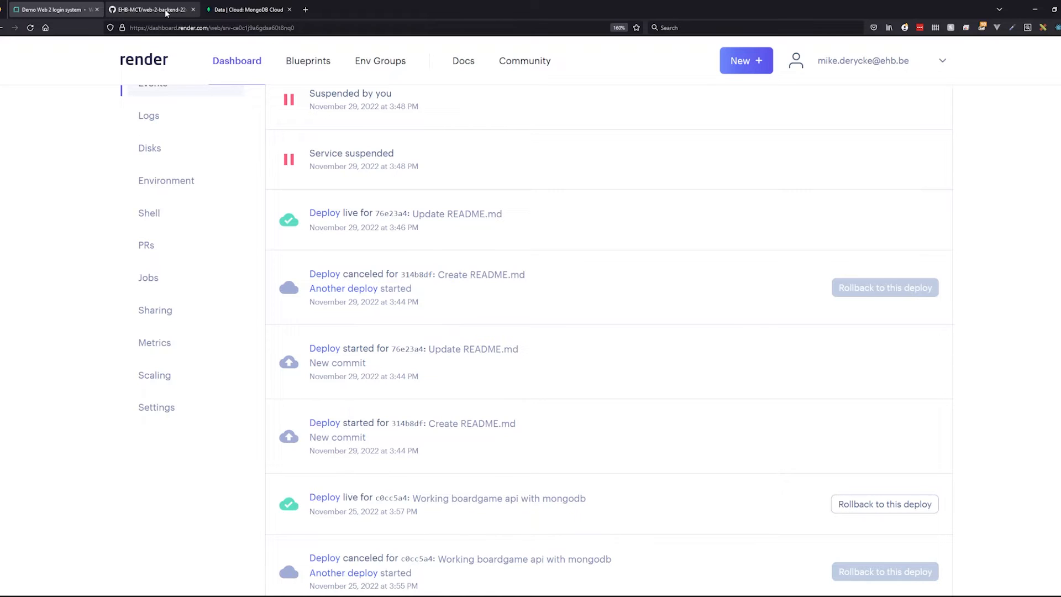
left_click(150, 10)
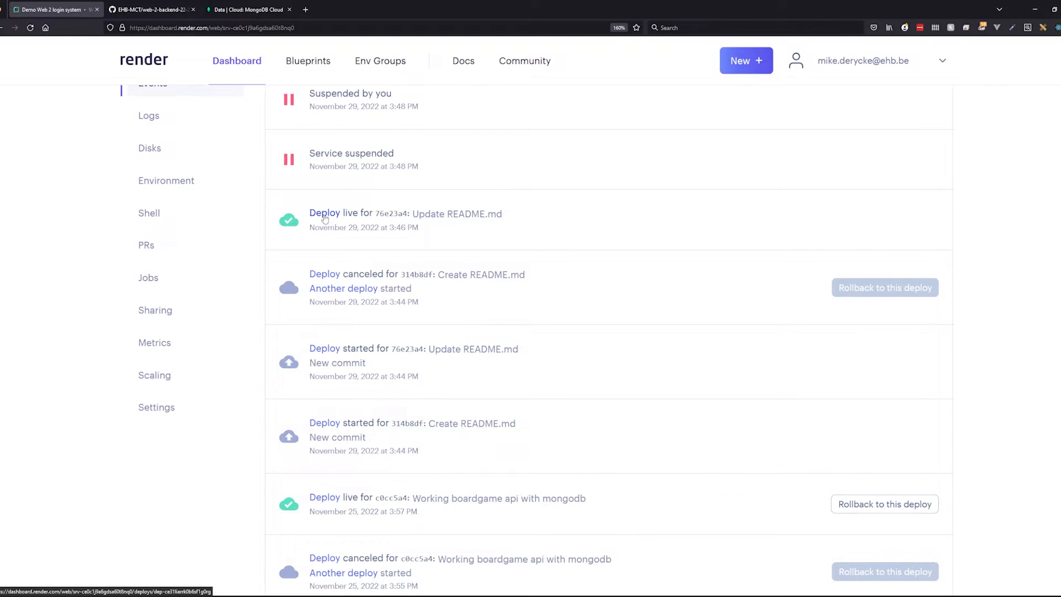
mouse_move(366, 217)
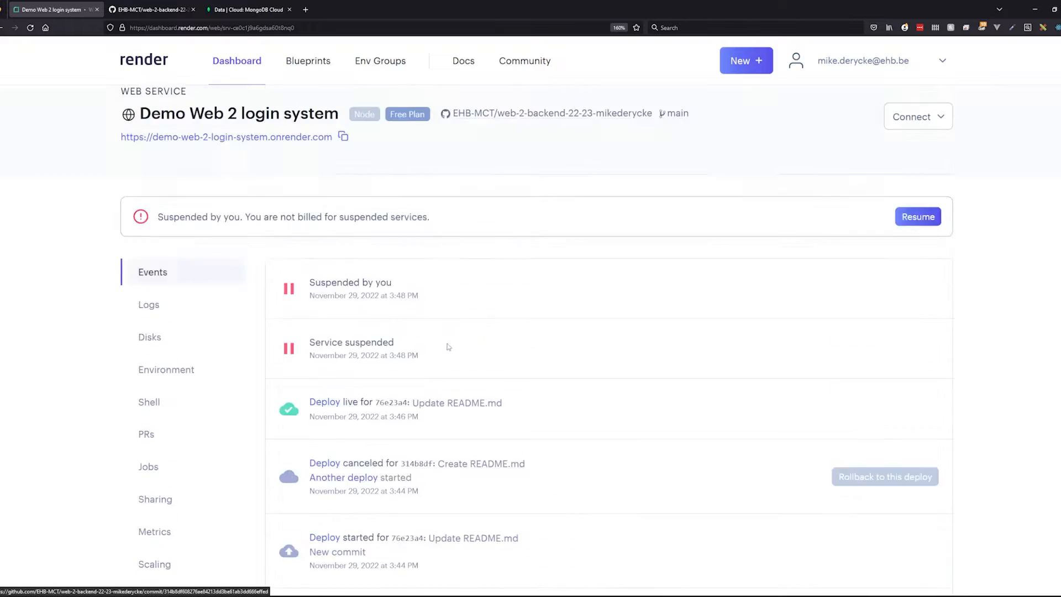
scroll("down", 3)
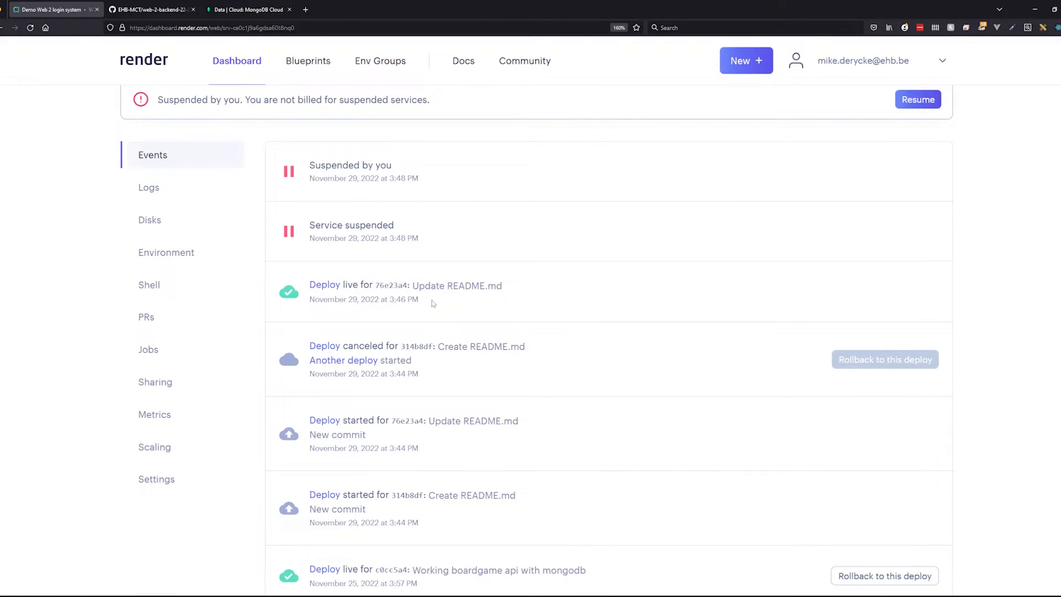
scroll("up", 3)
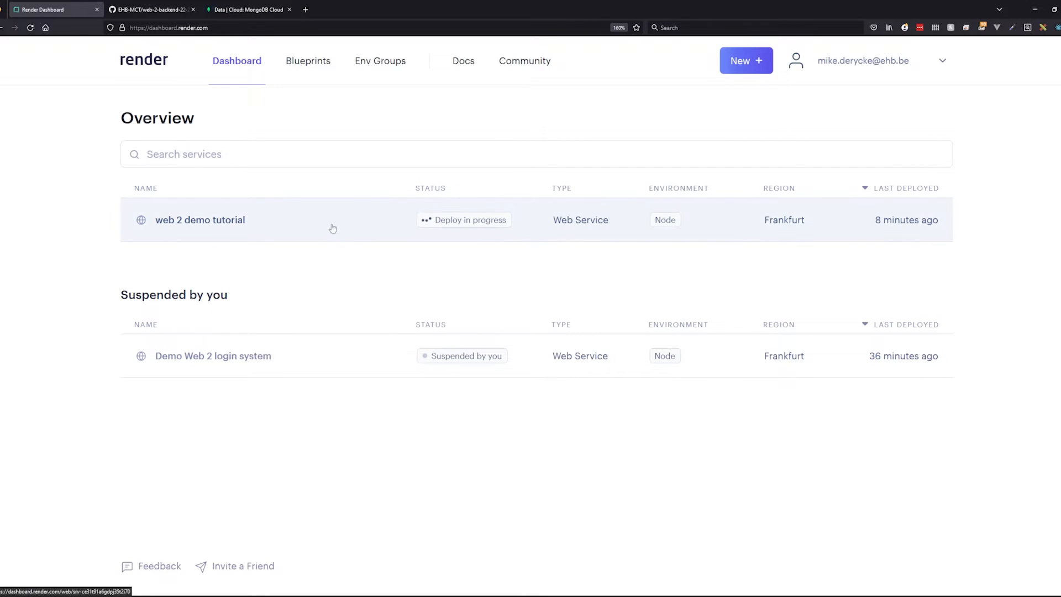
mouse_move(277, 222)
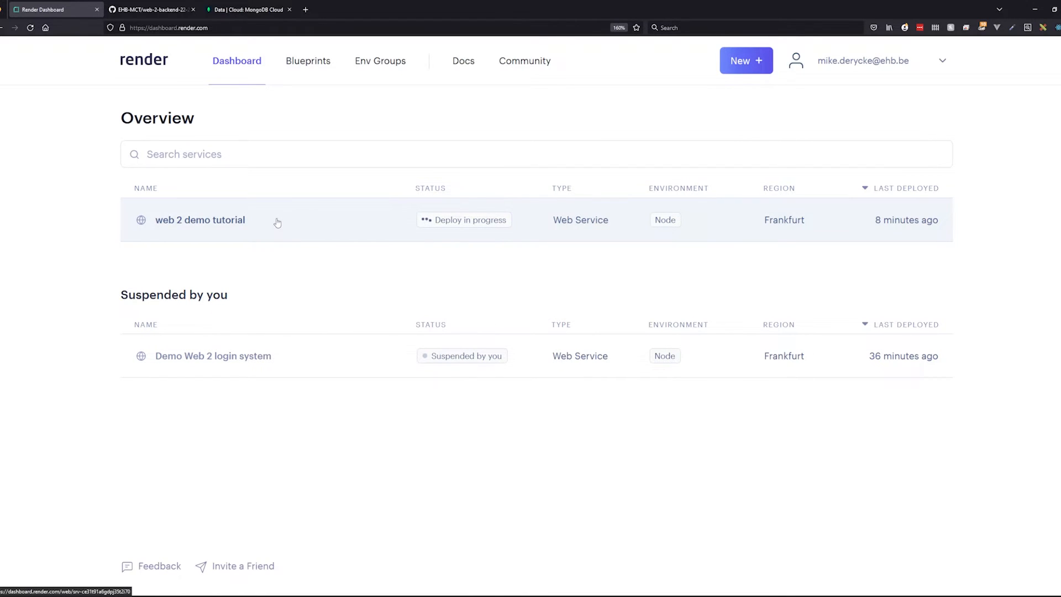
Delete the web 2 demo tutorial service from its Settings
left_click(200, 219)
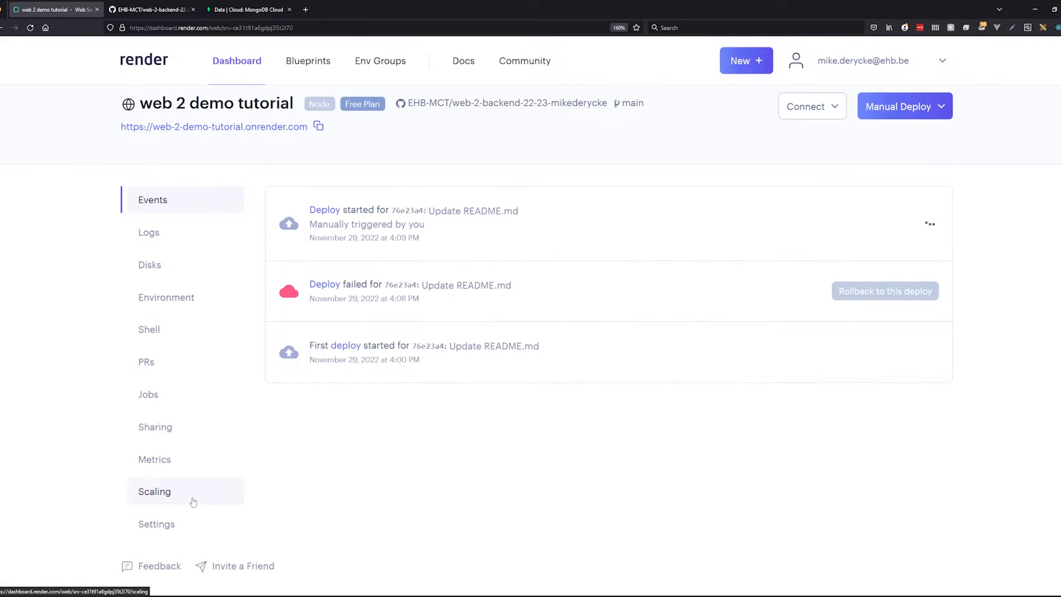
left_click(157, 524)
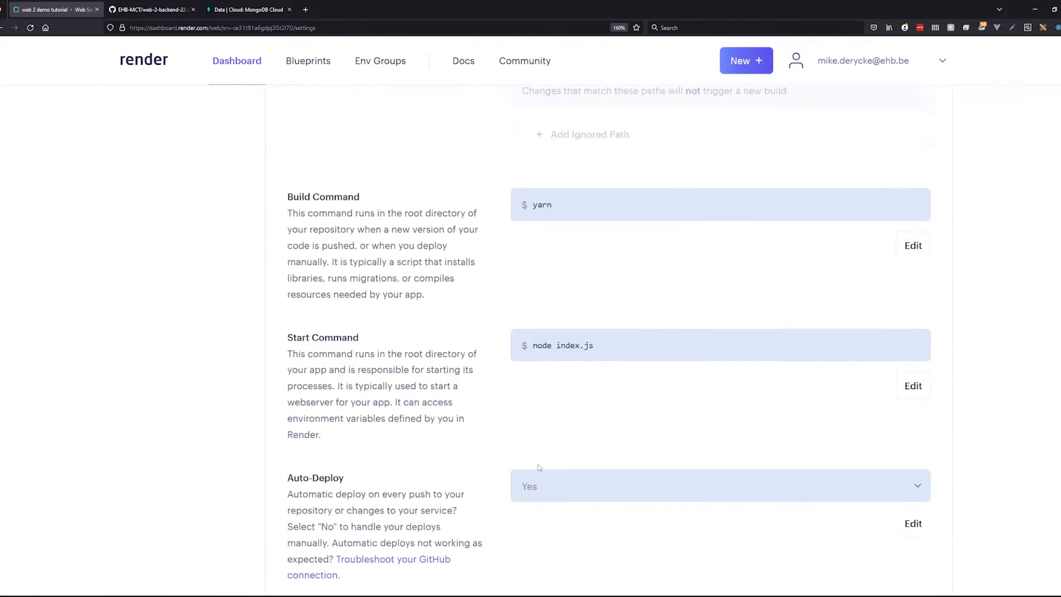
left_click(236, 60)
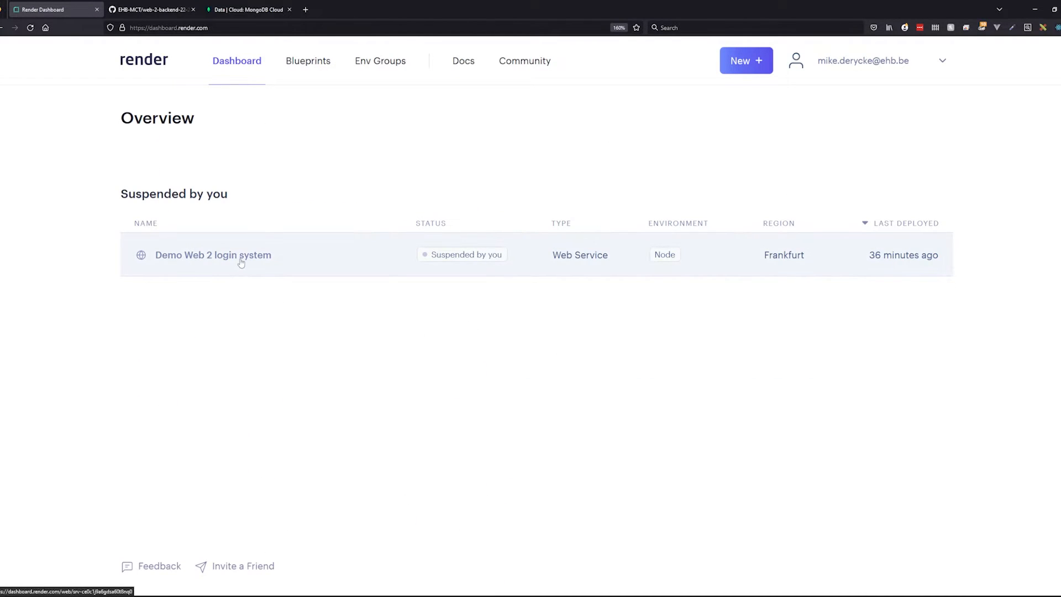
Resume the suspended Demo Web 2 login system service and view its runtime logs
left_click(213, 255)
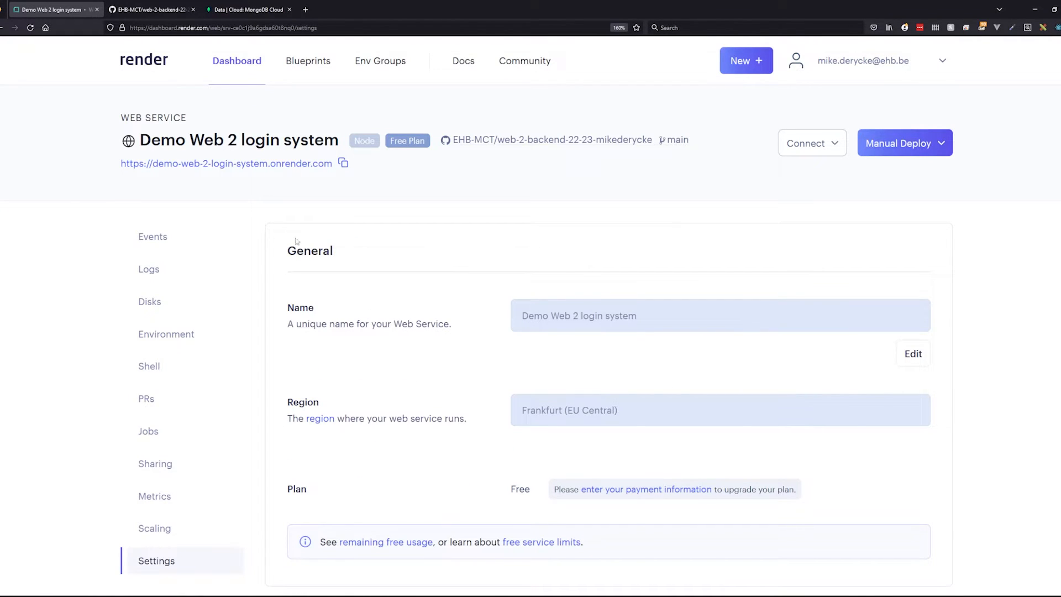
left_click(152, 236)
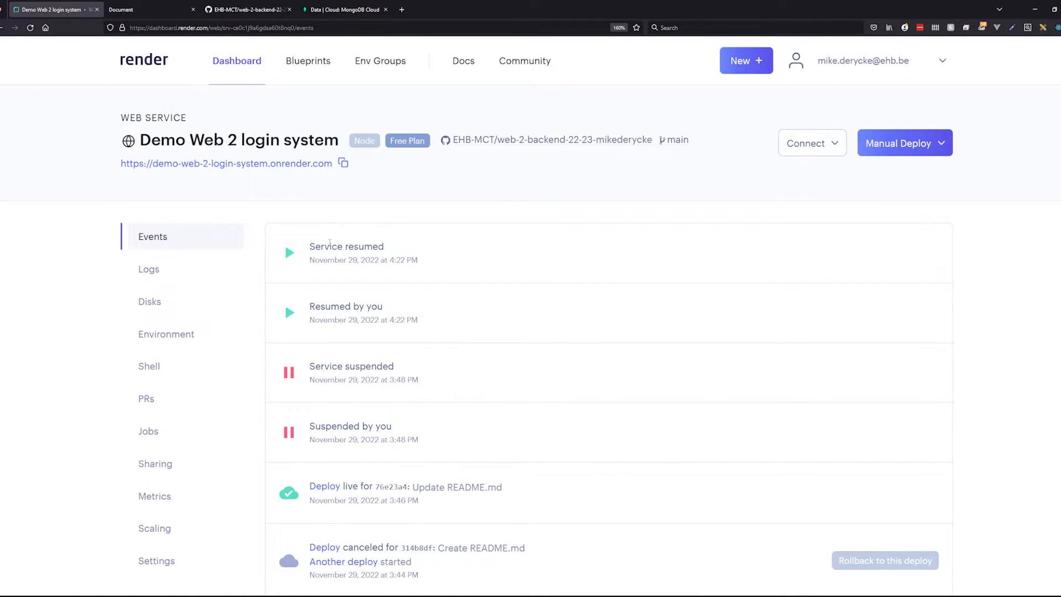
left_click(148, 269)
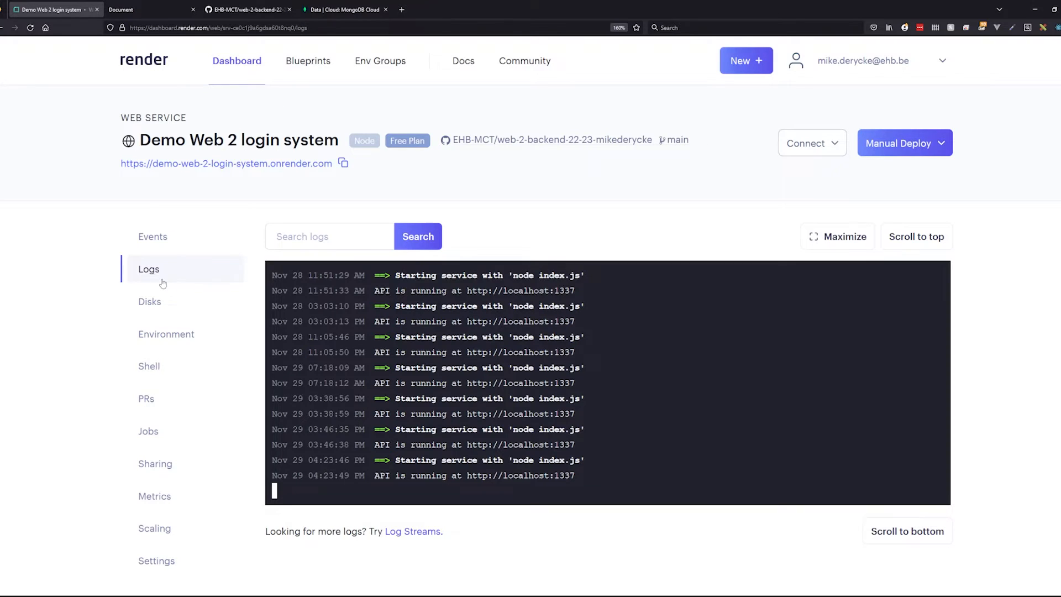
left_click(247, 10)
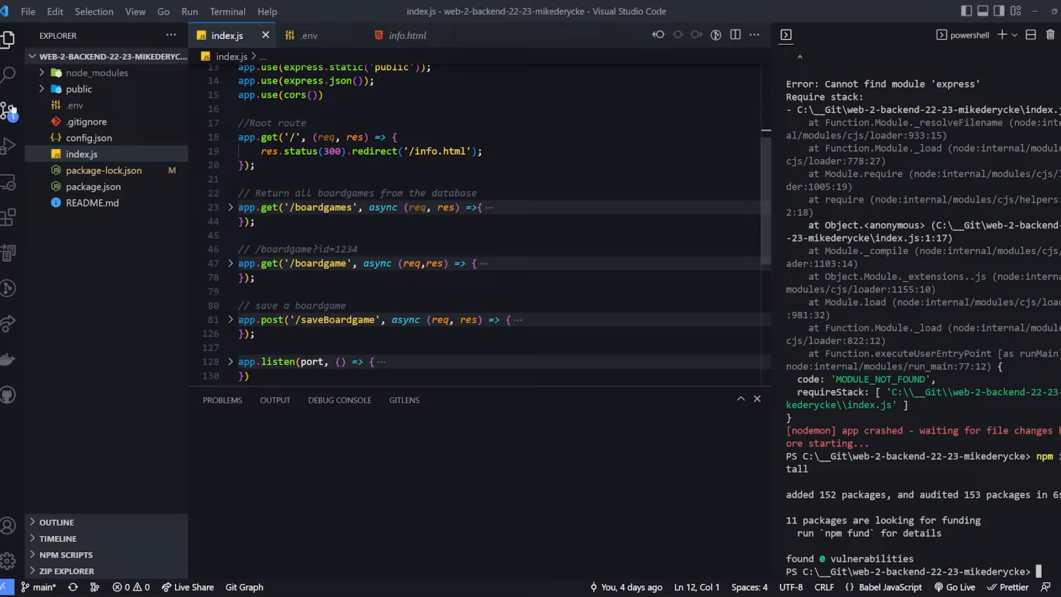
Inspect the pending package-lock.json change in Source Control, then return to the GitHub repository
left_click(9, 111)
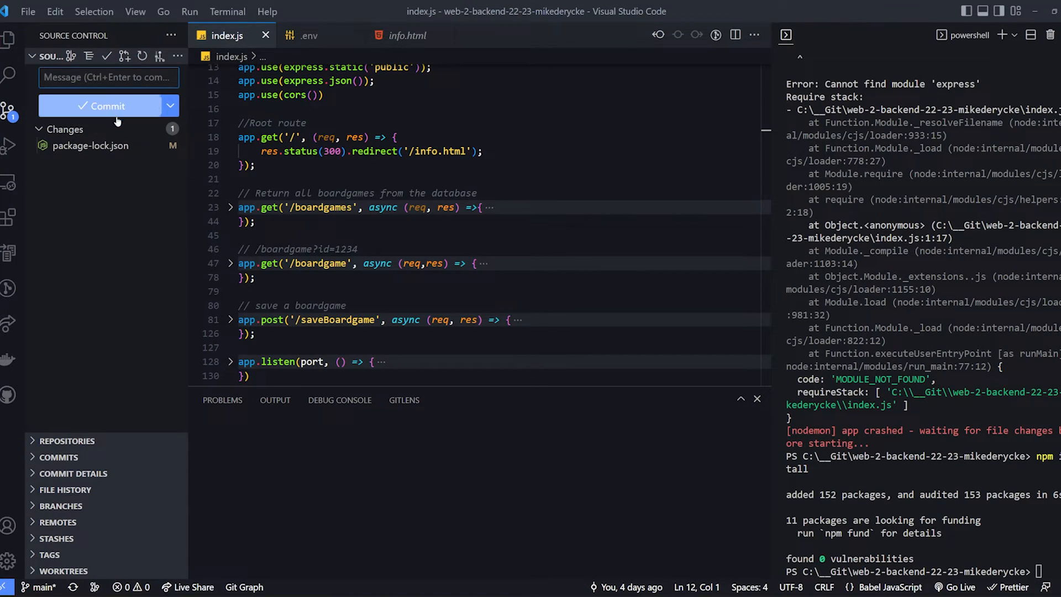
left_click(9, 42)
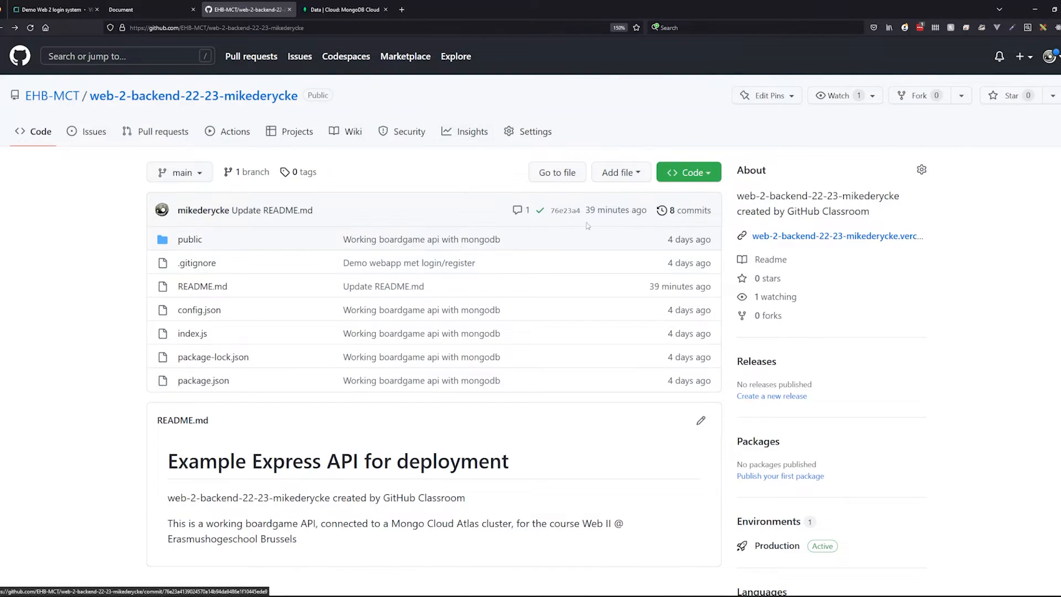
Scroll the login system's Events list to its live deploy 76e23a4 Update README.md
left_click(51, 10)
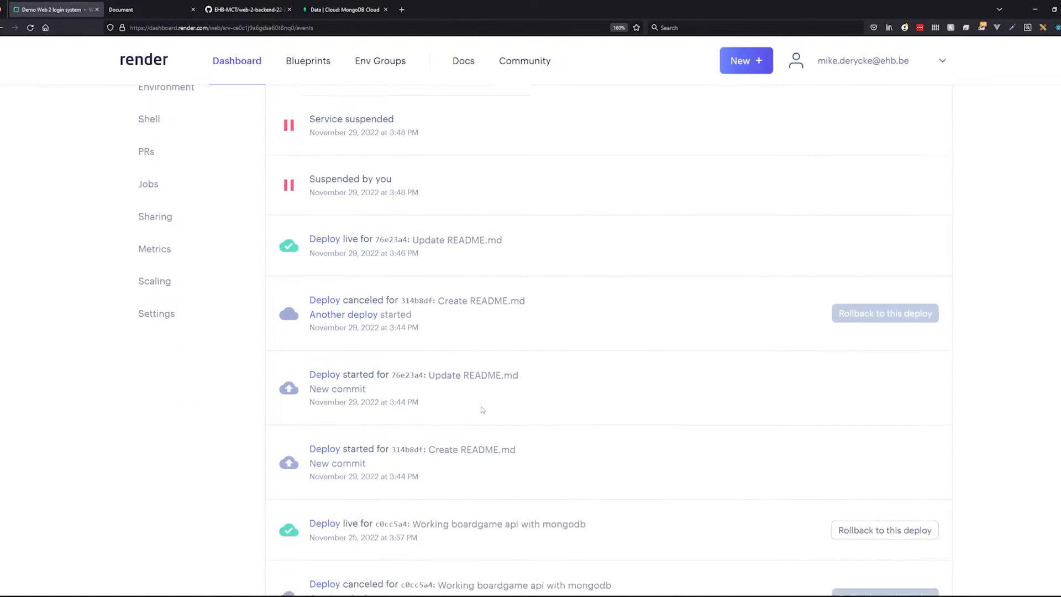
scroll("down", 3)
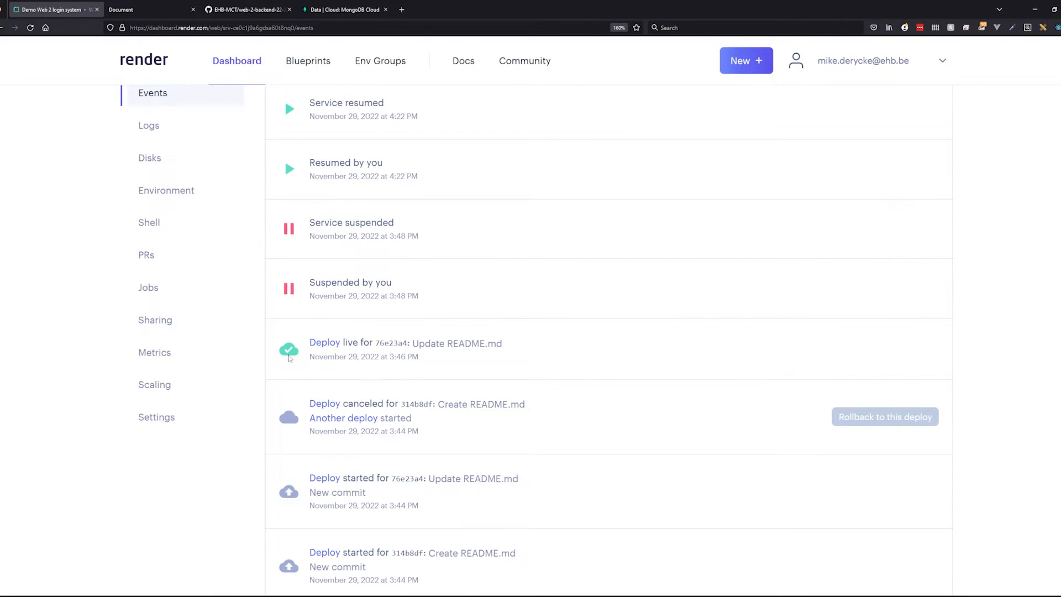
mouse_move(446, 473)
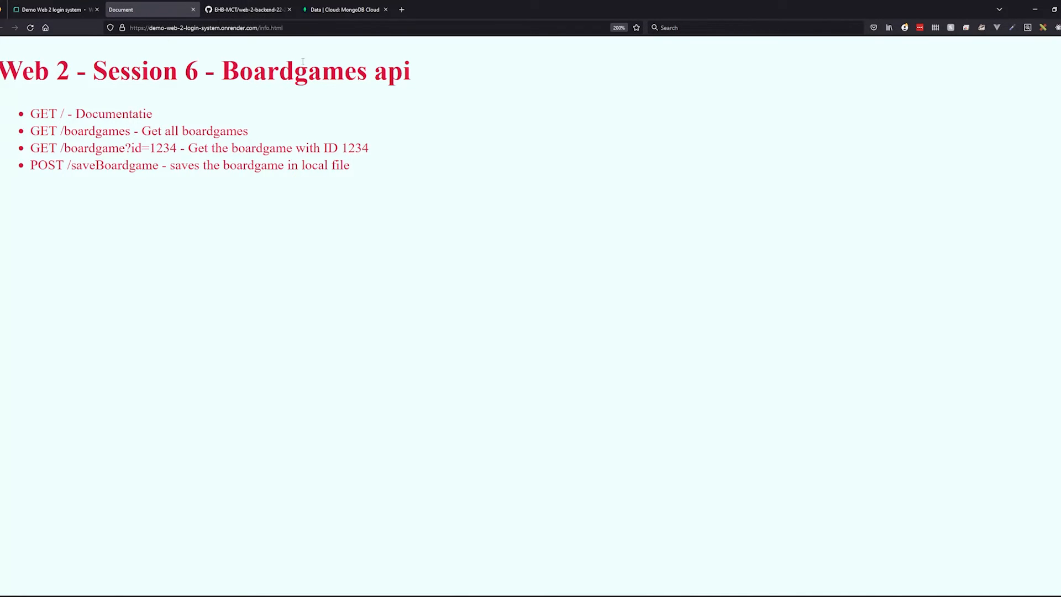
mouse_move(269, 247)
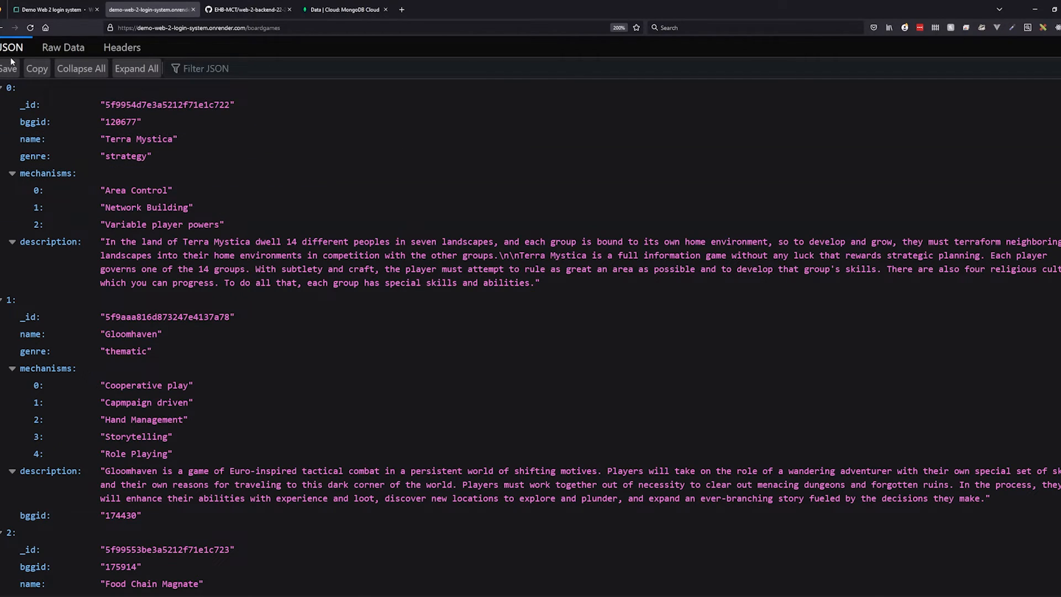
Toggle the /boardgames response between Raw Data and JSON and scroll the three games
left_click(63, 48)
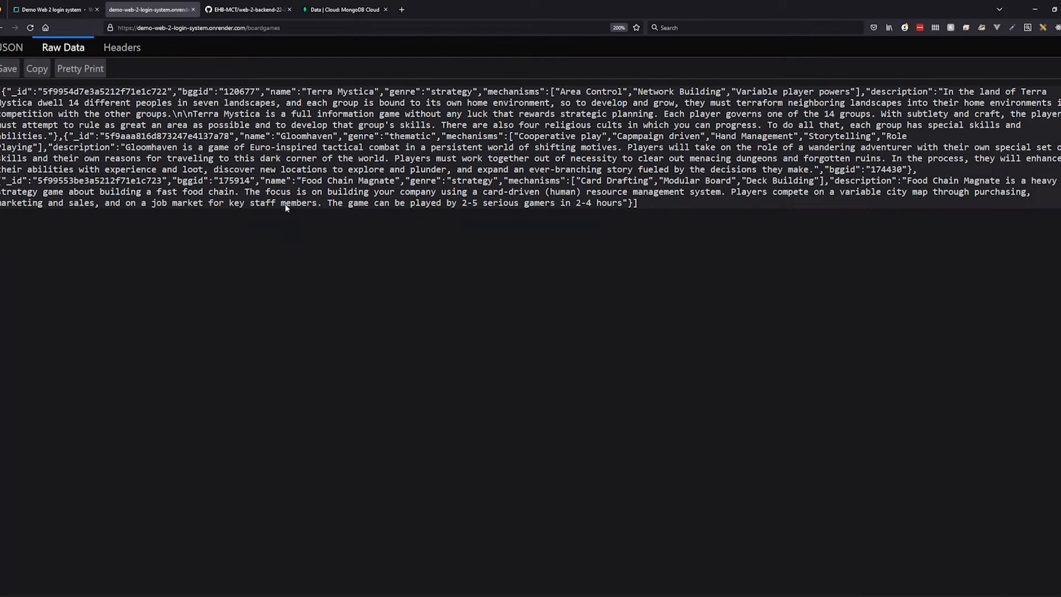
left_click(11, 46)
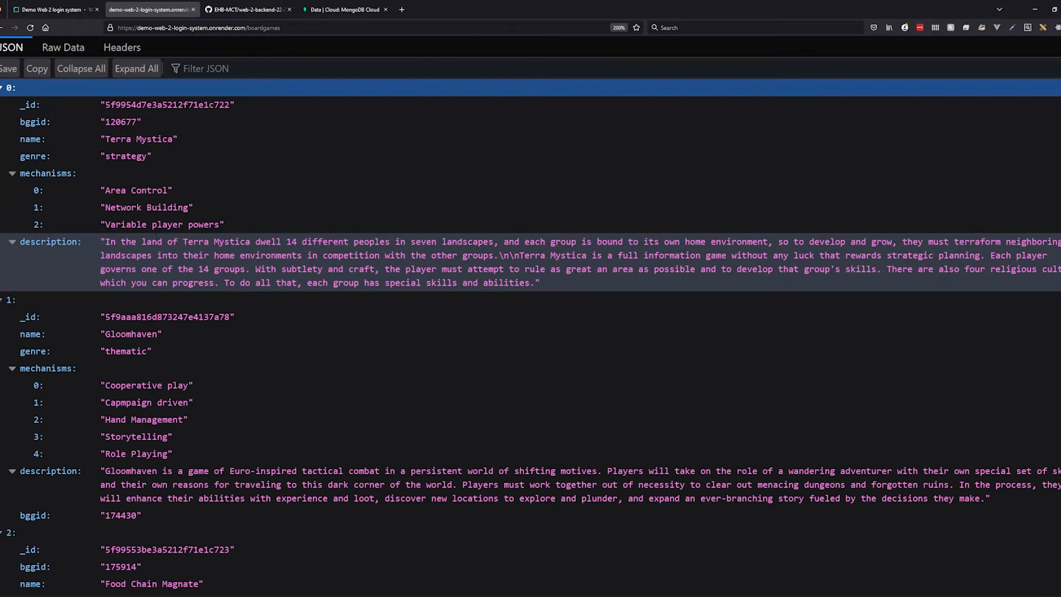
scroll("down", 3)
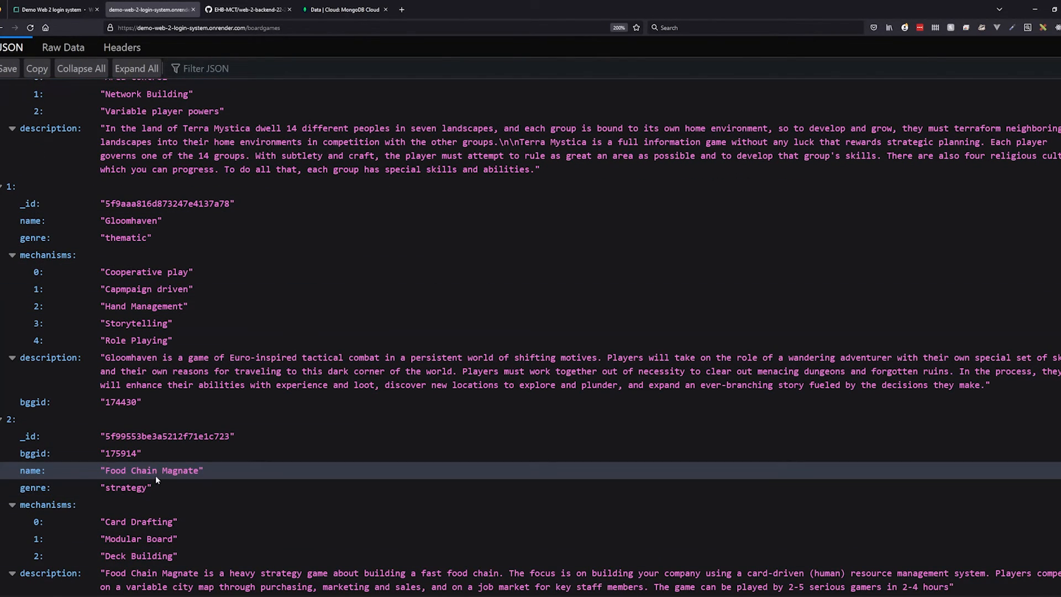
left_click(345, 8)
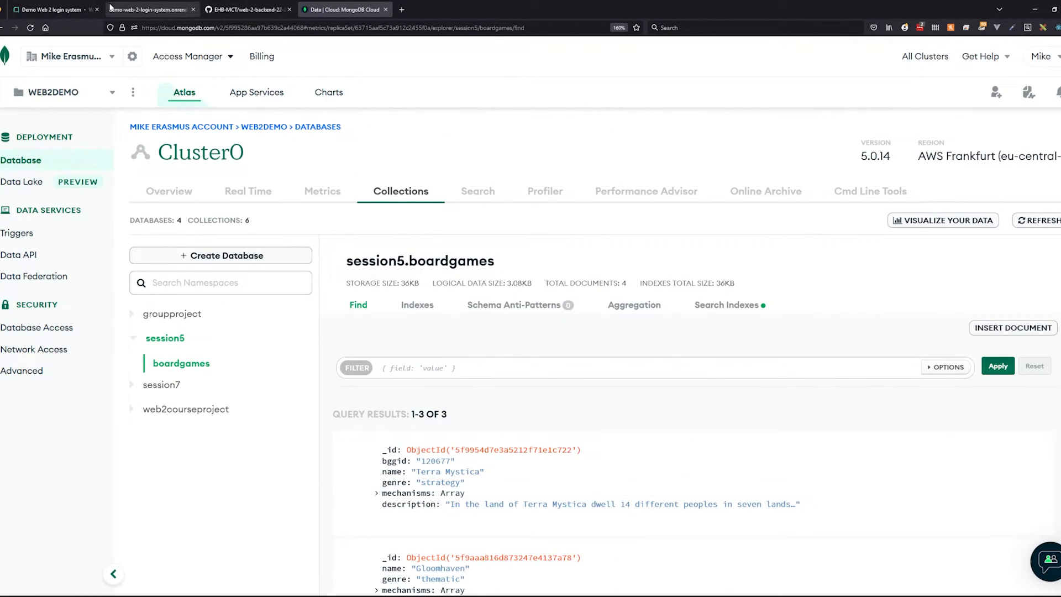
Switch to the MongoDB Atlas tab showing session5.boardgames
left_click(54, 10)
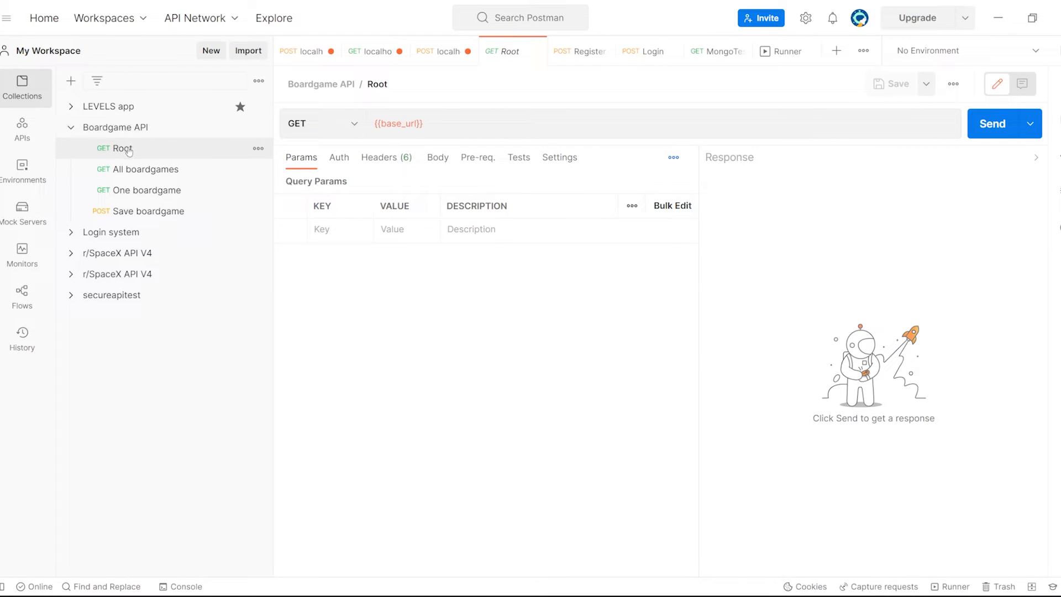
Inspect the Root request's {{base_url}} variable, then open the Boardgame API collection settings
left_click(116, 148)
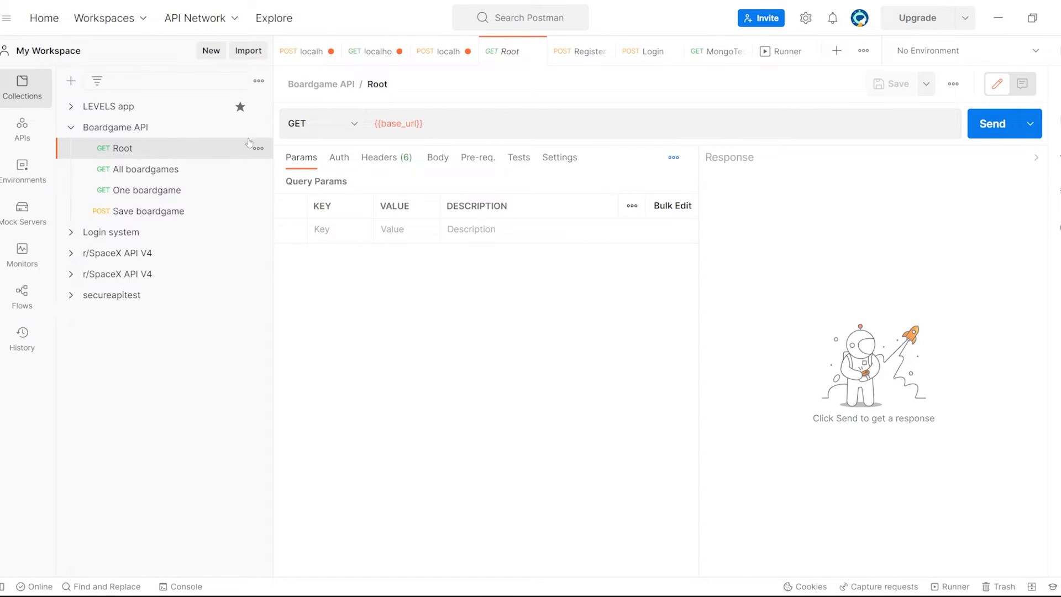
left_click(443, 125)
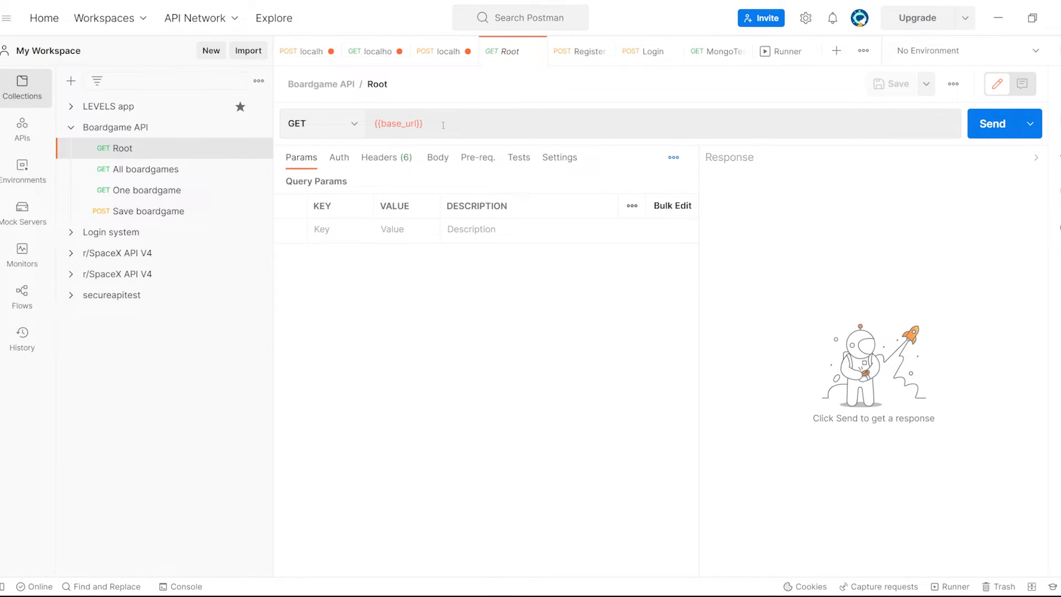
double_click(399, 123)
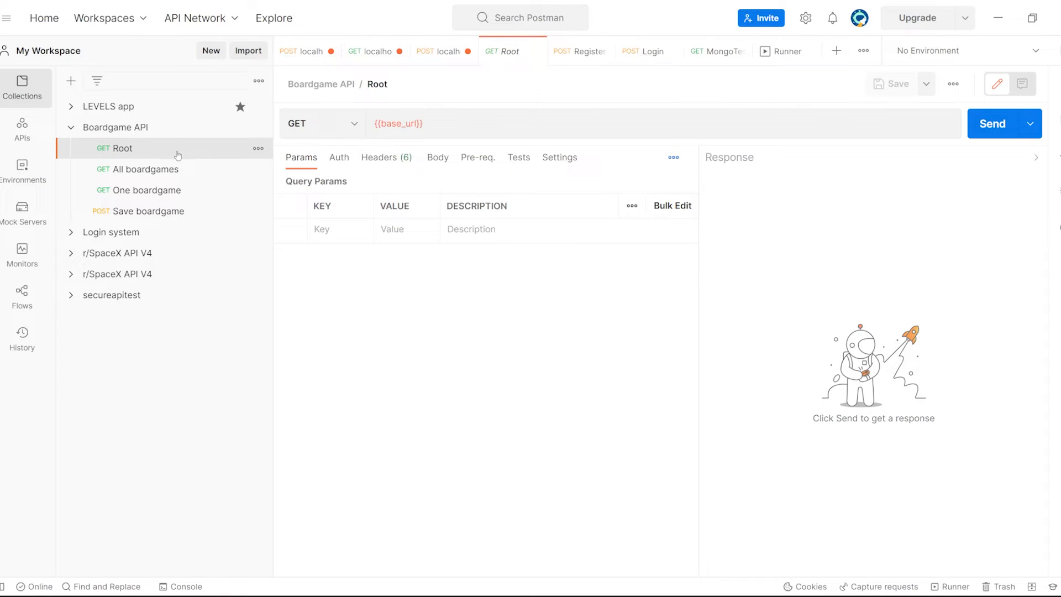
mouse_move(178, 156)
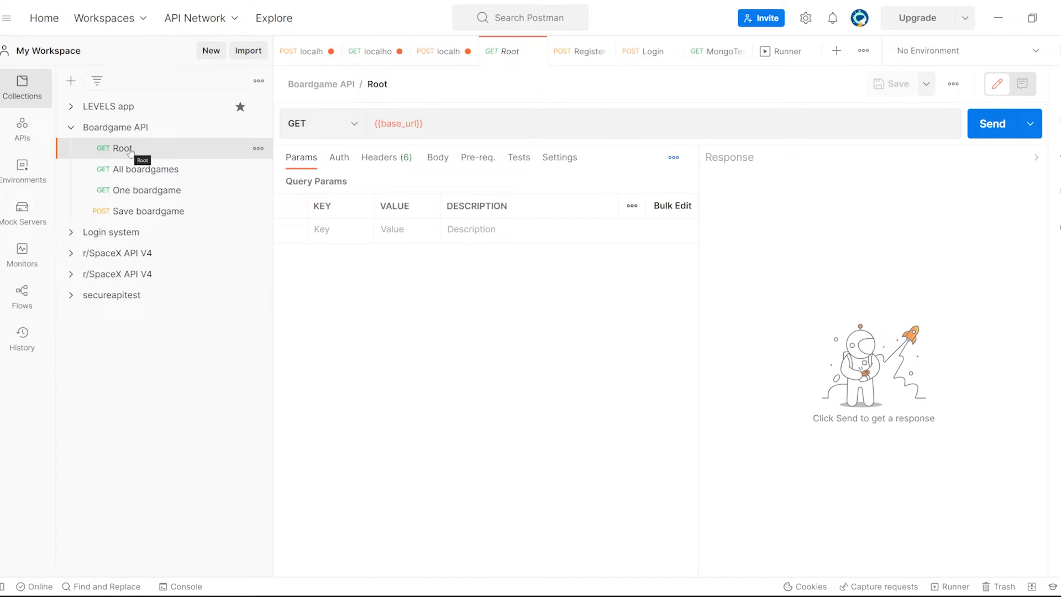
mouse_move(169, 156)
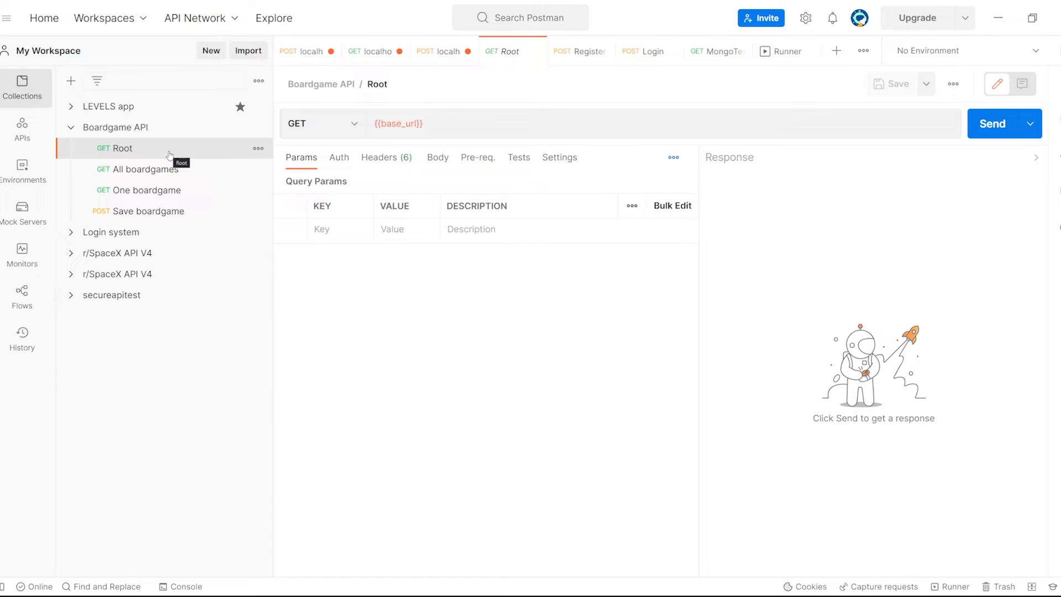
left_click(115, 127)
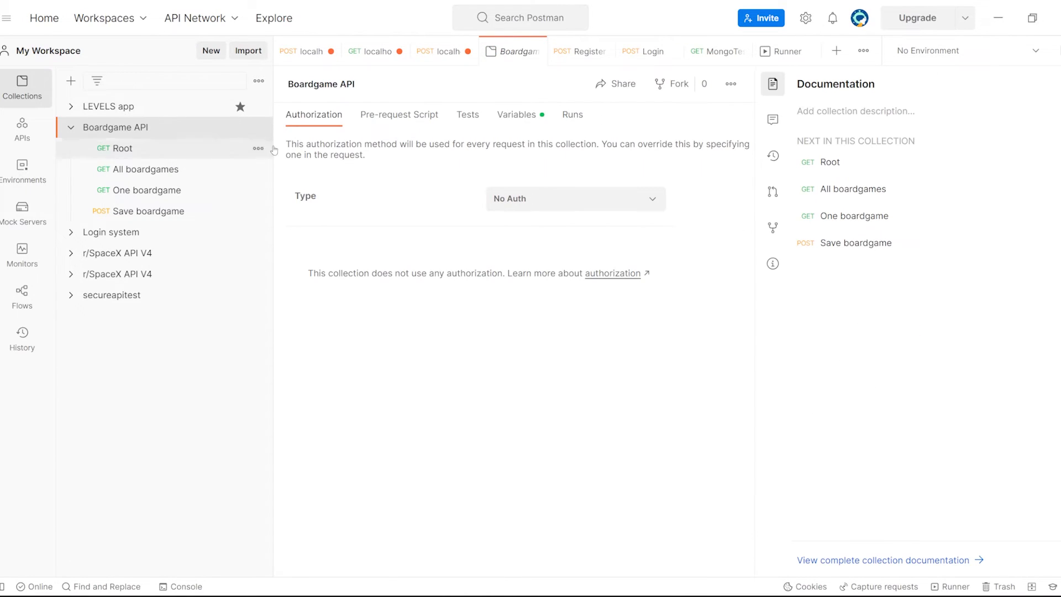
Point the collection's Render base_url at demo-web-2-login-system.onrender.com, keeping it enabled
left_click(516, 114)
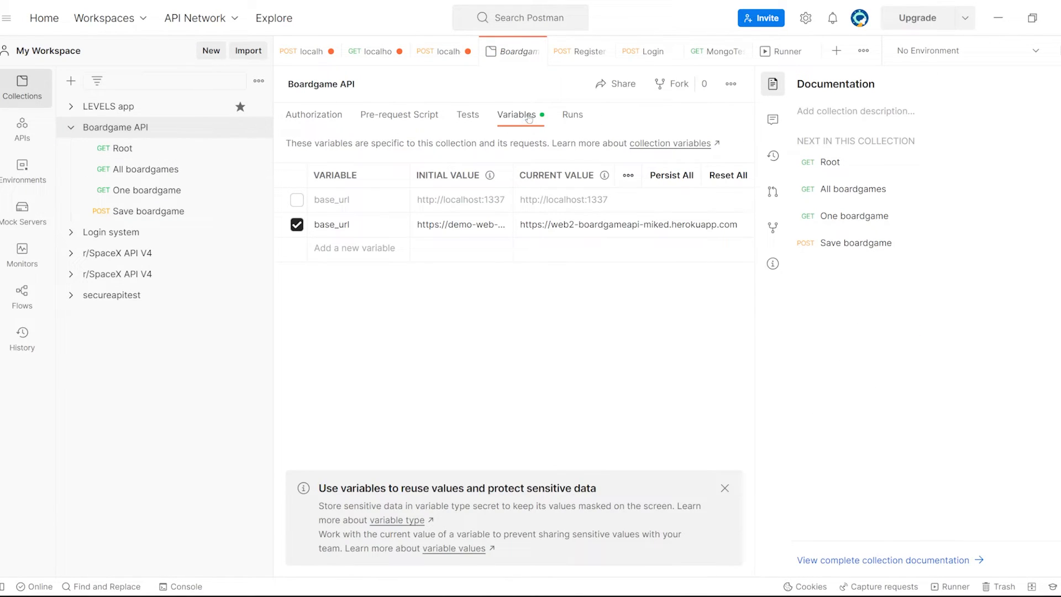
left_click(773, 84)
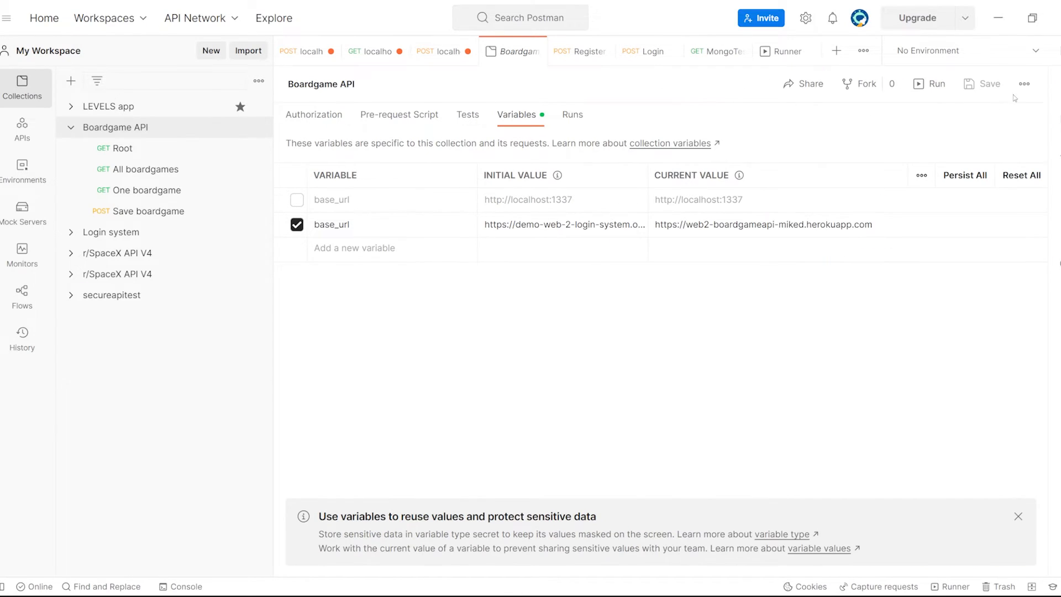
mouse_move(359, 224)
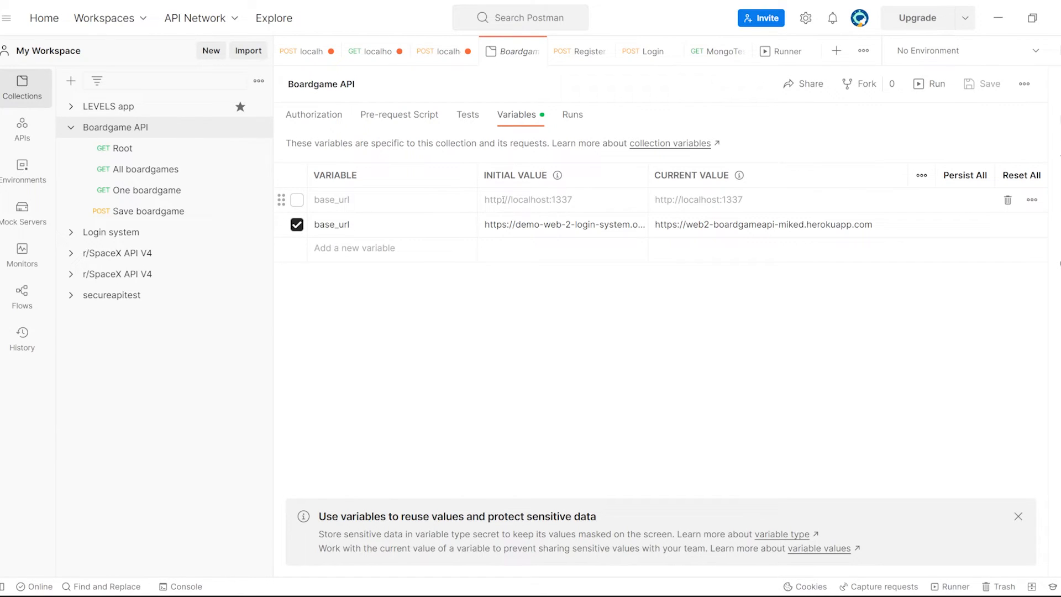
left_click(296, 200)
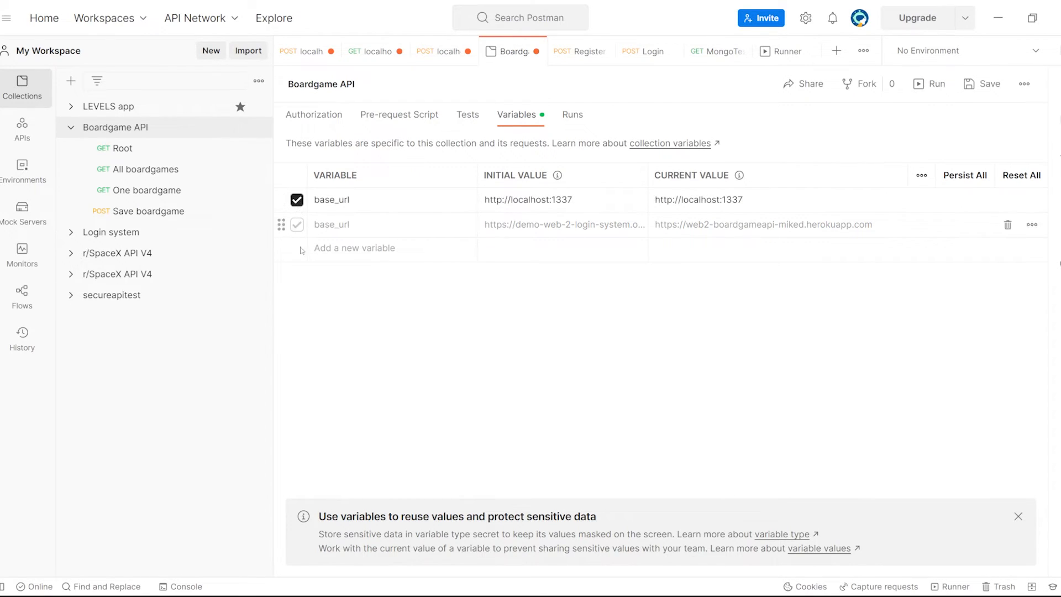
left_click(296, 224)
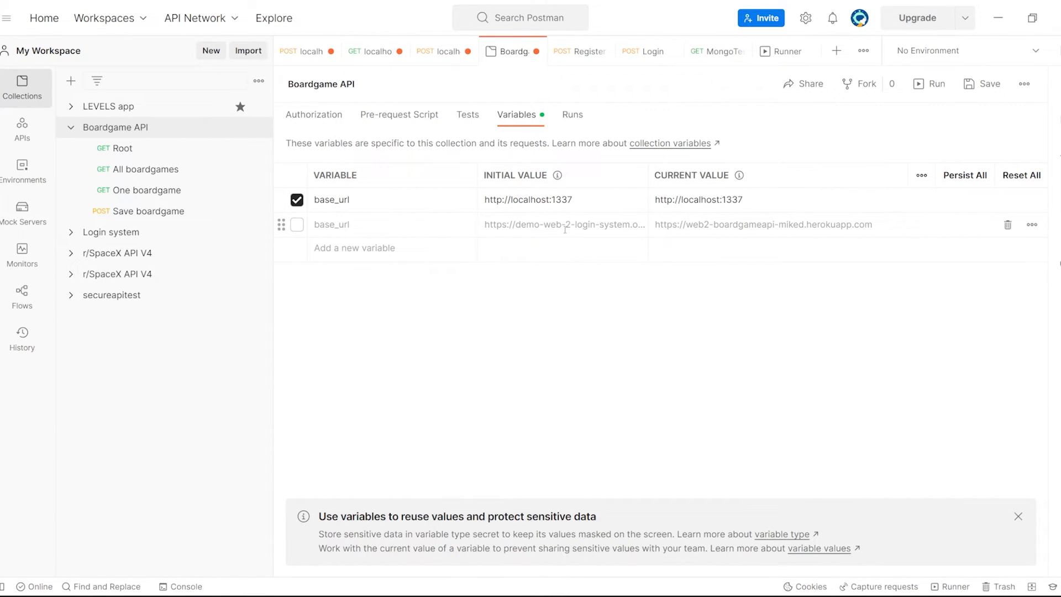
left_click(296, 225)
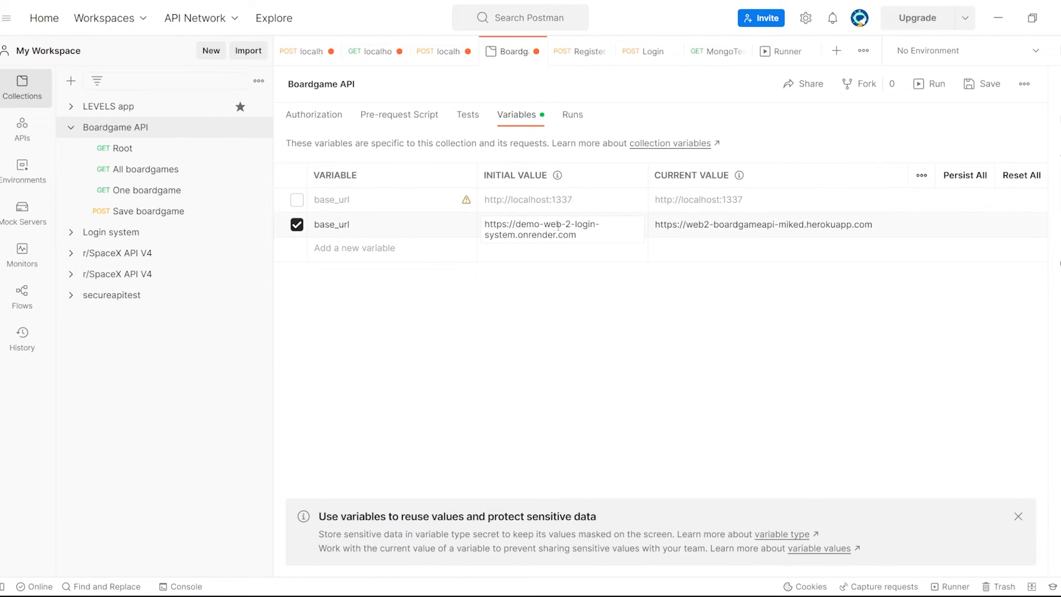
left_click(555, 235)
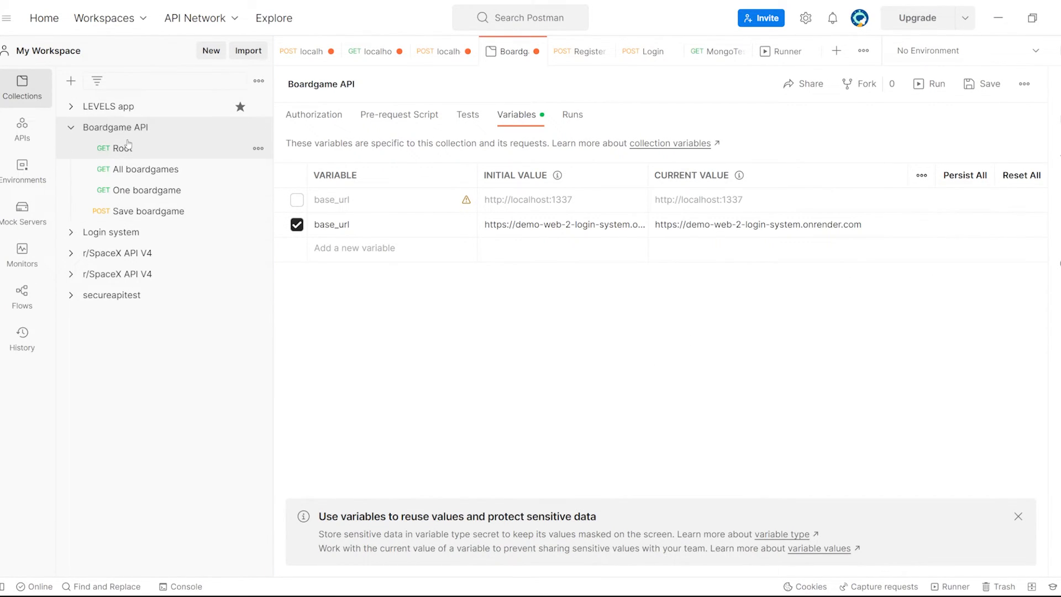
Close every open request tab, leaving the workspace overview
left_click(123, 148)
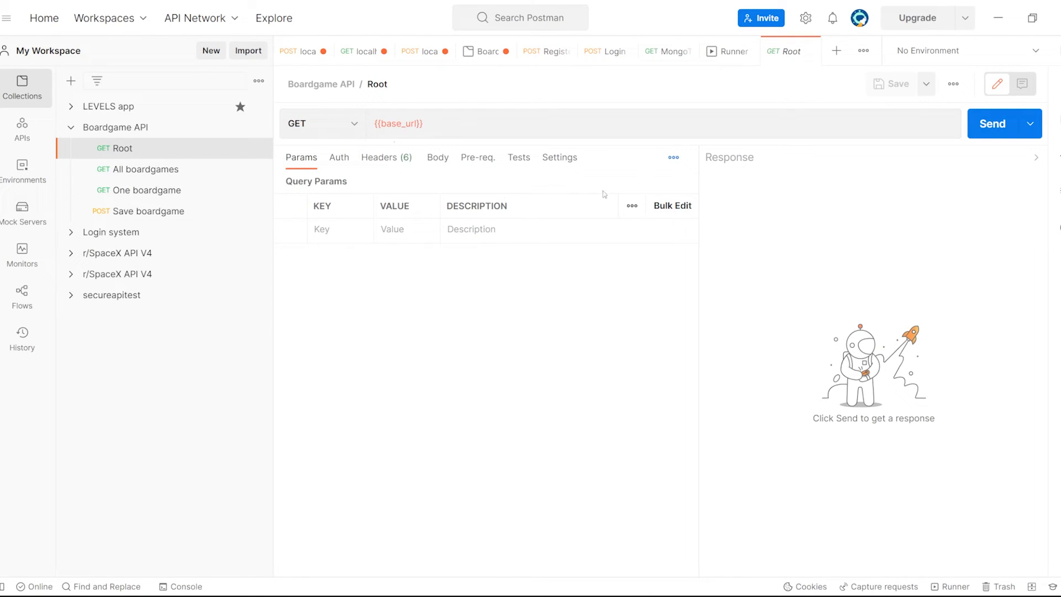
left_click(992, 123)
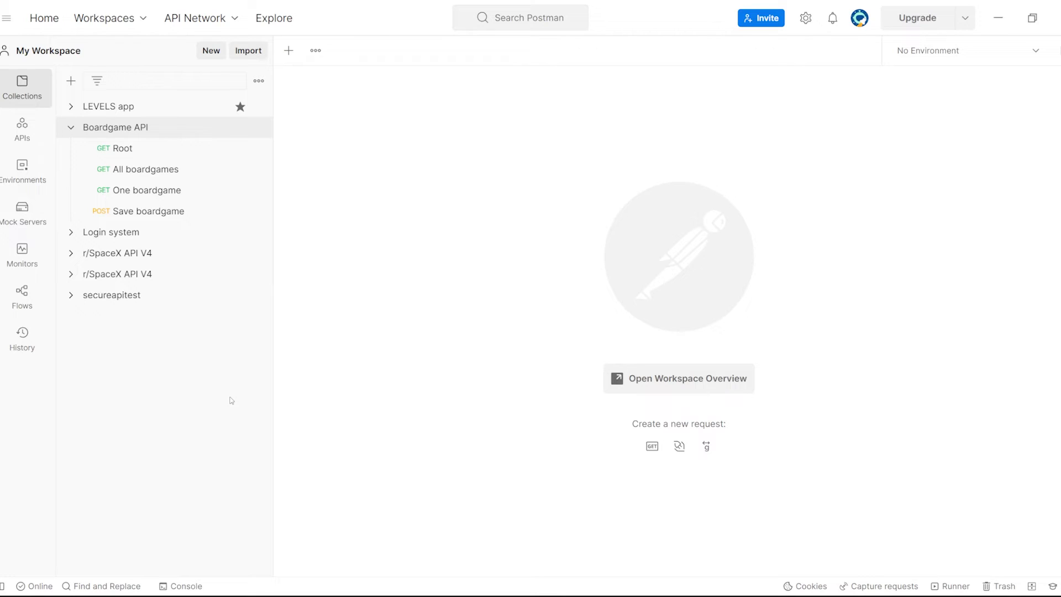
mouse_move(229, 365)
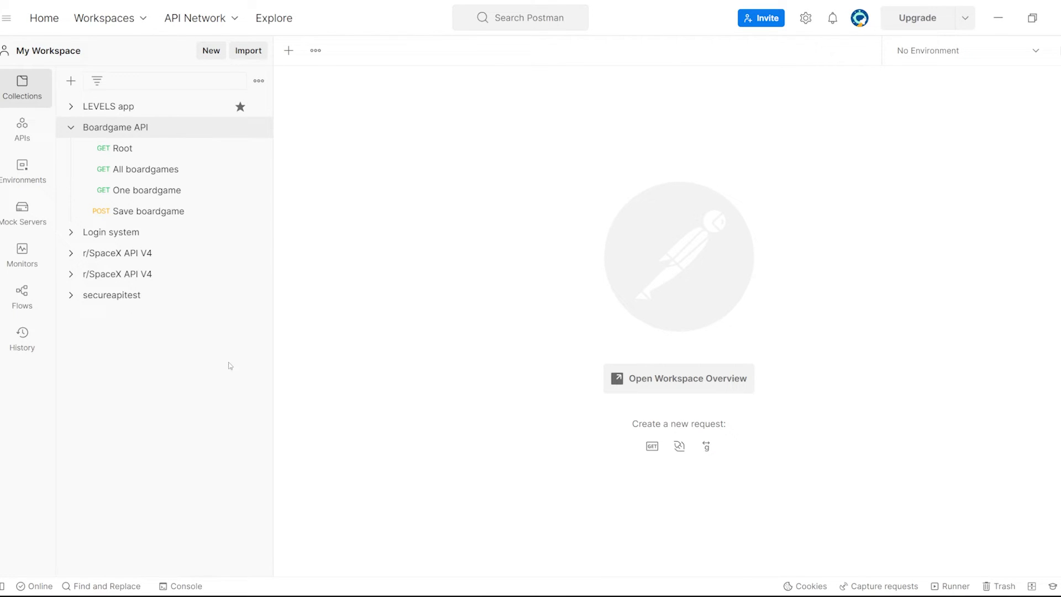
mouse_move(176, 130)
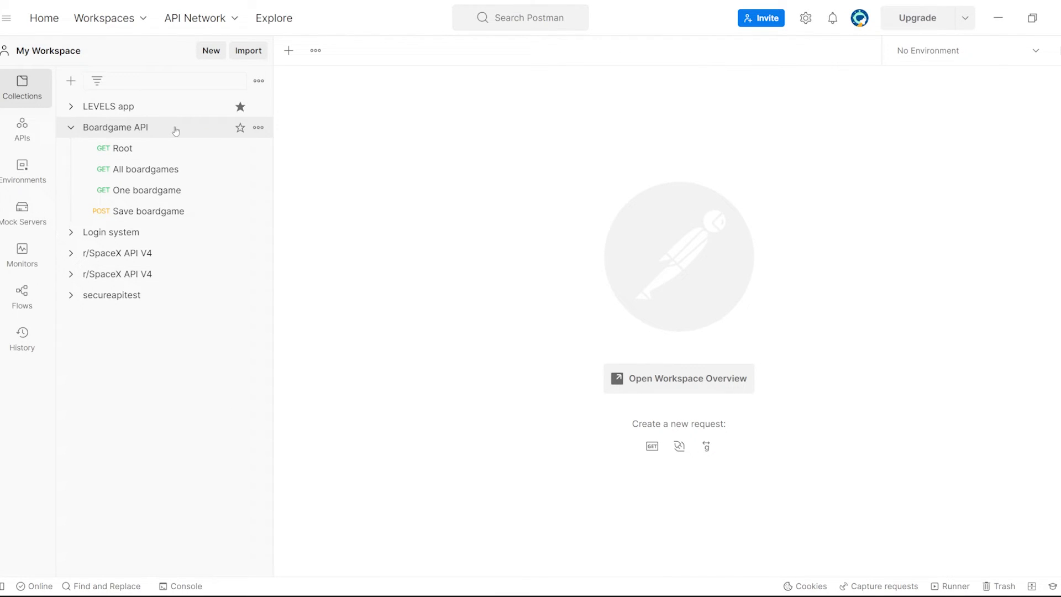
left_click(115, 127)
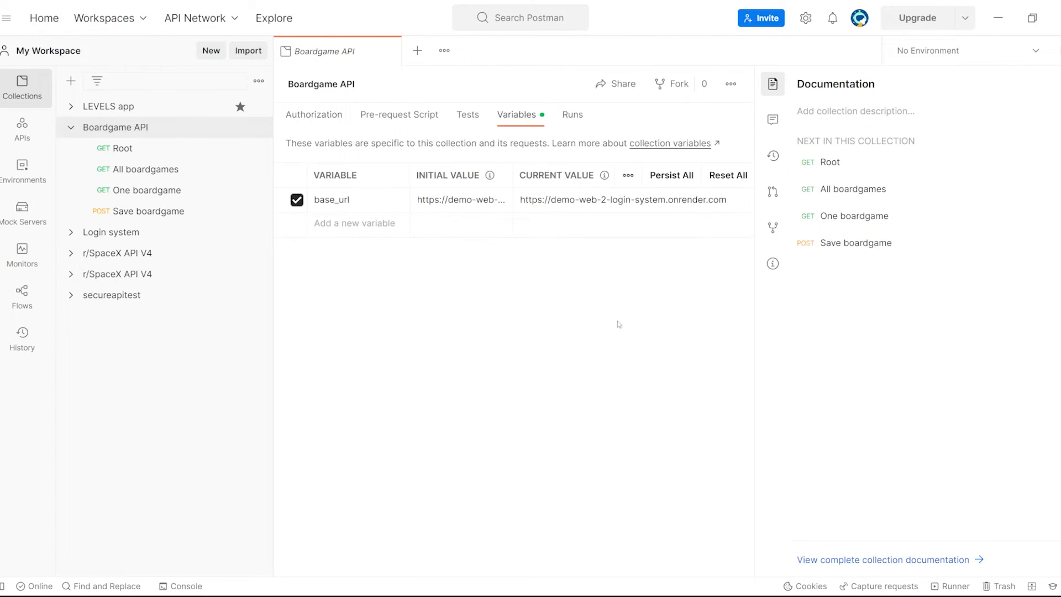
mouse_move(1050, 72)
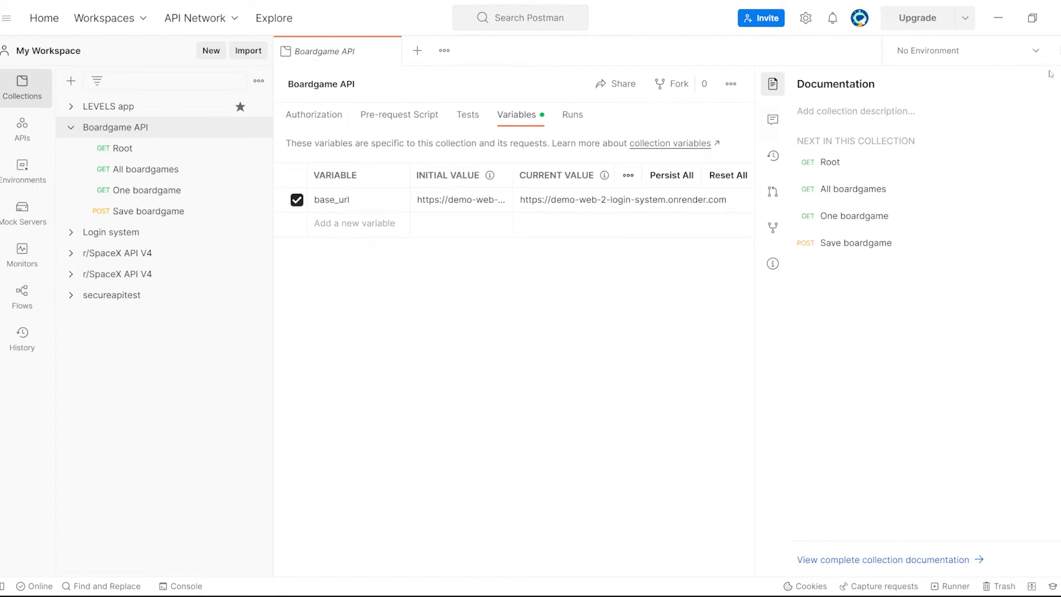
left_click(771, 83)
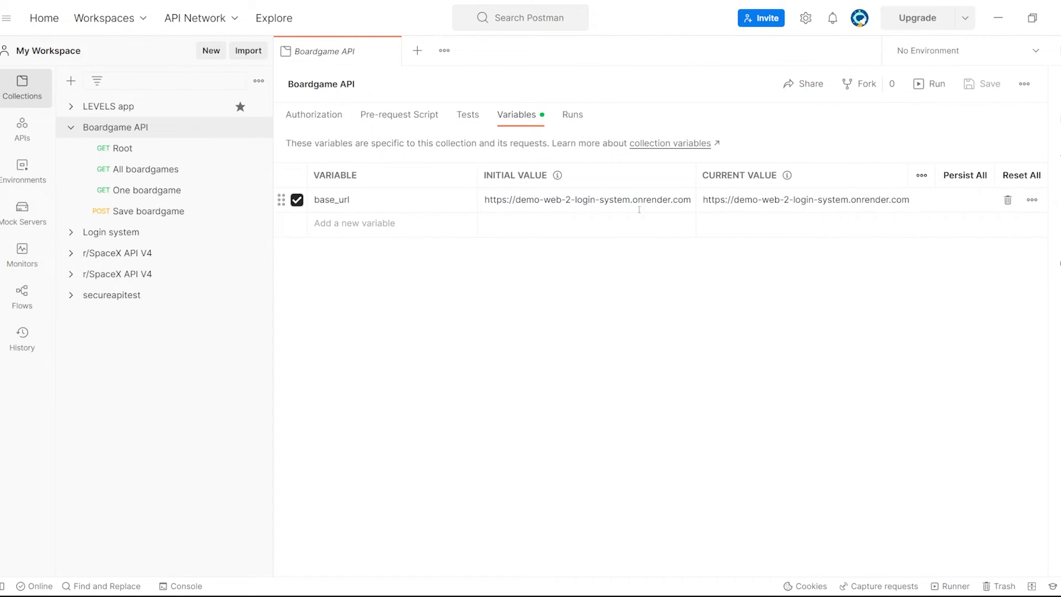
triple_click(586, 199)
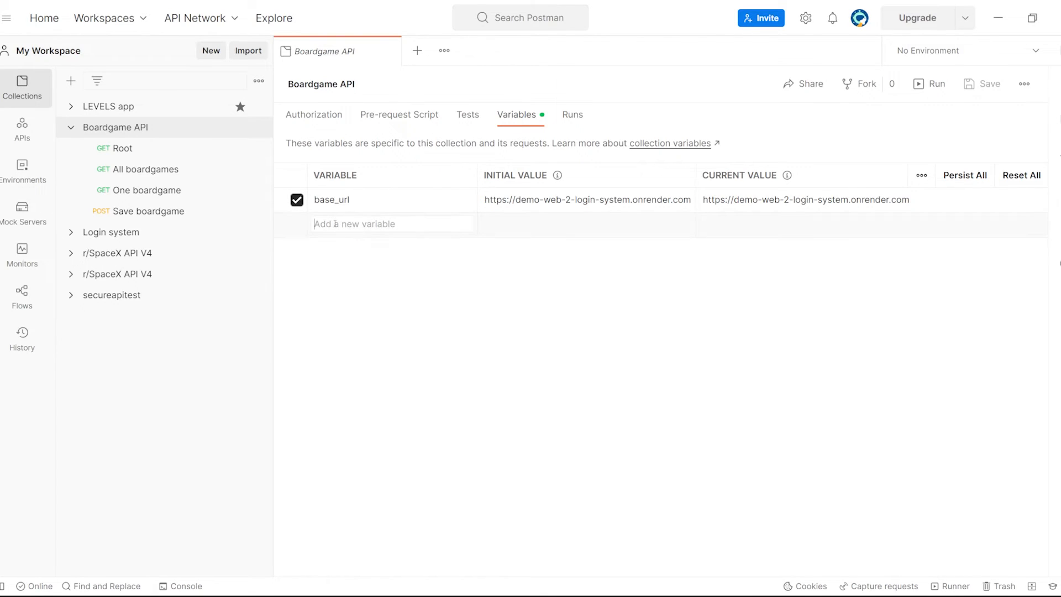
type("base_url")
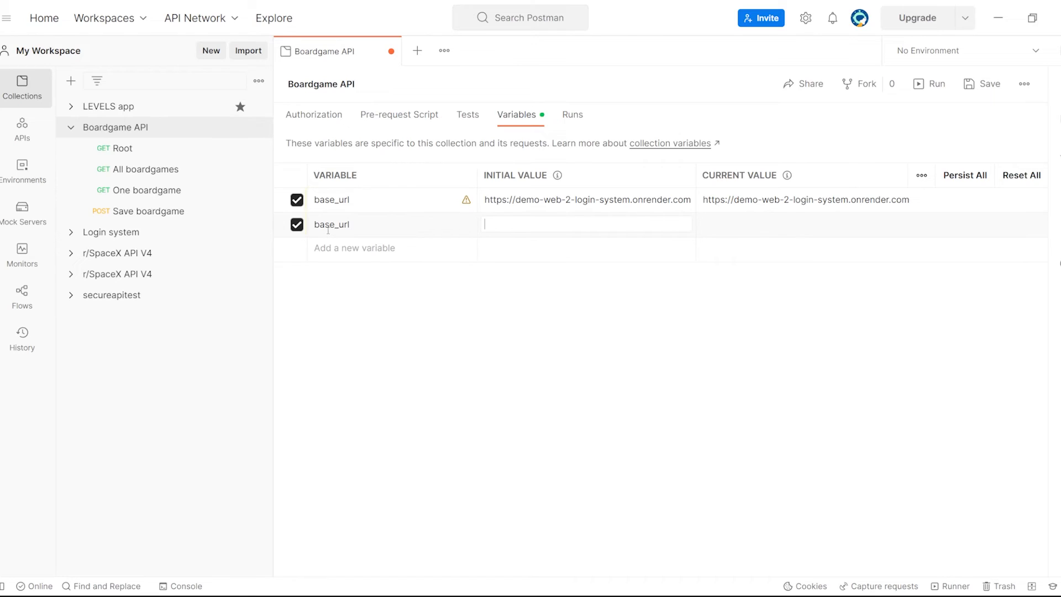
type("http:;;")
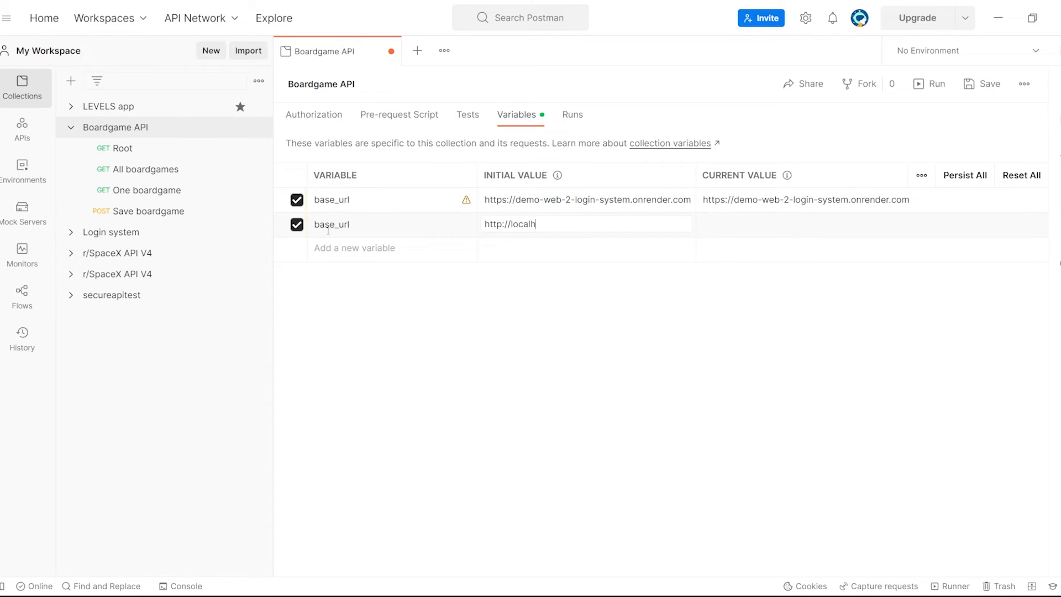
type("ost:1")
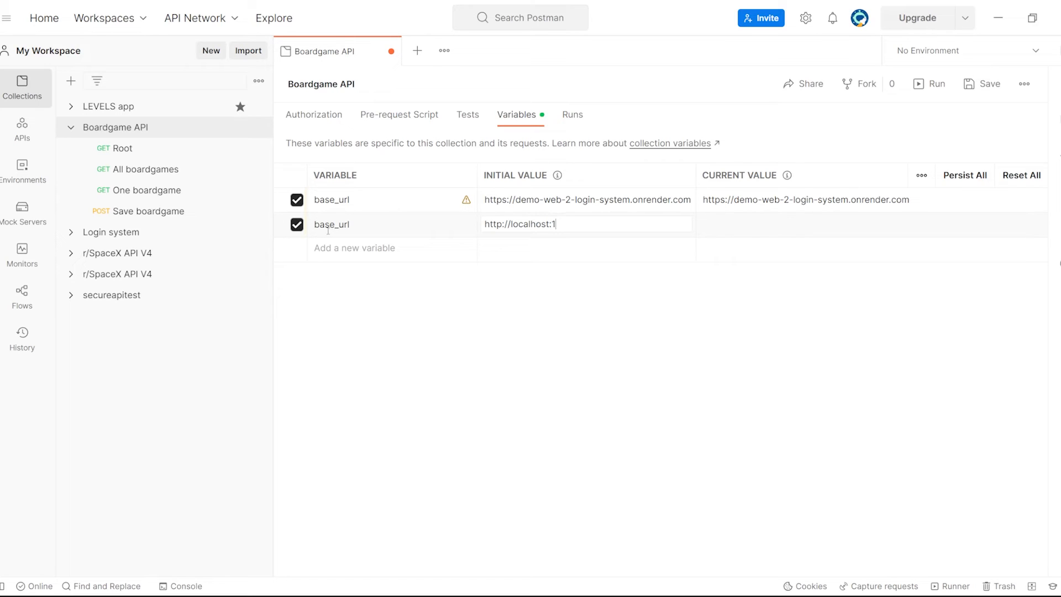
type("337")
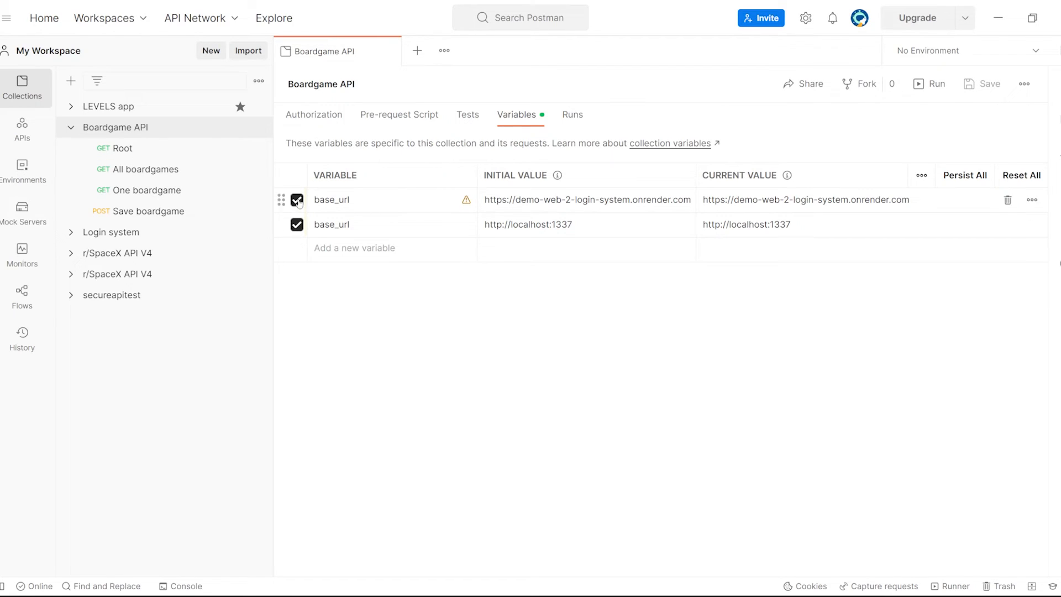
Disable the Render-hosted base_url so the localhost one applies
left_click(297, 225)
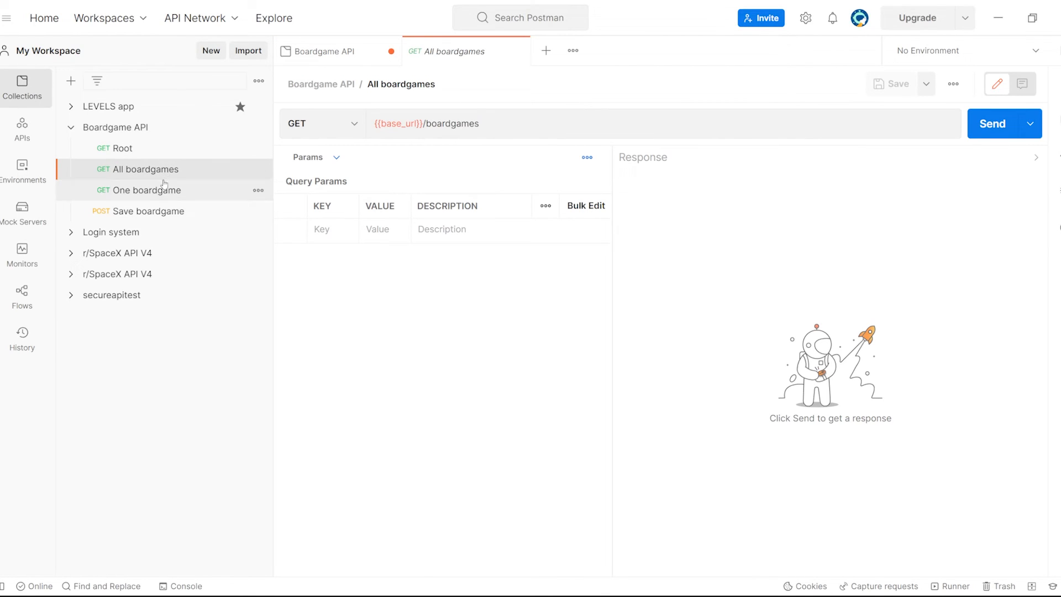
Send All boardgames, fix the refused address, and resend for a 200 OK list
left_click(992, 123)
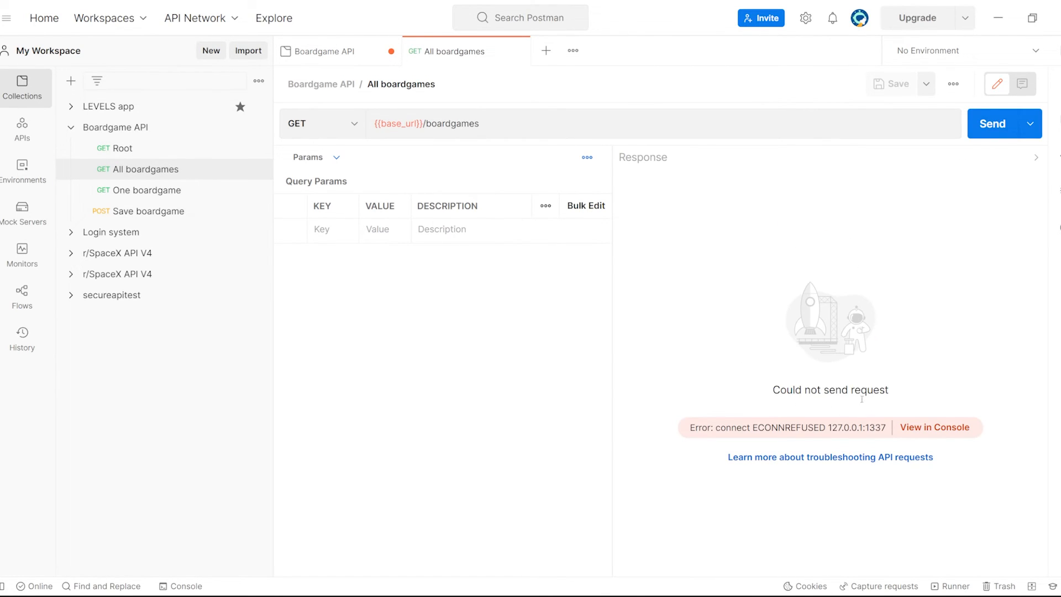
left_click_drag(821, 427, 887, 428)
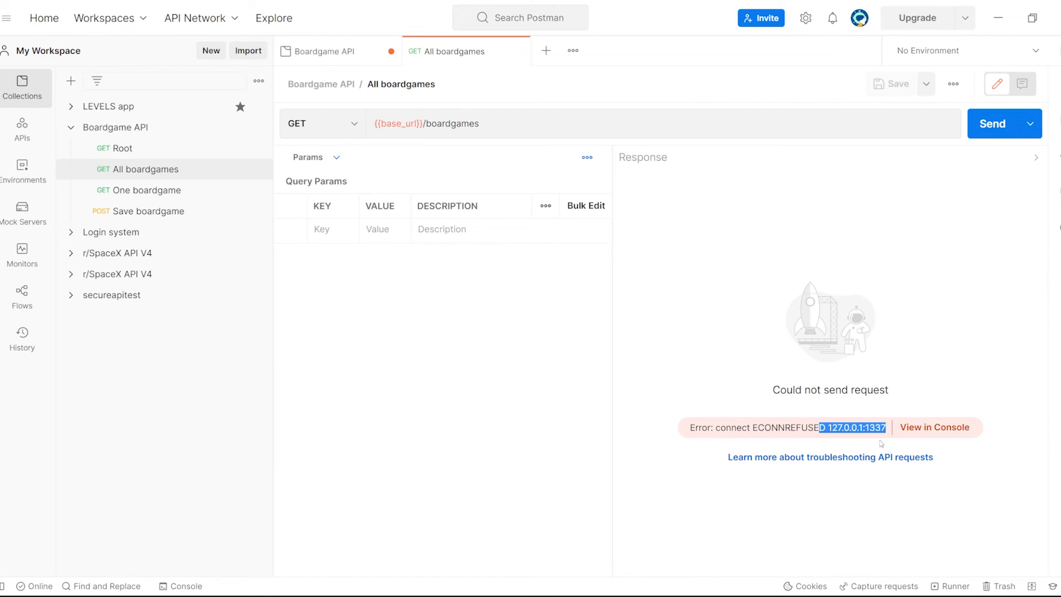
left_click(115, 127)
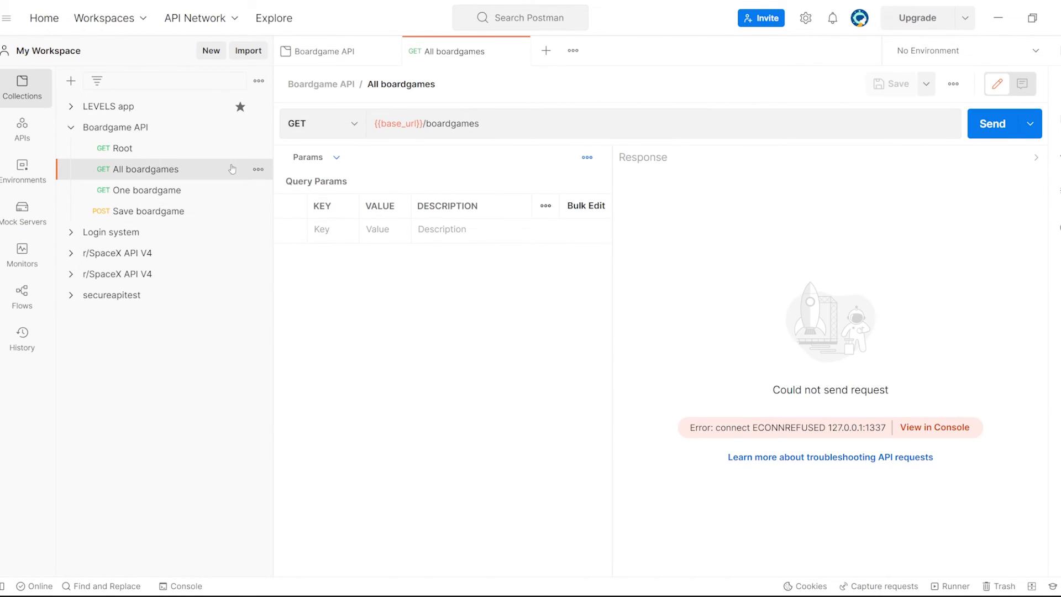
left_click(992, 124)
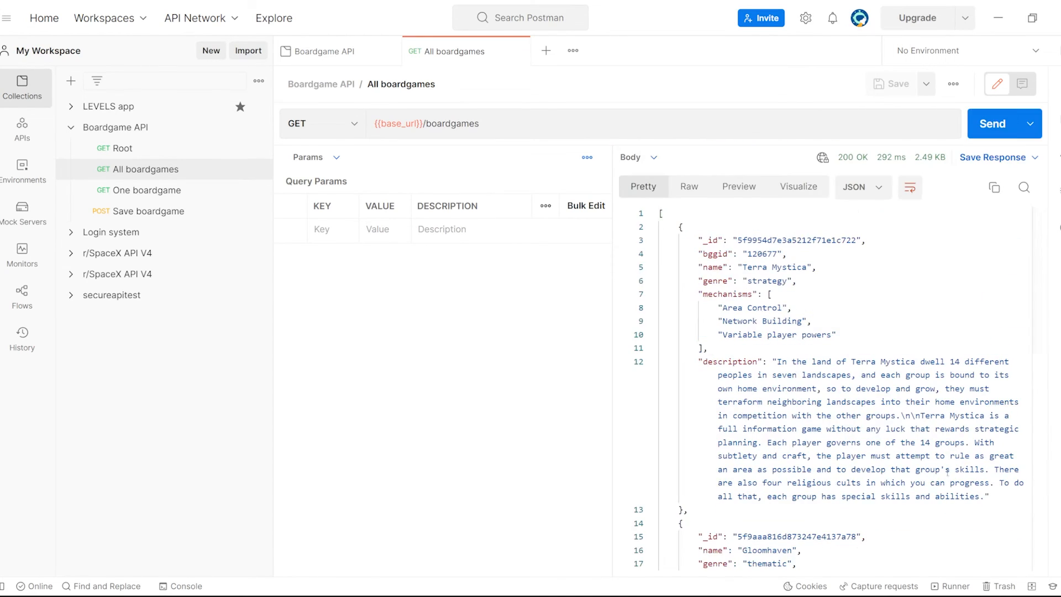
scroll("down", 3)
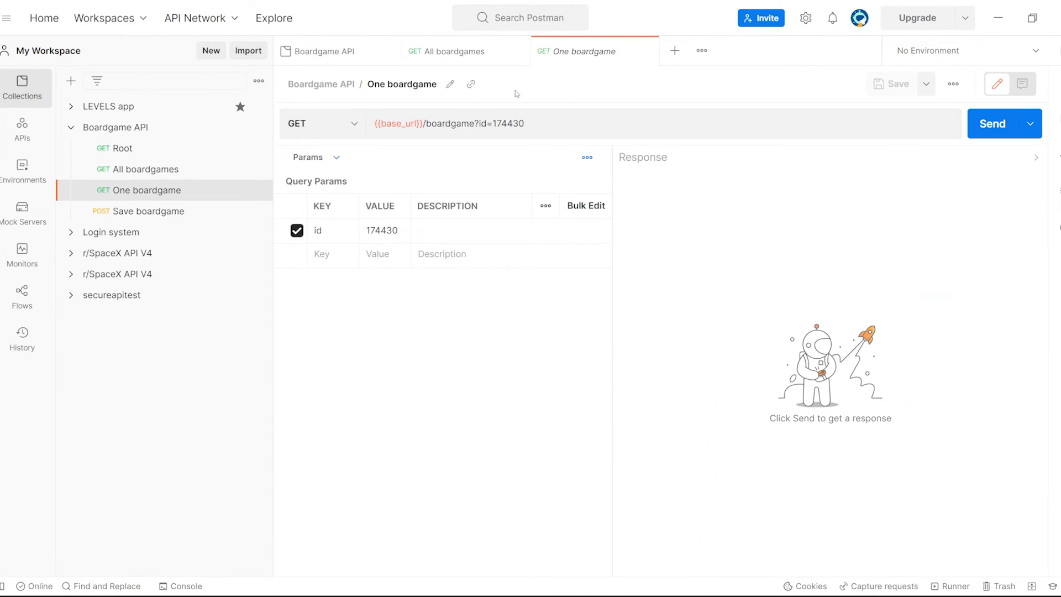
Fetch boardgame 174430 (Gloomhaven), then send the Tapestry body via Save boardgame
left_click(991, 124)
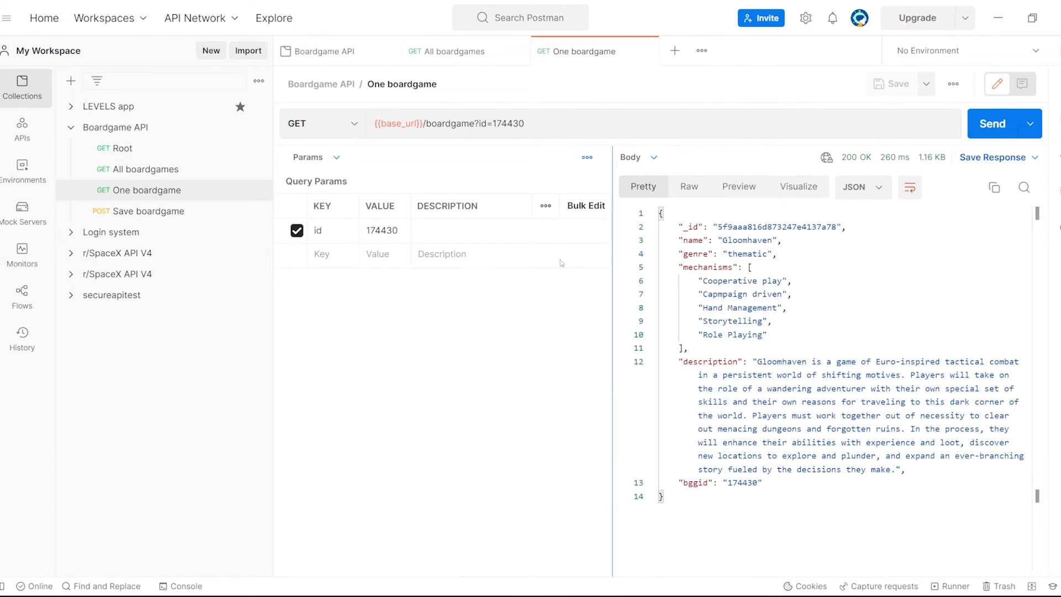
left_click(139, 211)
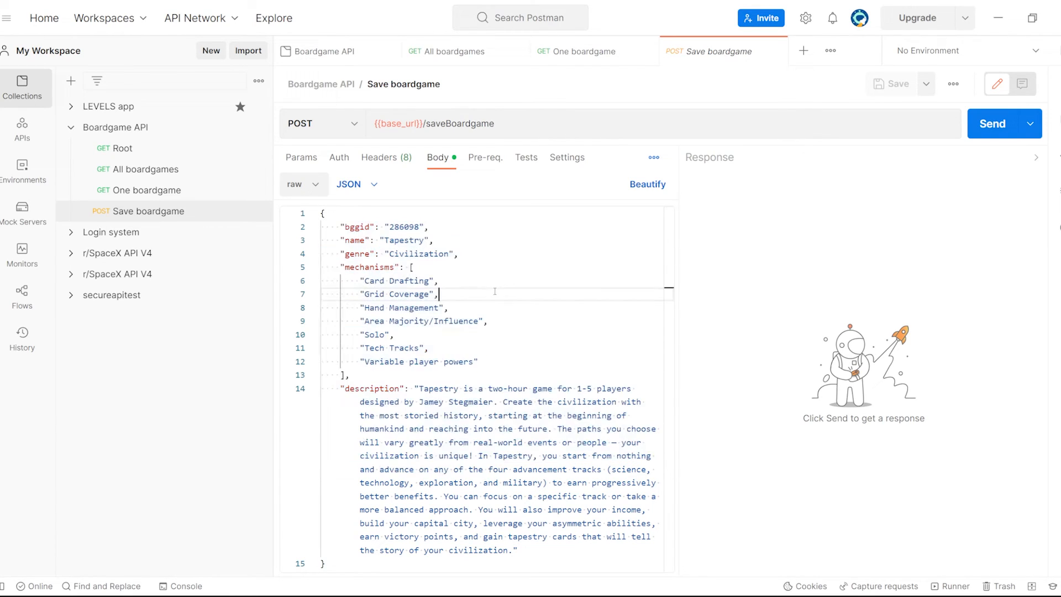
left_click(993, 124)
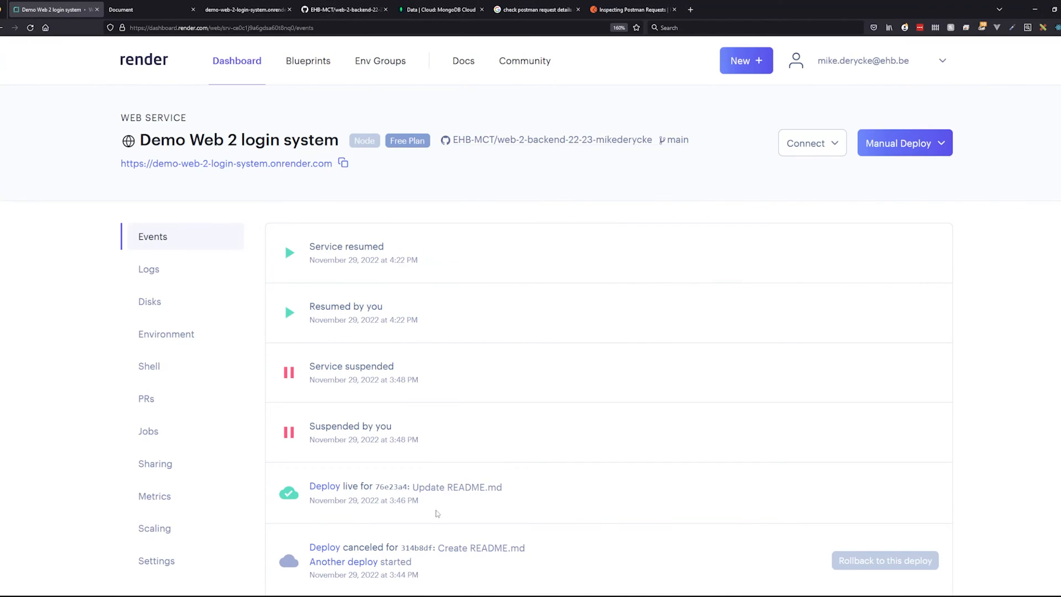
Refresh session5.boardgames in Atlas and find the saved Tapestry among four documents
left_click(441, 9)
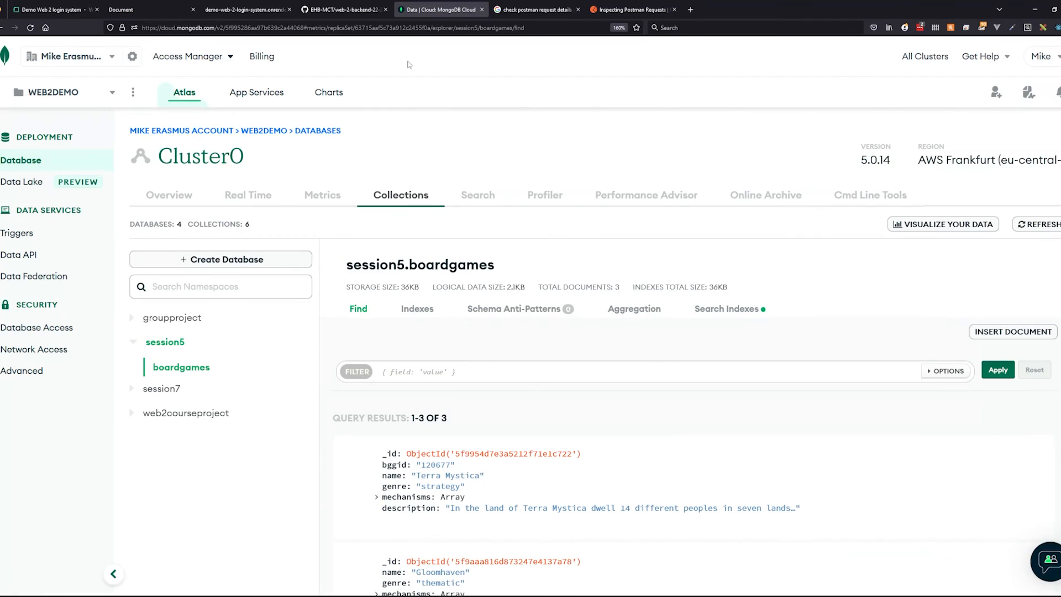
scroll("down", 3)
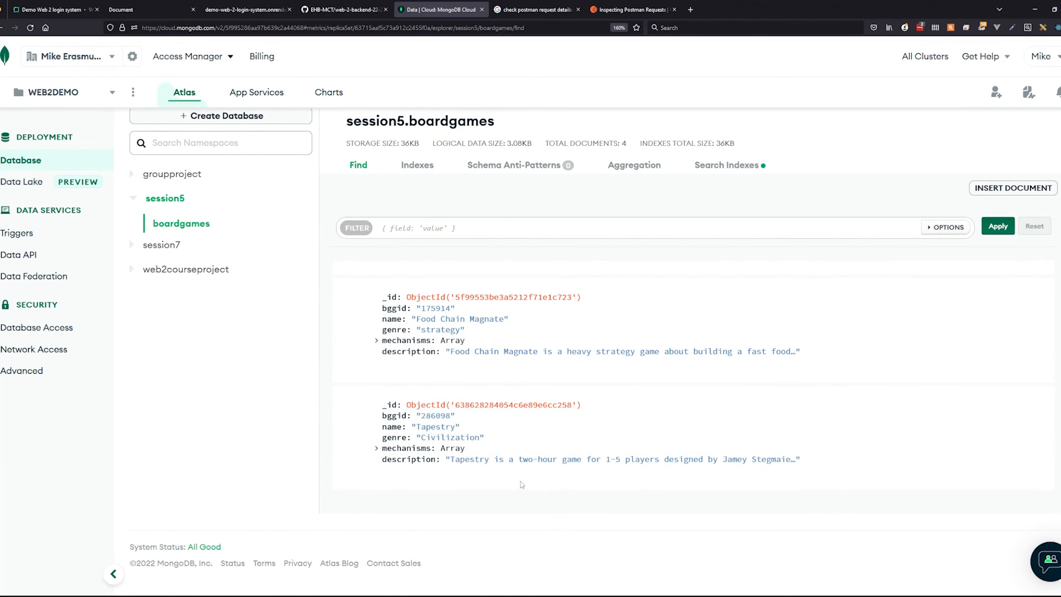
left_click(997, 226)
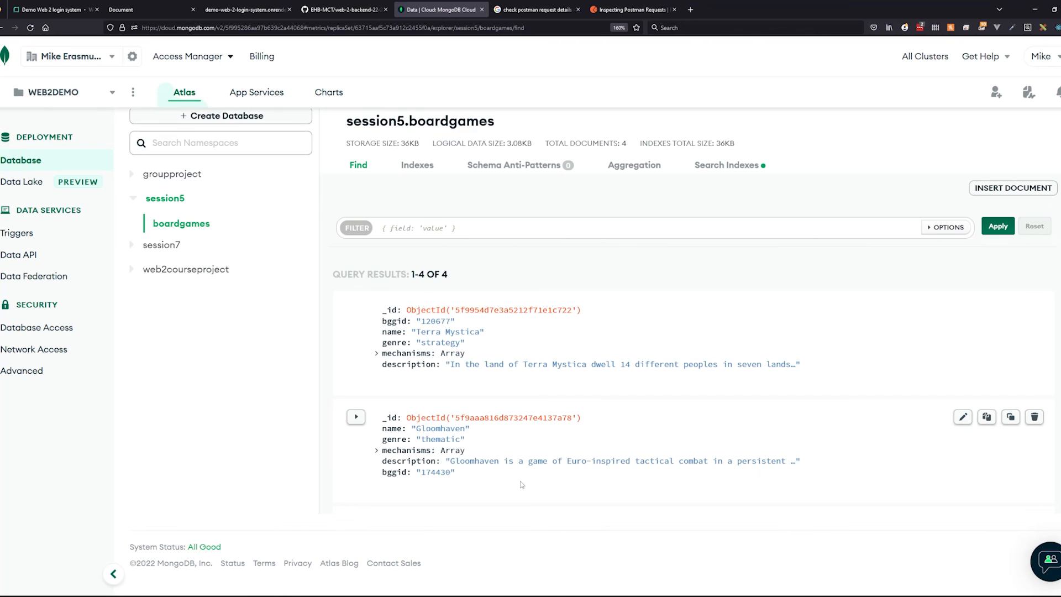
mouse_move(537, 477)
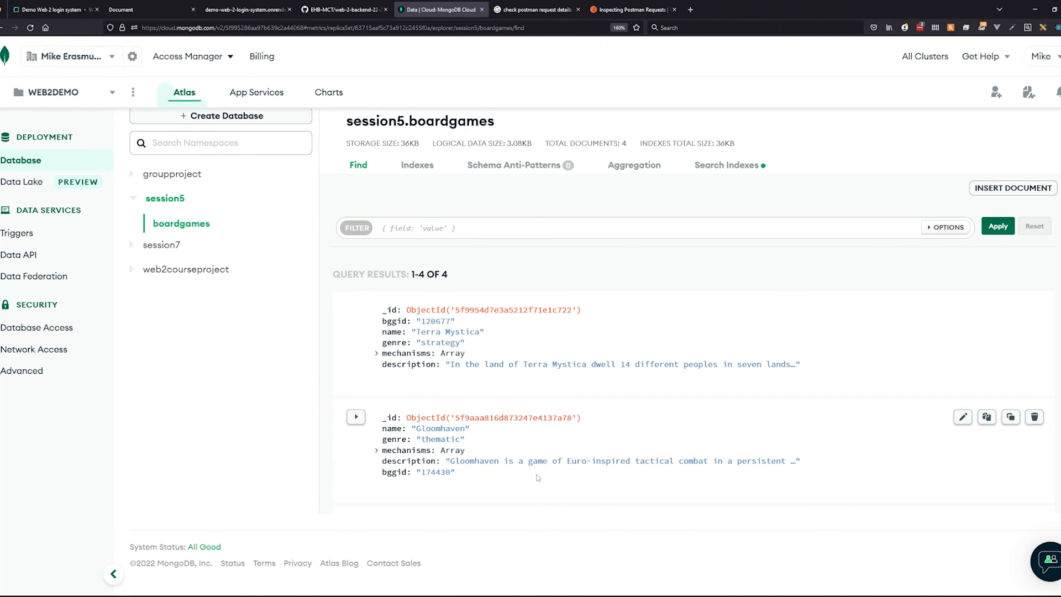
mouse_move(537, 477)
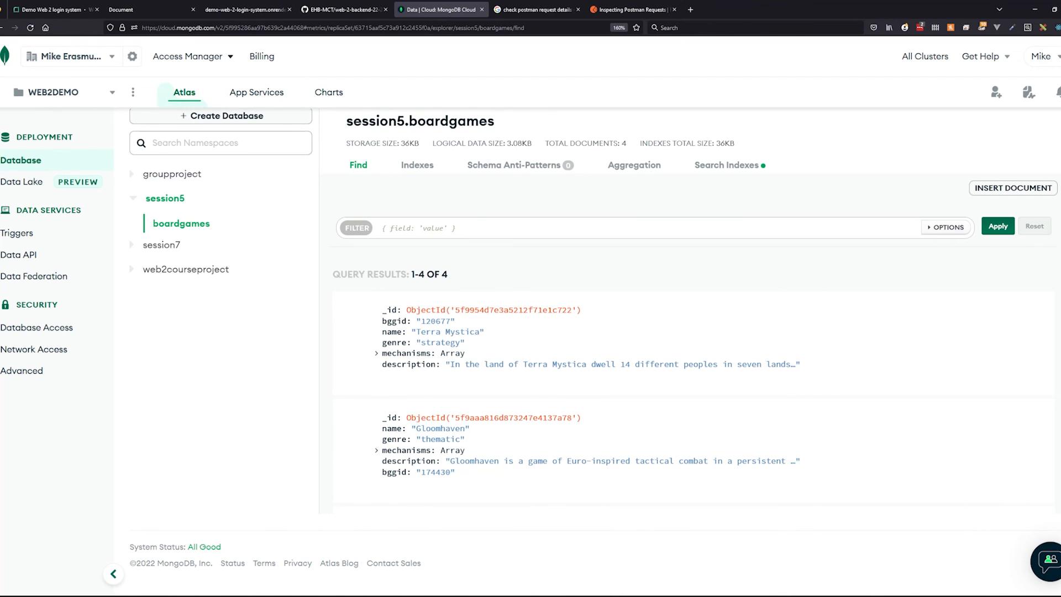
Check the Render service logs, then return to its events
left_click(53, 10)
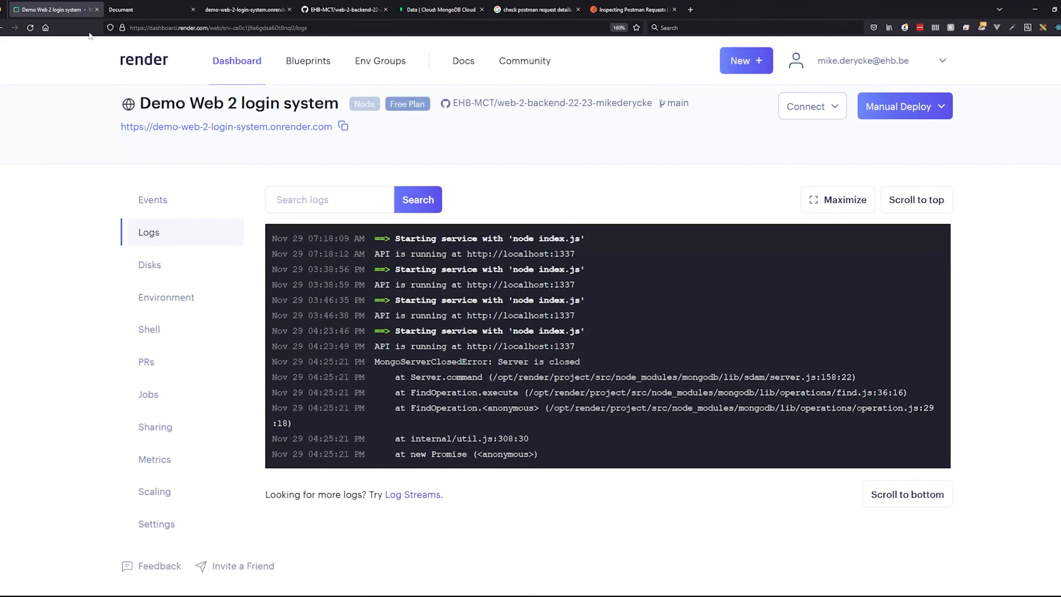
left_click(152, 200)
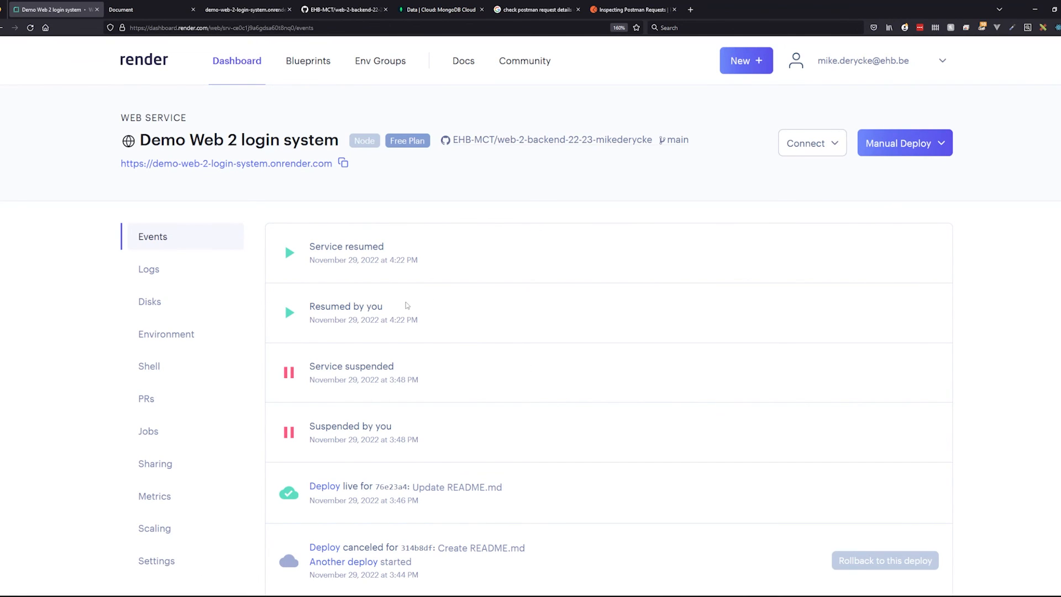